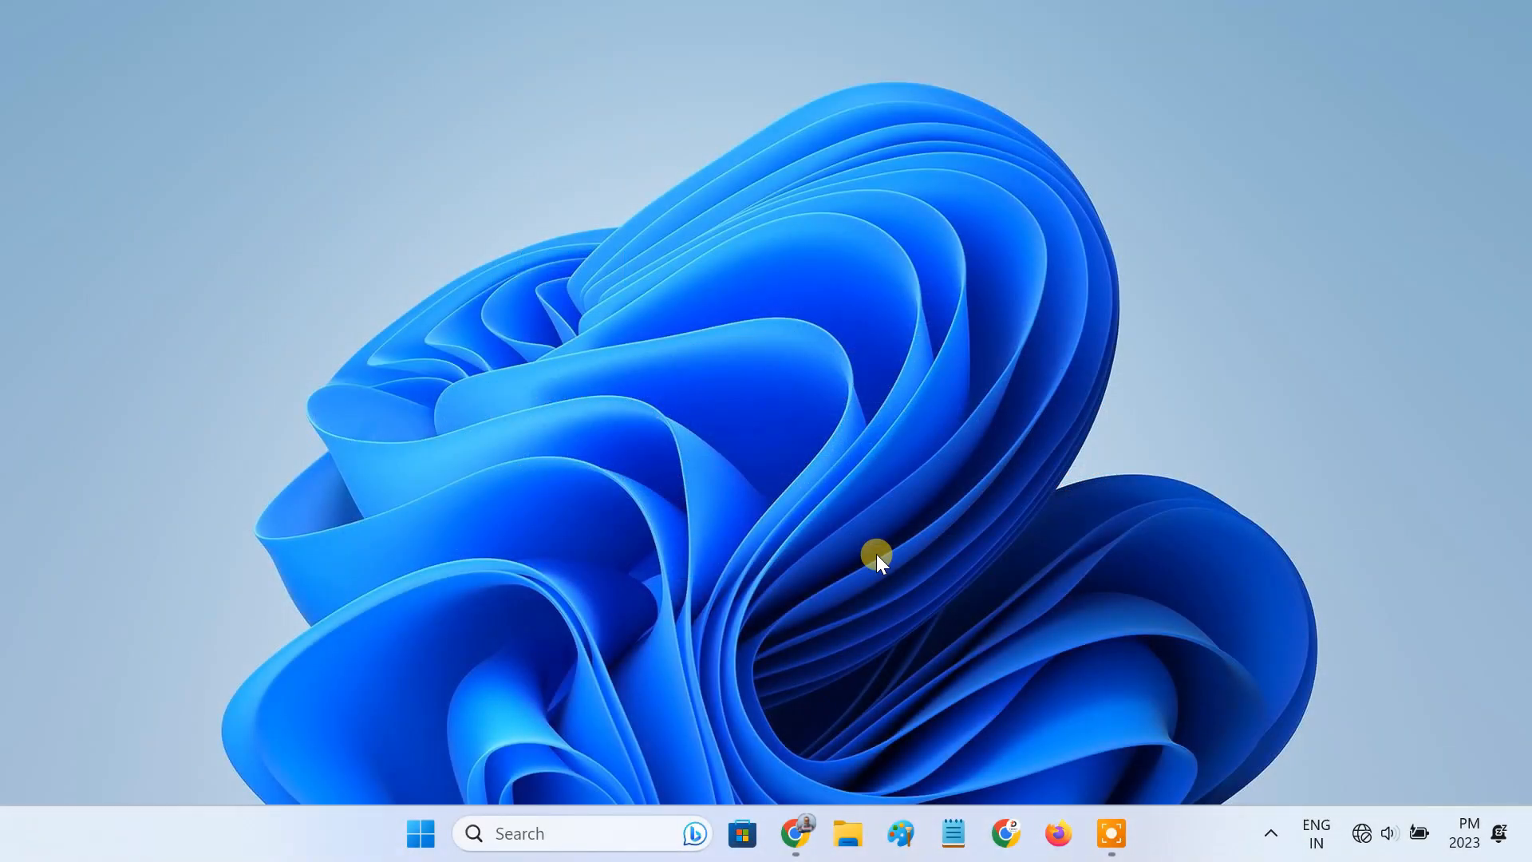
{"action": "mouse_move", "coordinate": [796, 833]}
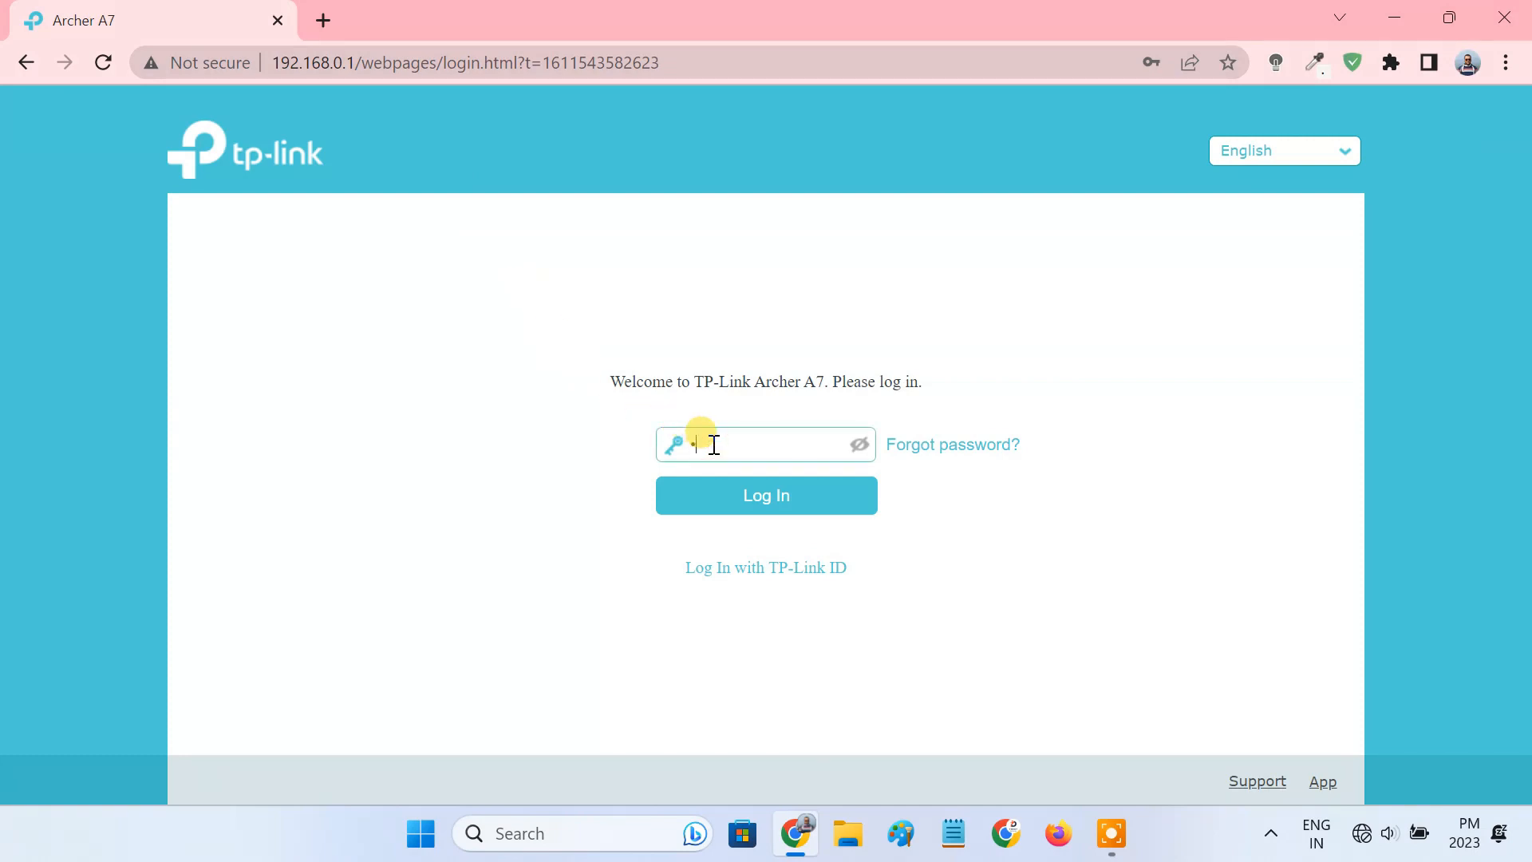
- Log in to the Archer A7 admin interface at 192.168.0.1 with the admin password
{"action": "left_click", "coordinate": [766, 495]}
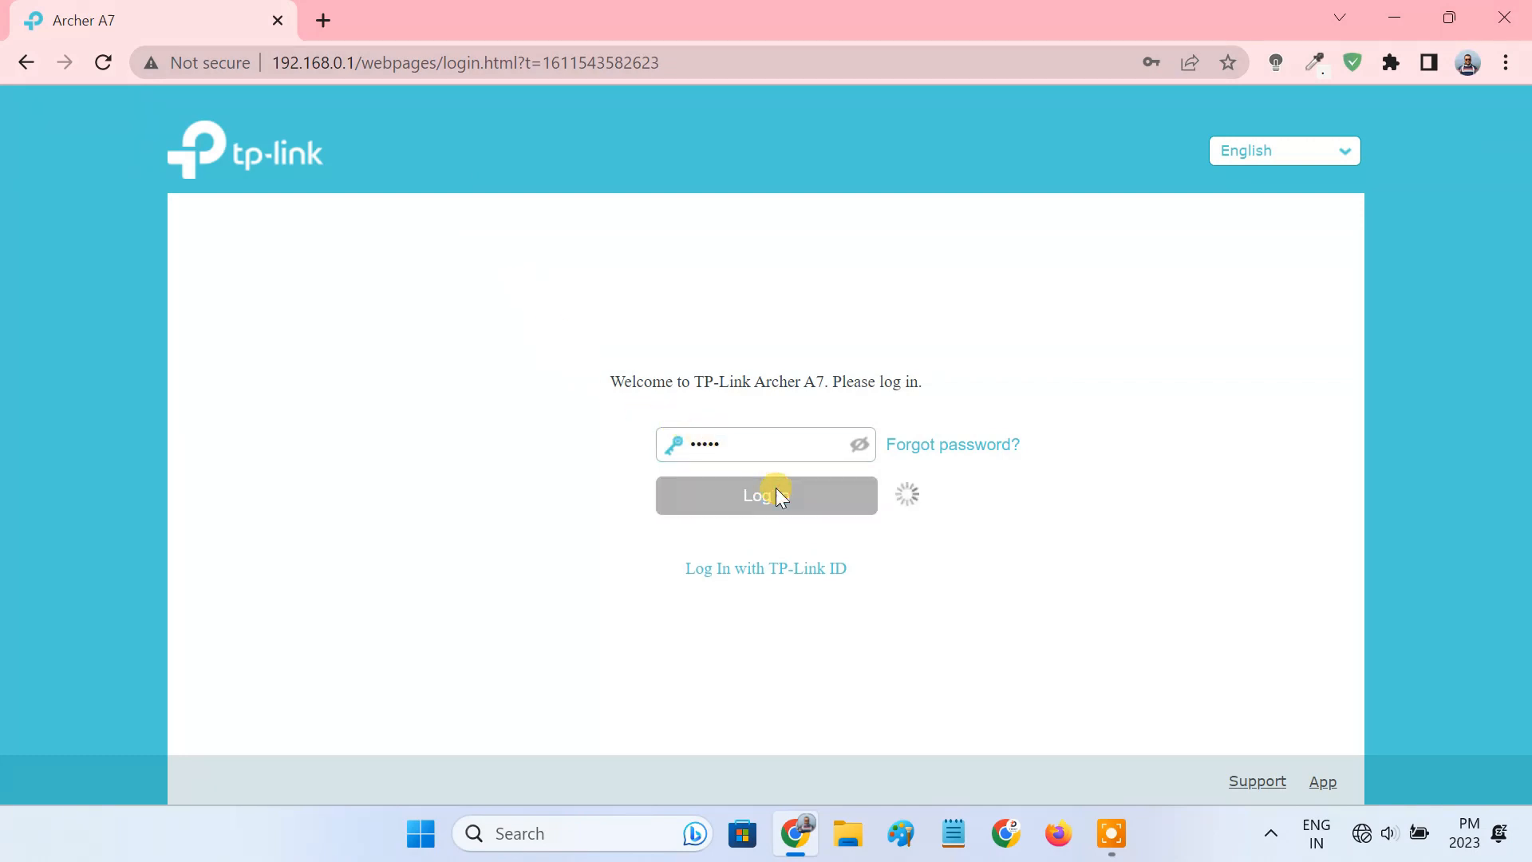
{"action": "left_click", "coordinate": [764, 495]}
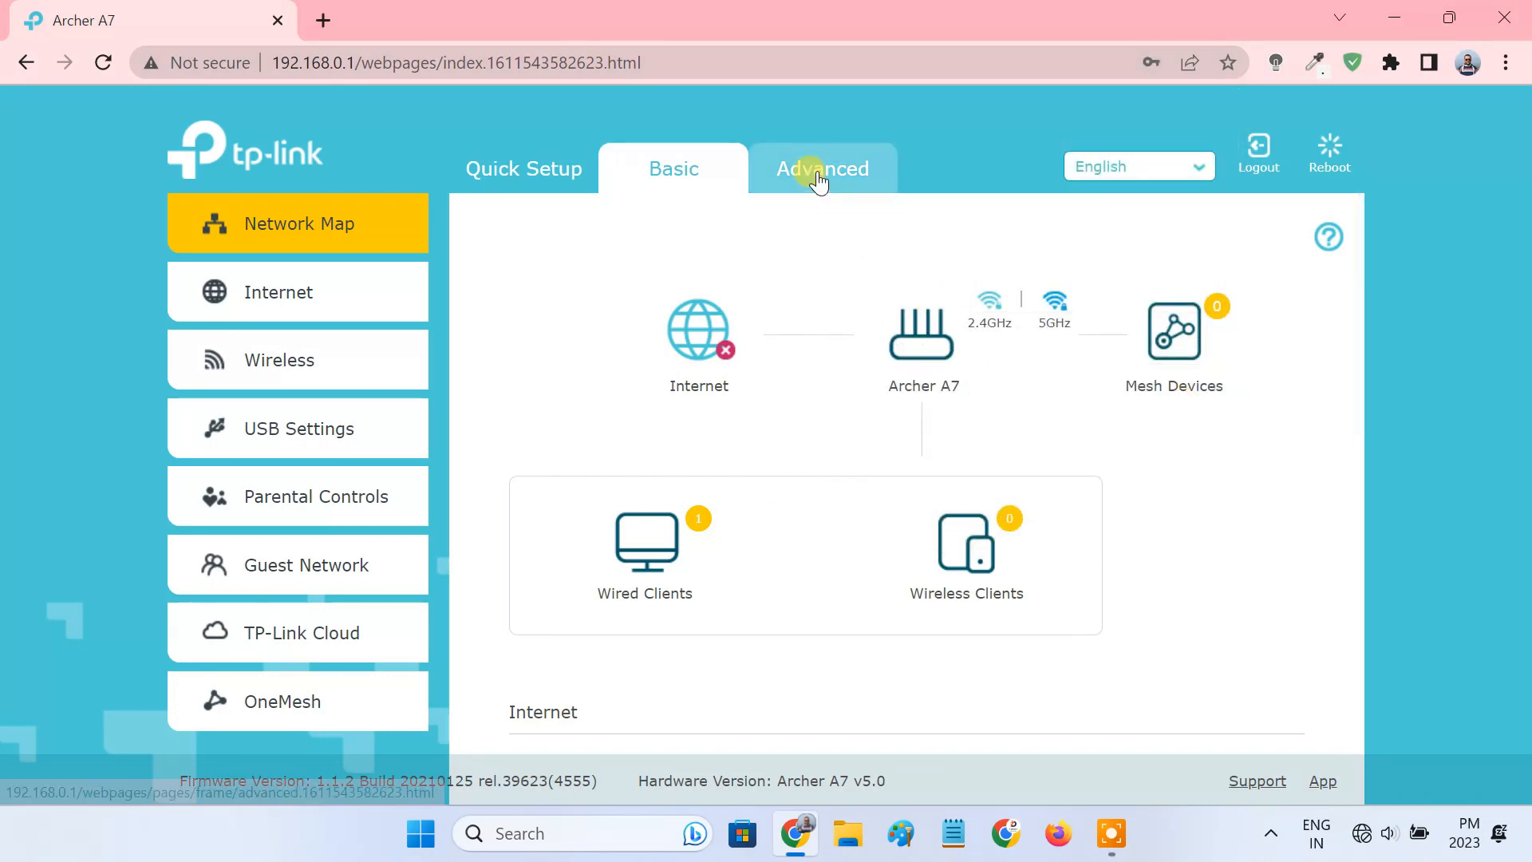
- Under Advanced > Operation Mode, select Access Point mode and save it
{"action": "left_click", "coordinate": [822, 168]}
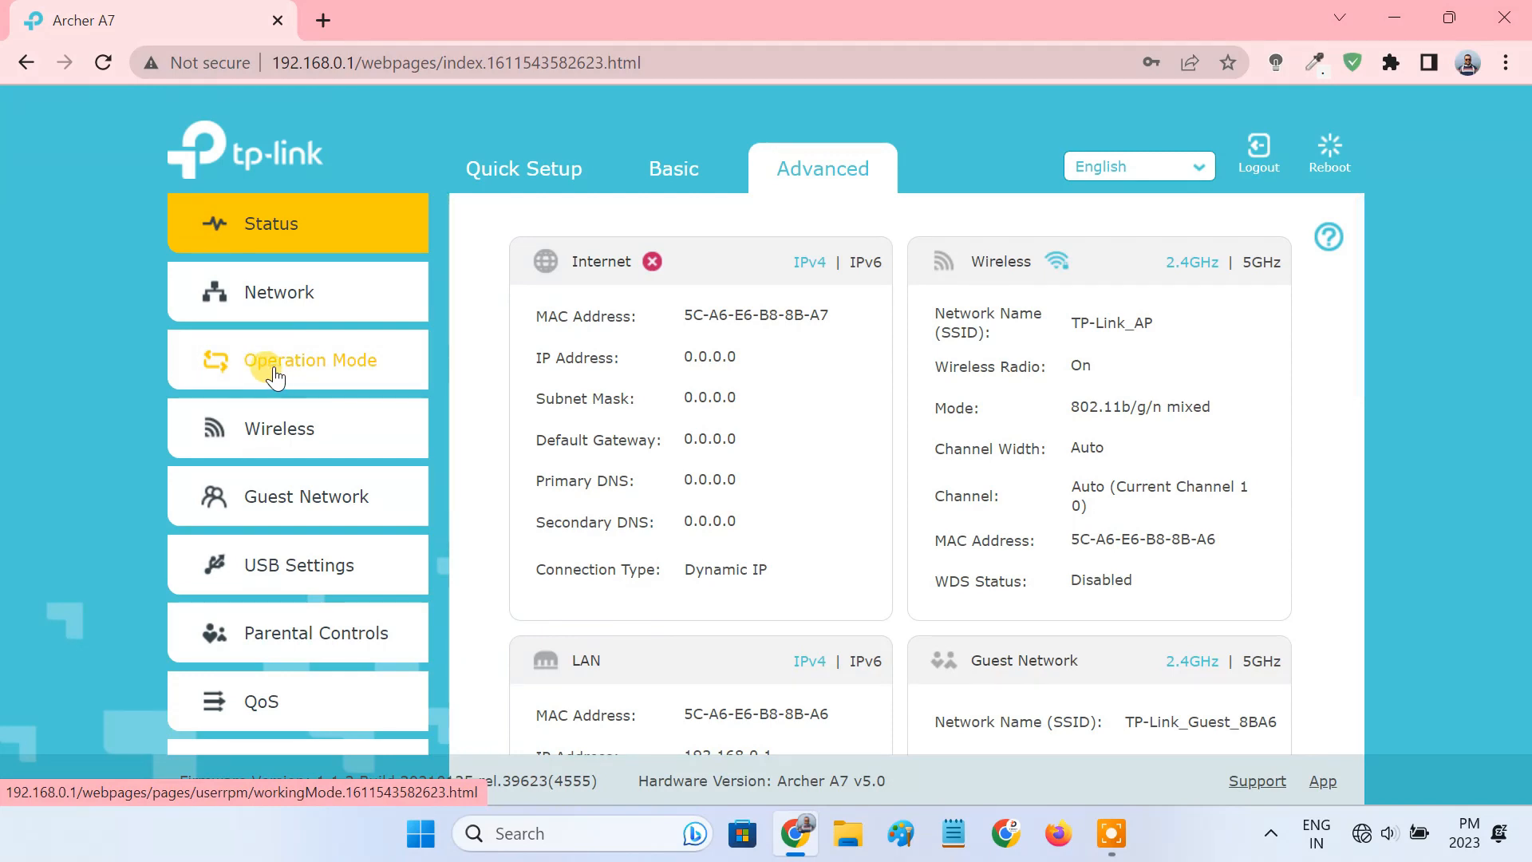
{"action": "left_click", "coordinate": [311, 359]}
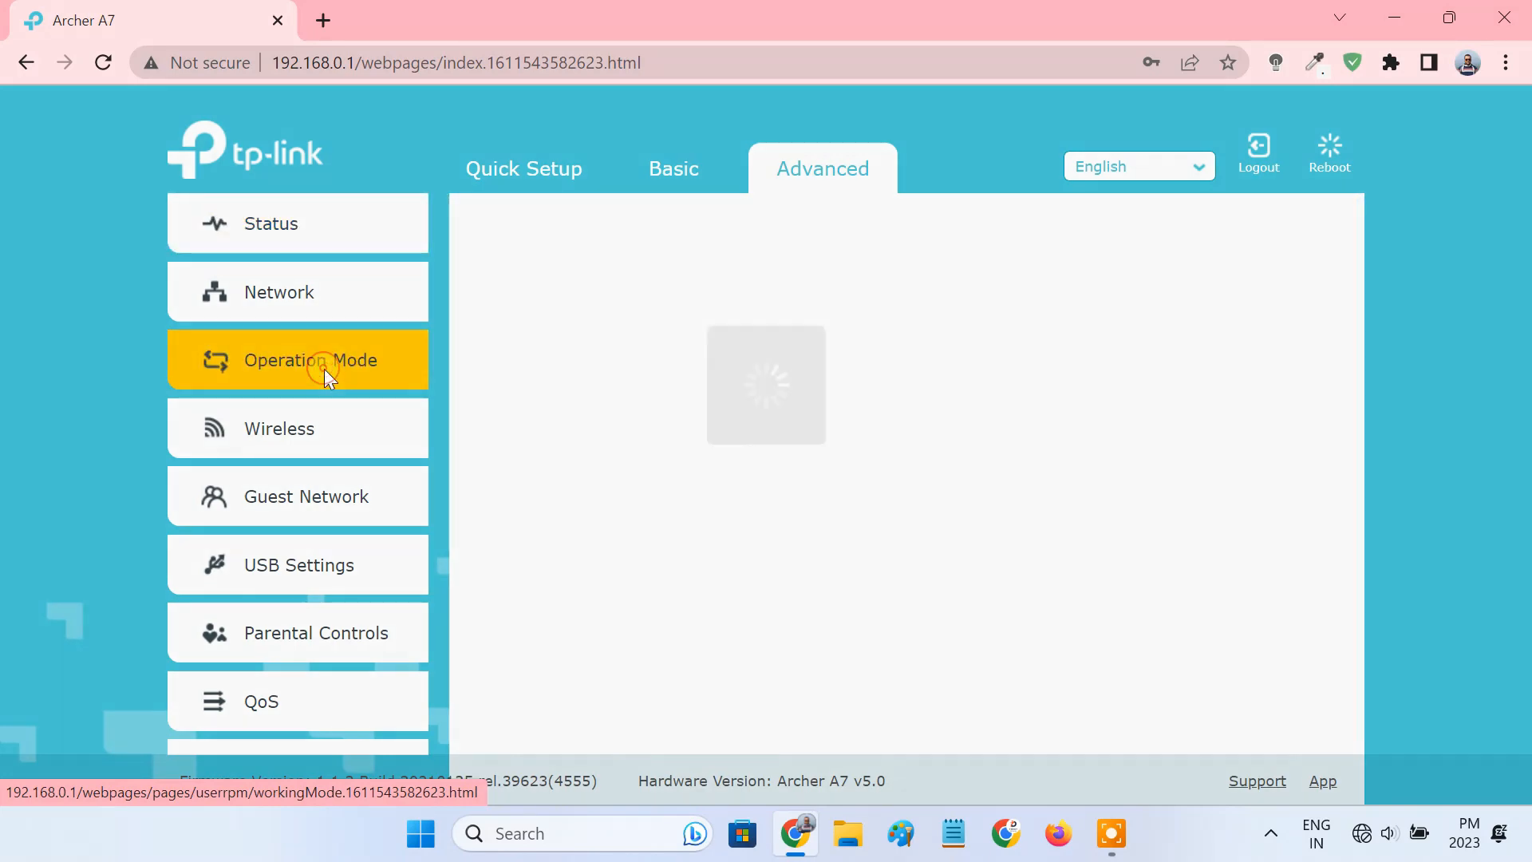
{"action": "left_click", "coordinate": [311, 359]}
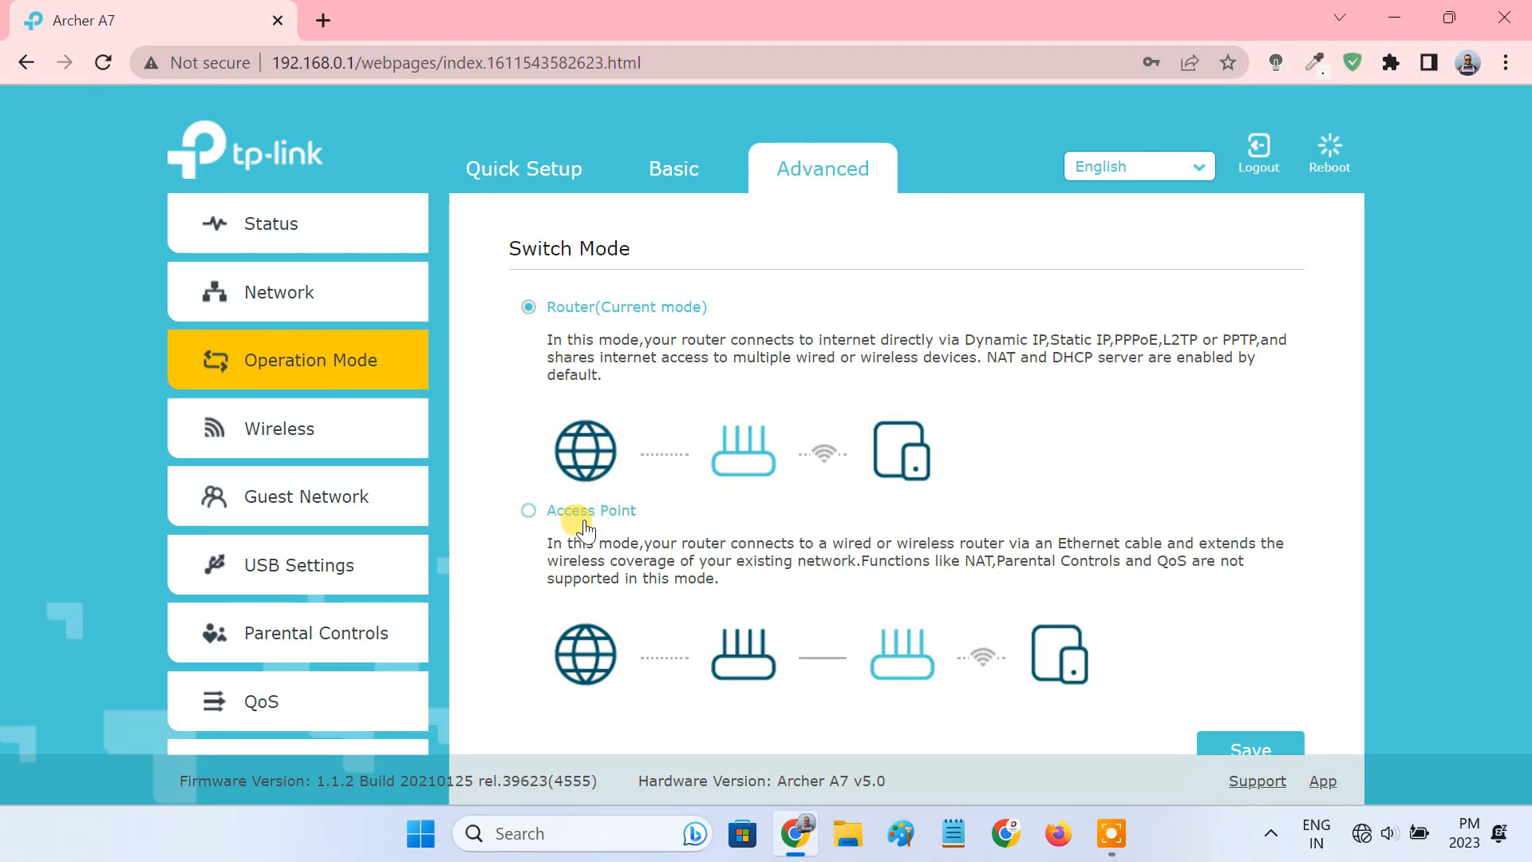
{"action": "left_click", "coordinate": [529, 511]}
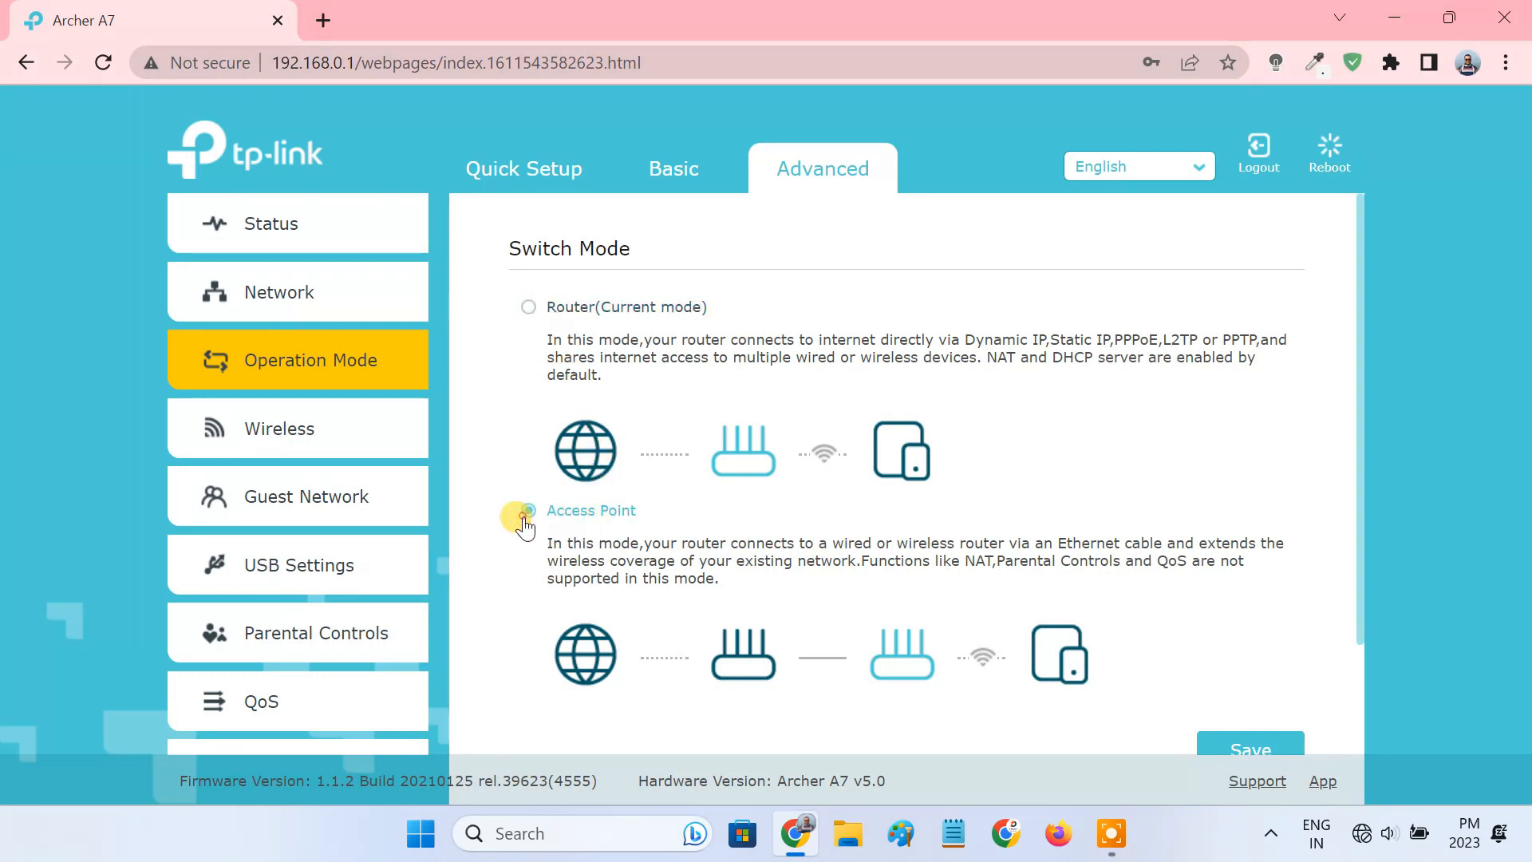
{"action": "left_click", "coordinate": [528, 511]}
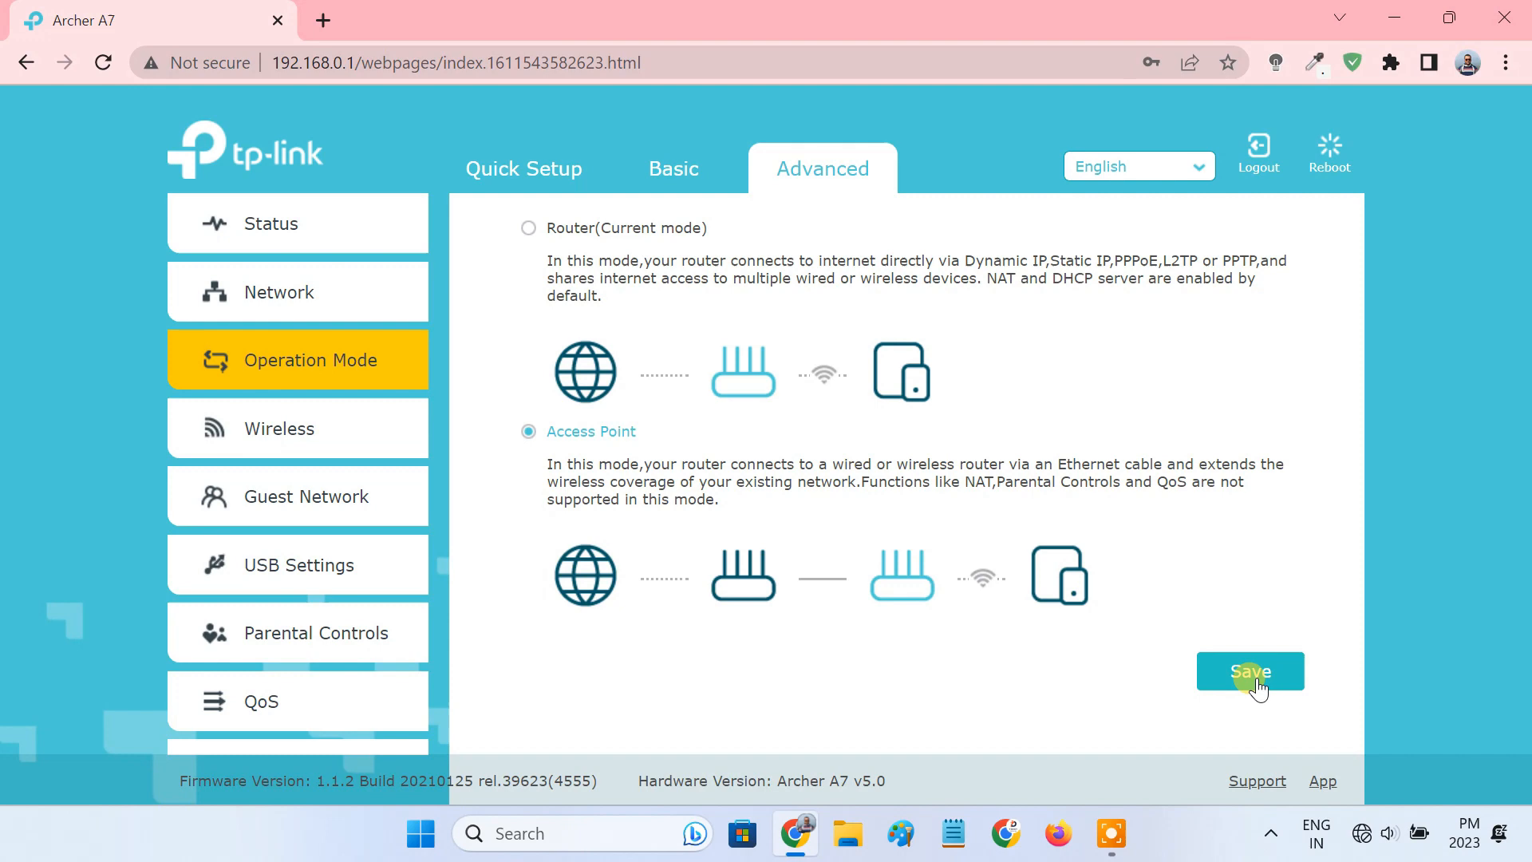
{"action": "left_click", "coordinate": [1247, 672]}
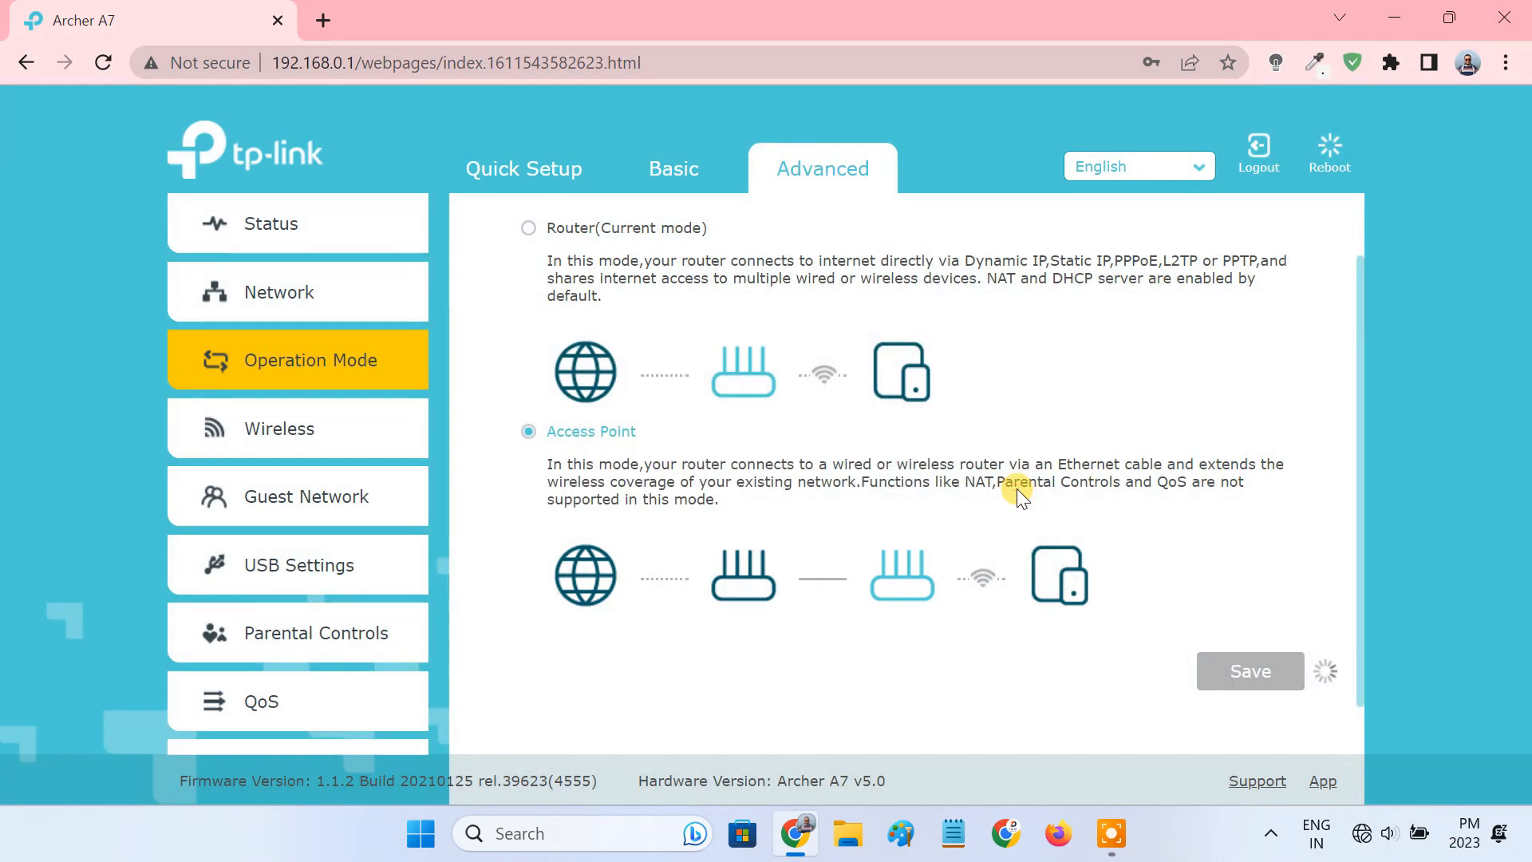
{"action": "left_click", "coordinate": [1248, 671]}
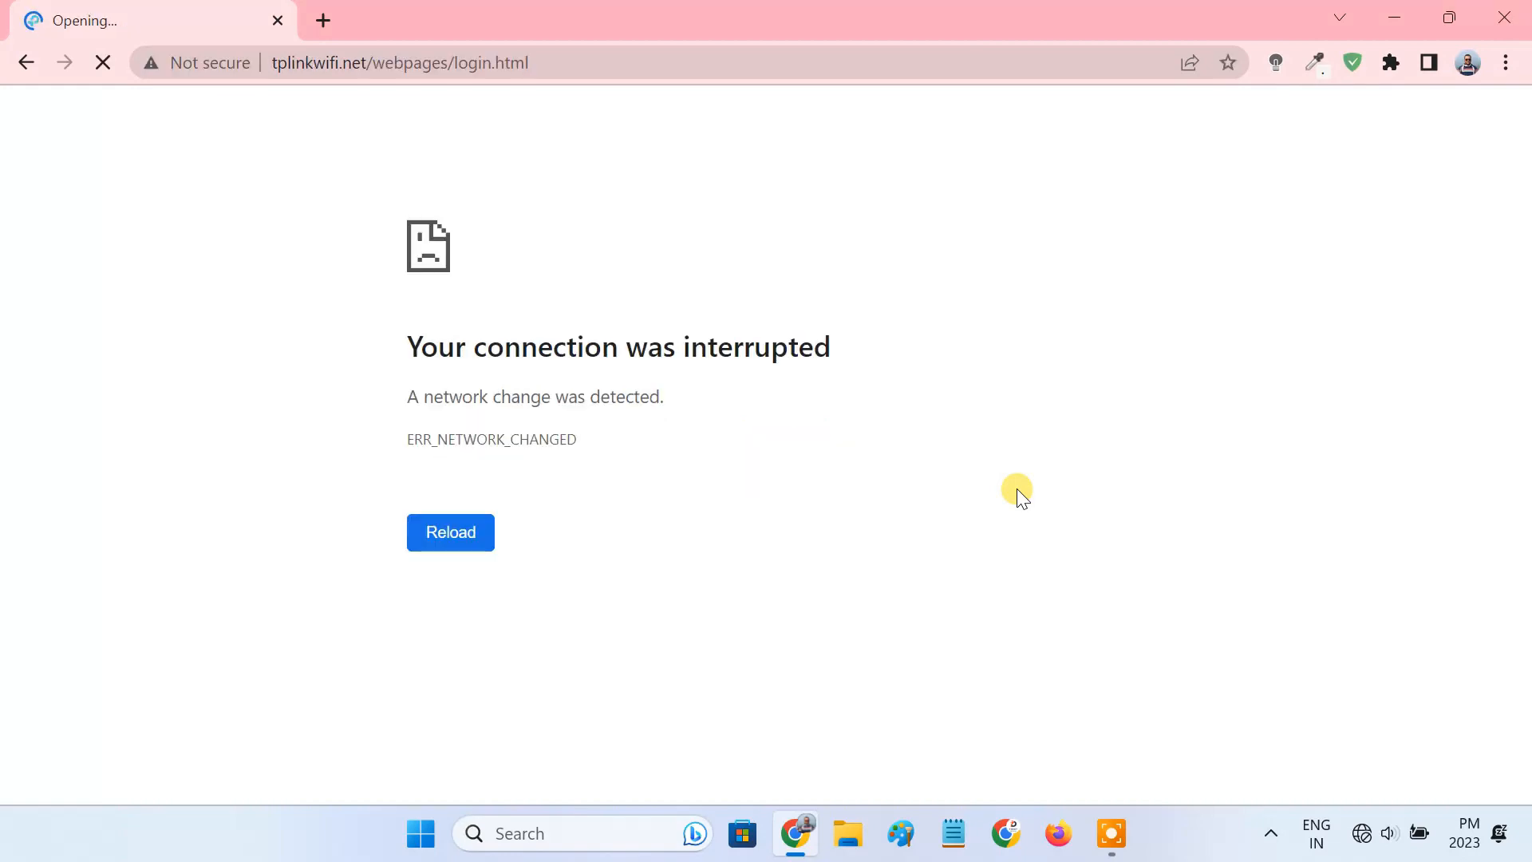
- Log back in at tplinkwifi.net and review the TP-Link_AP SSID and password in Quick Setup
{"action": "left_click", "coordinate": [450, 533]}
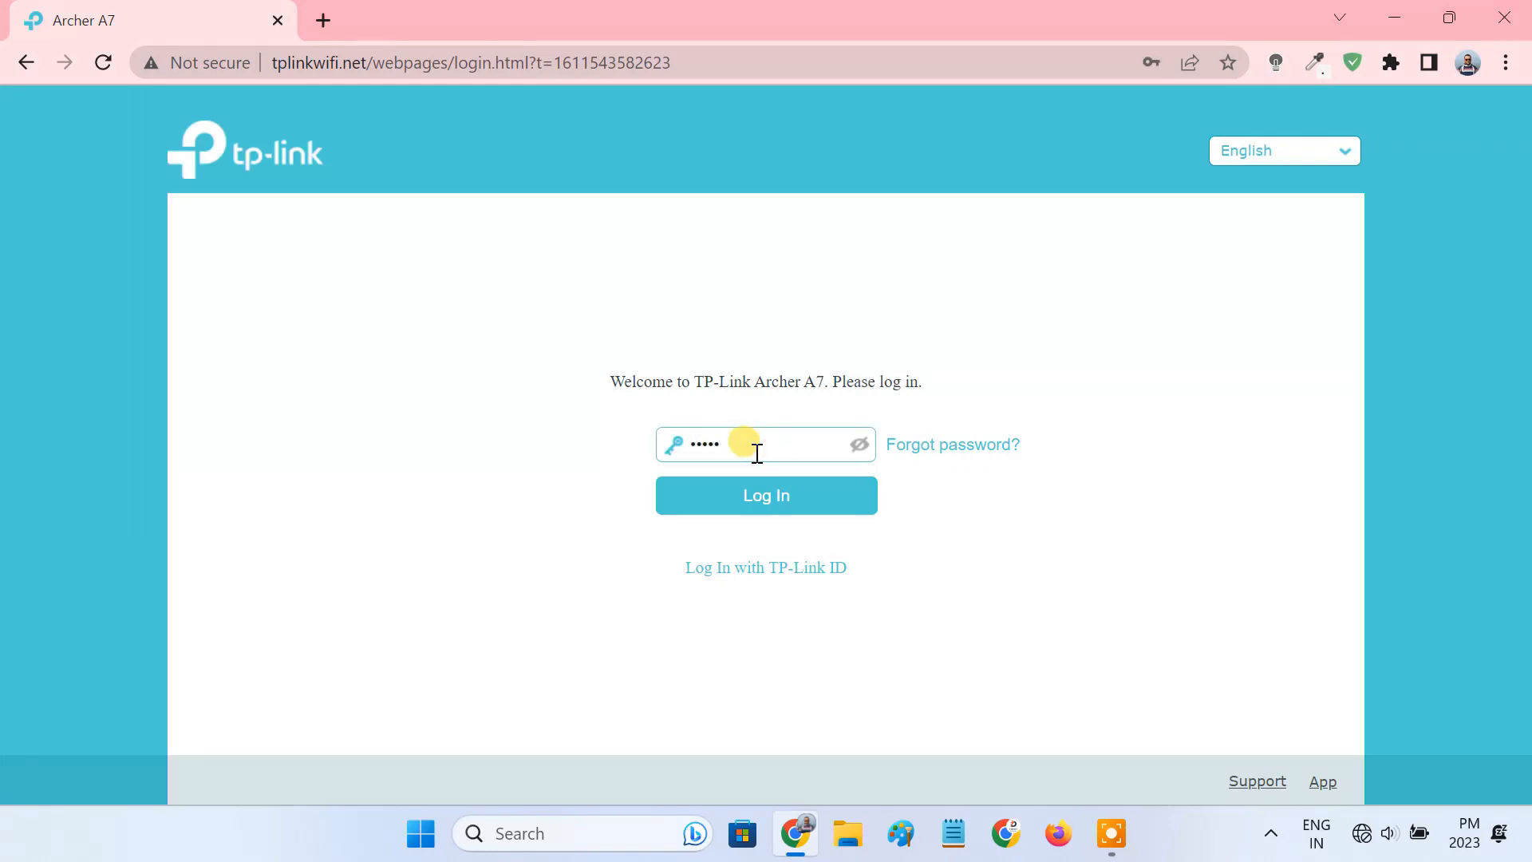
{"action": "left_click", "coordinate": [766, 495]}
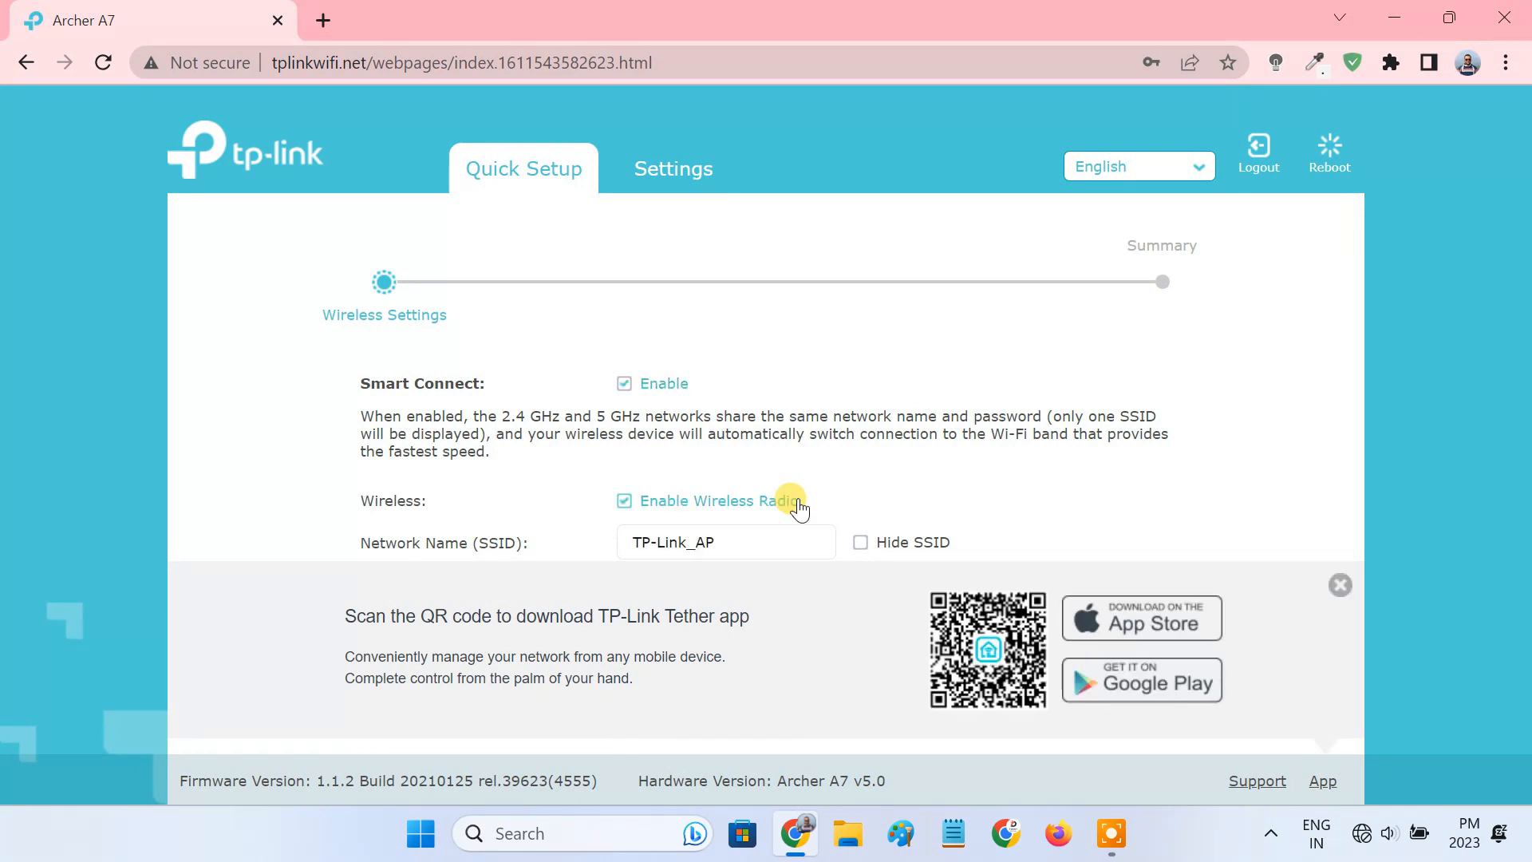
{"action": "left_click", "coordinate": [1339, 584]}
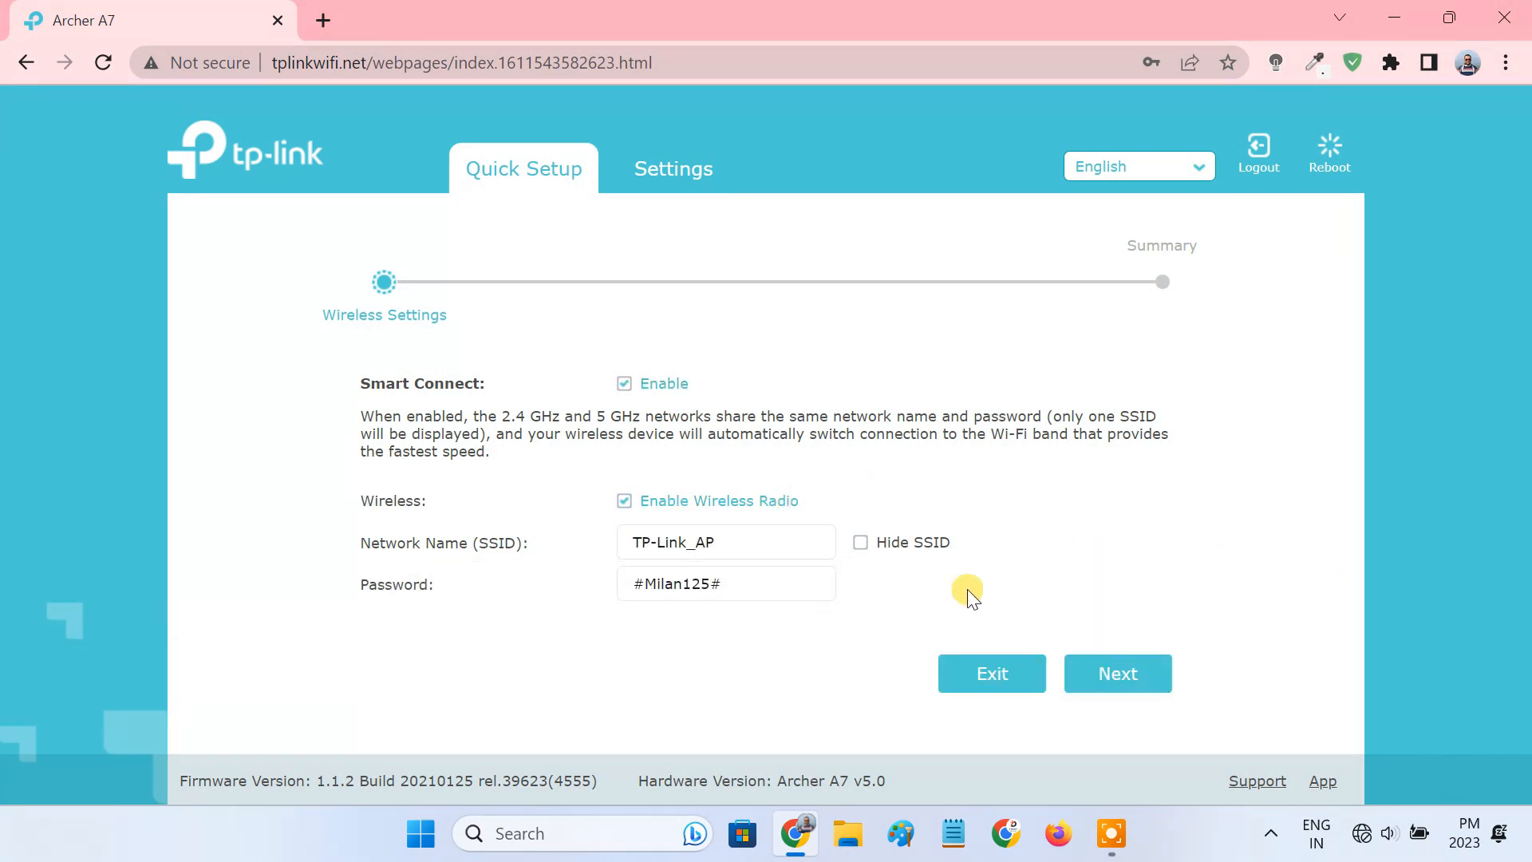
{"action": "left_click", "coordinate": [726, 584]}
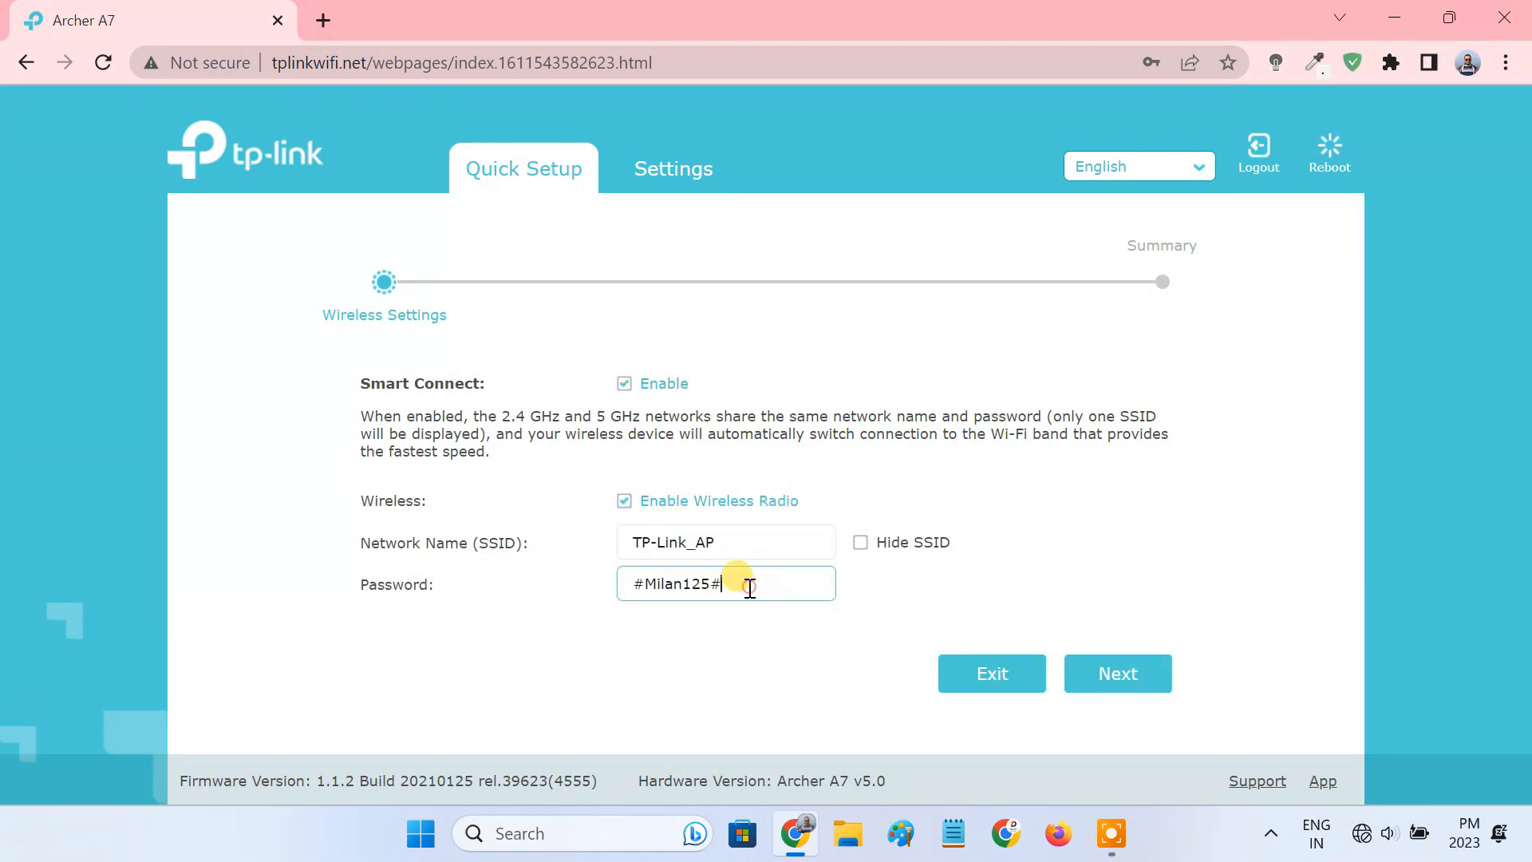
- Confirm the wireless summary and save the TP-Link_AP network name and password
{"action": "left_click", "coordinate": [1117, 673]}
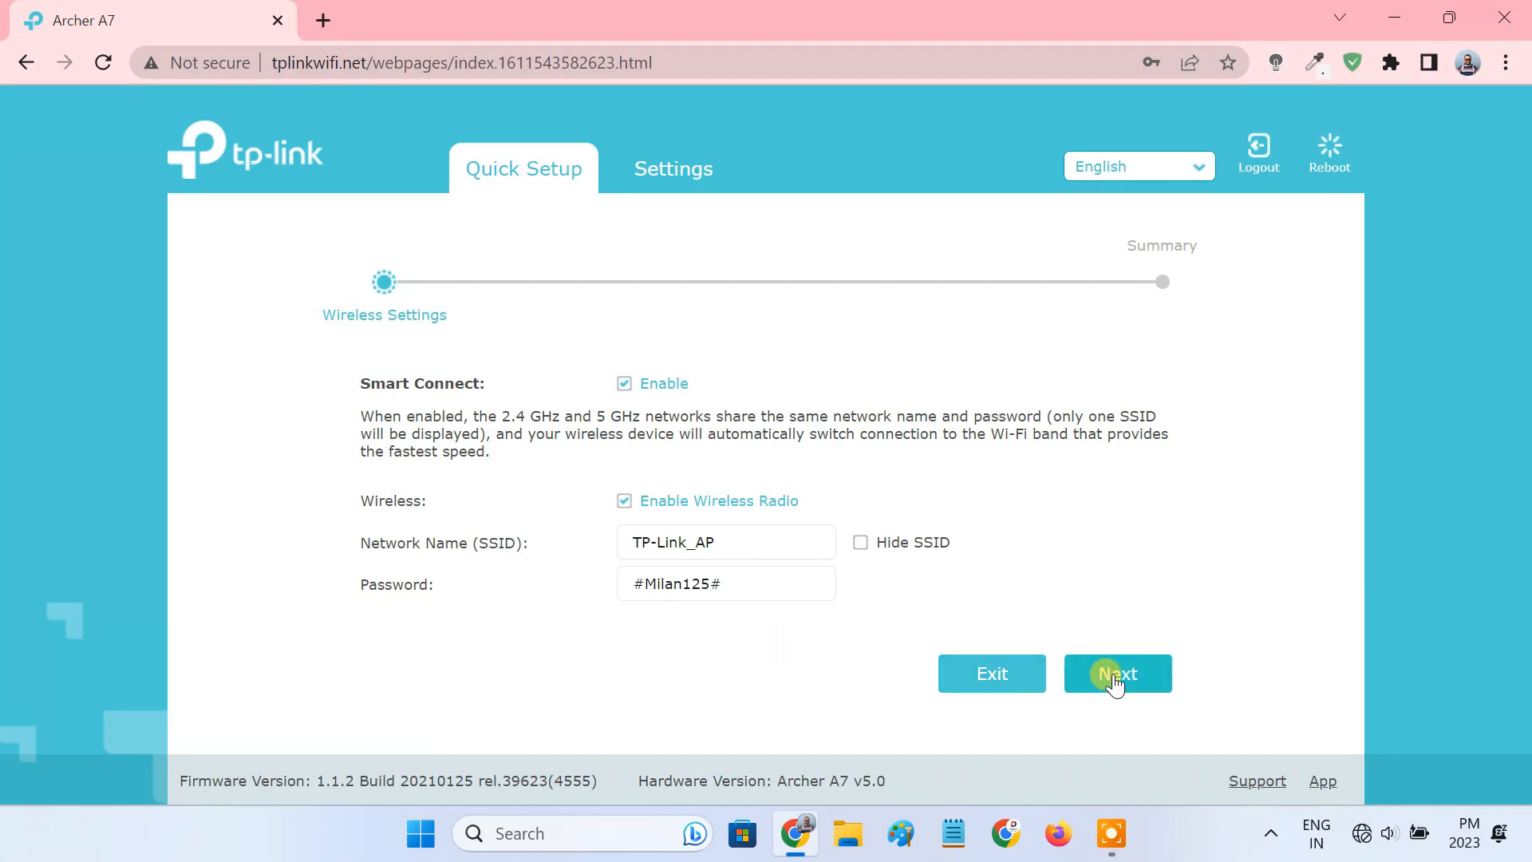
{"action": "left_click", "coordinate": [1117, 673]}
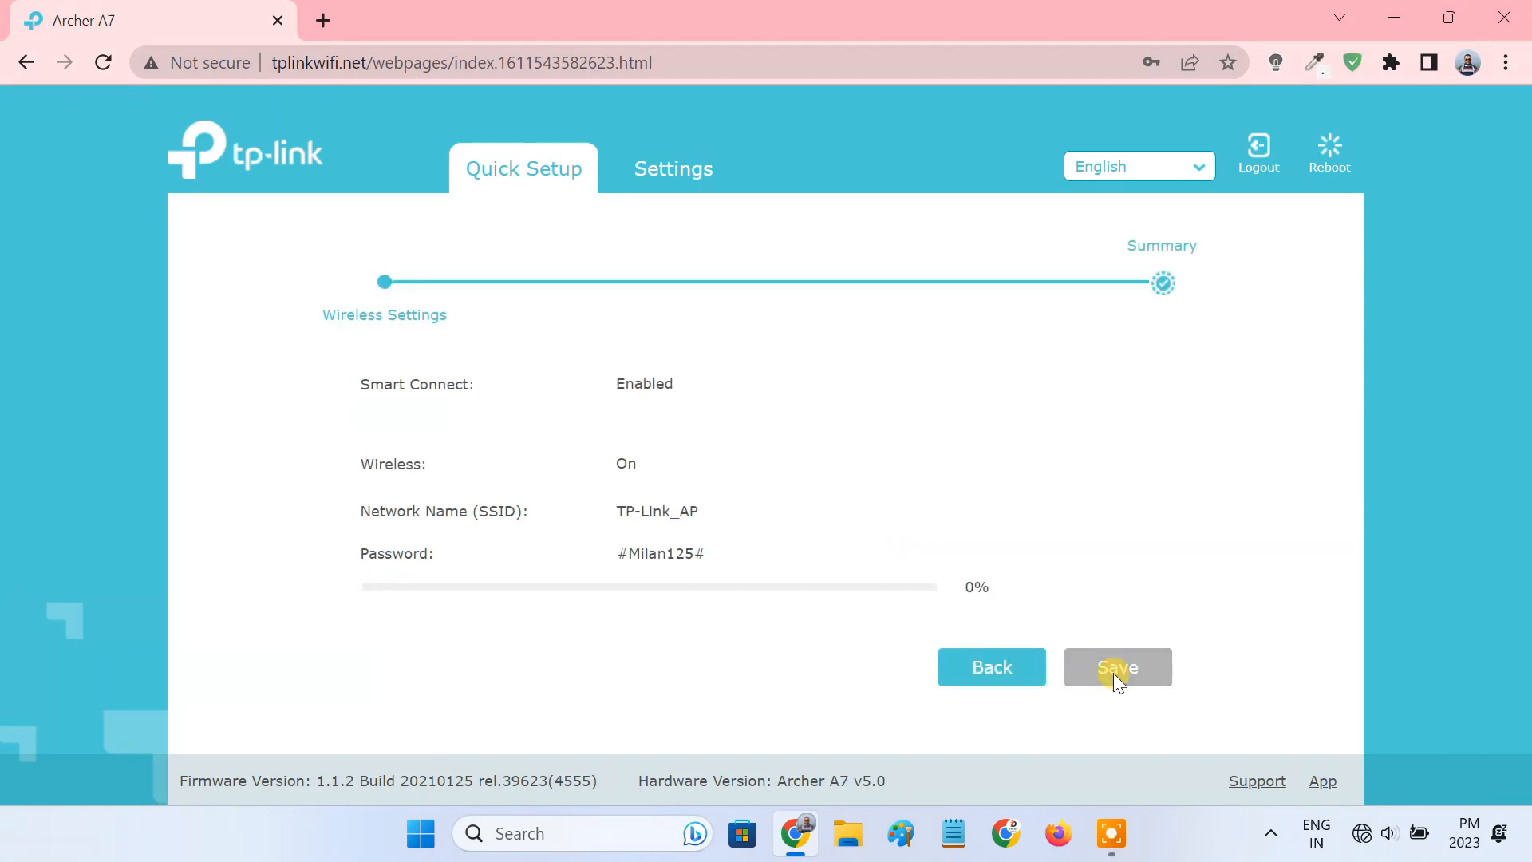
{"action": "left_click", "coordinate": [1117, 667]}
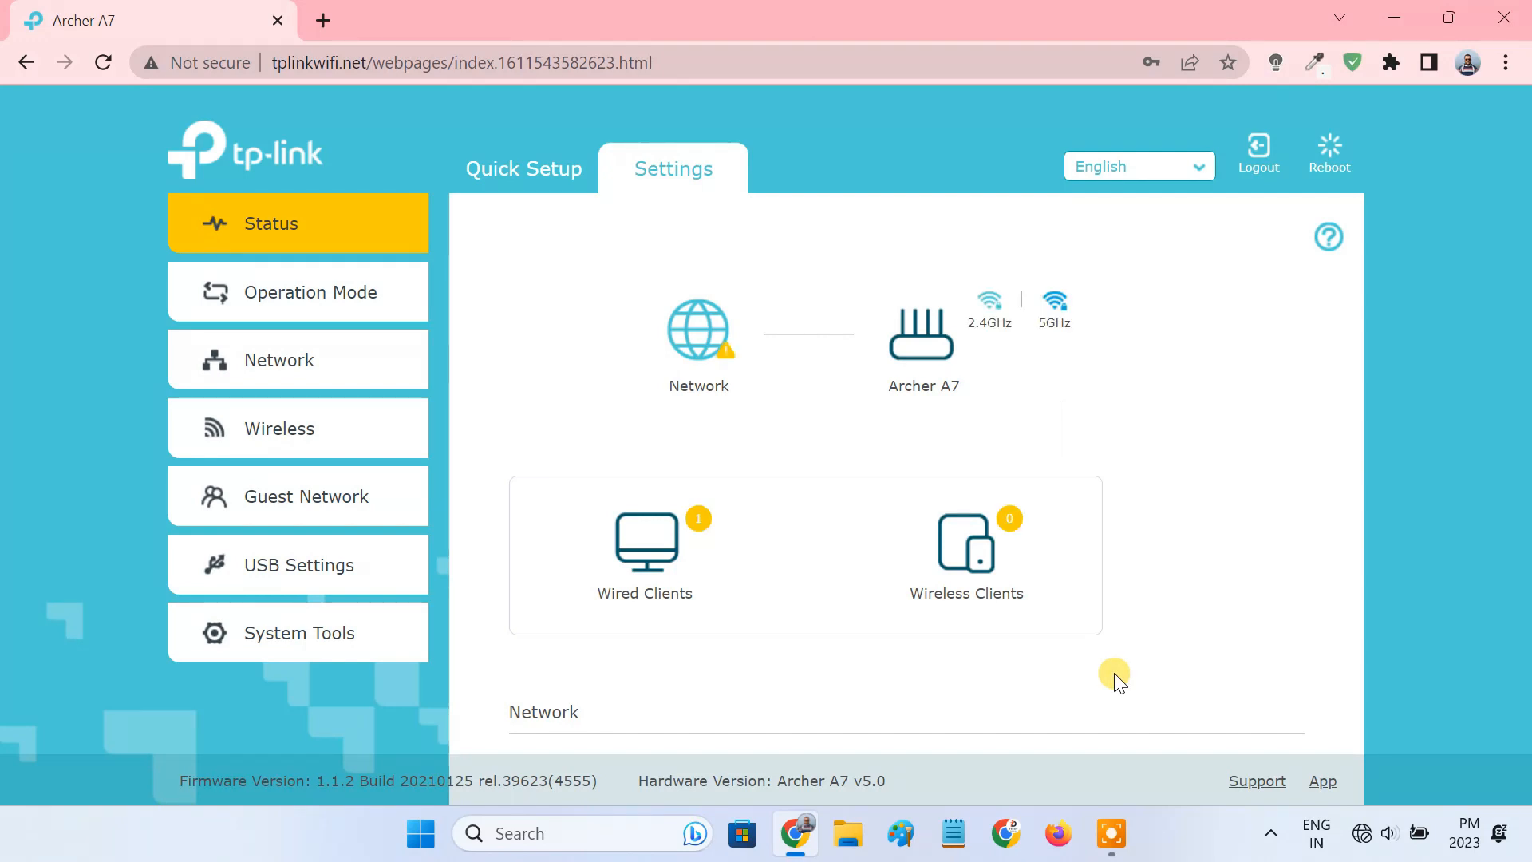
{"action": "mouse_move", "coordinate": [336, 273]}
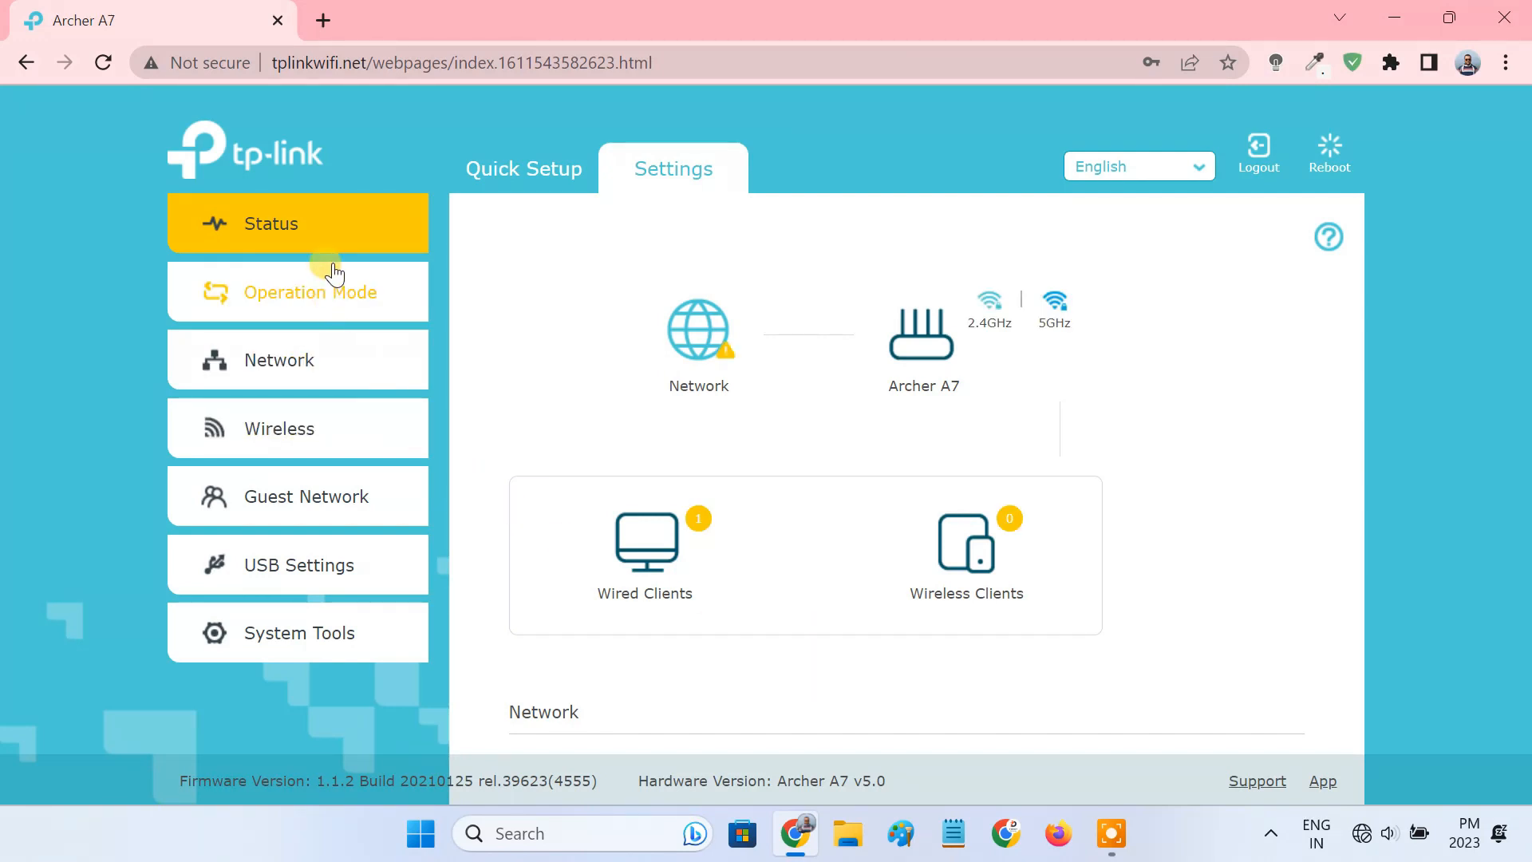
{"action": "mouse_move", "coordinate": [370, 515]}
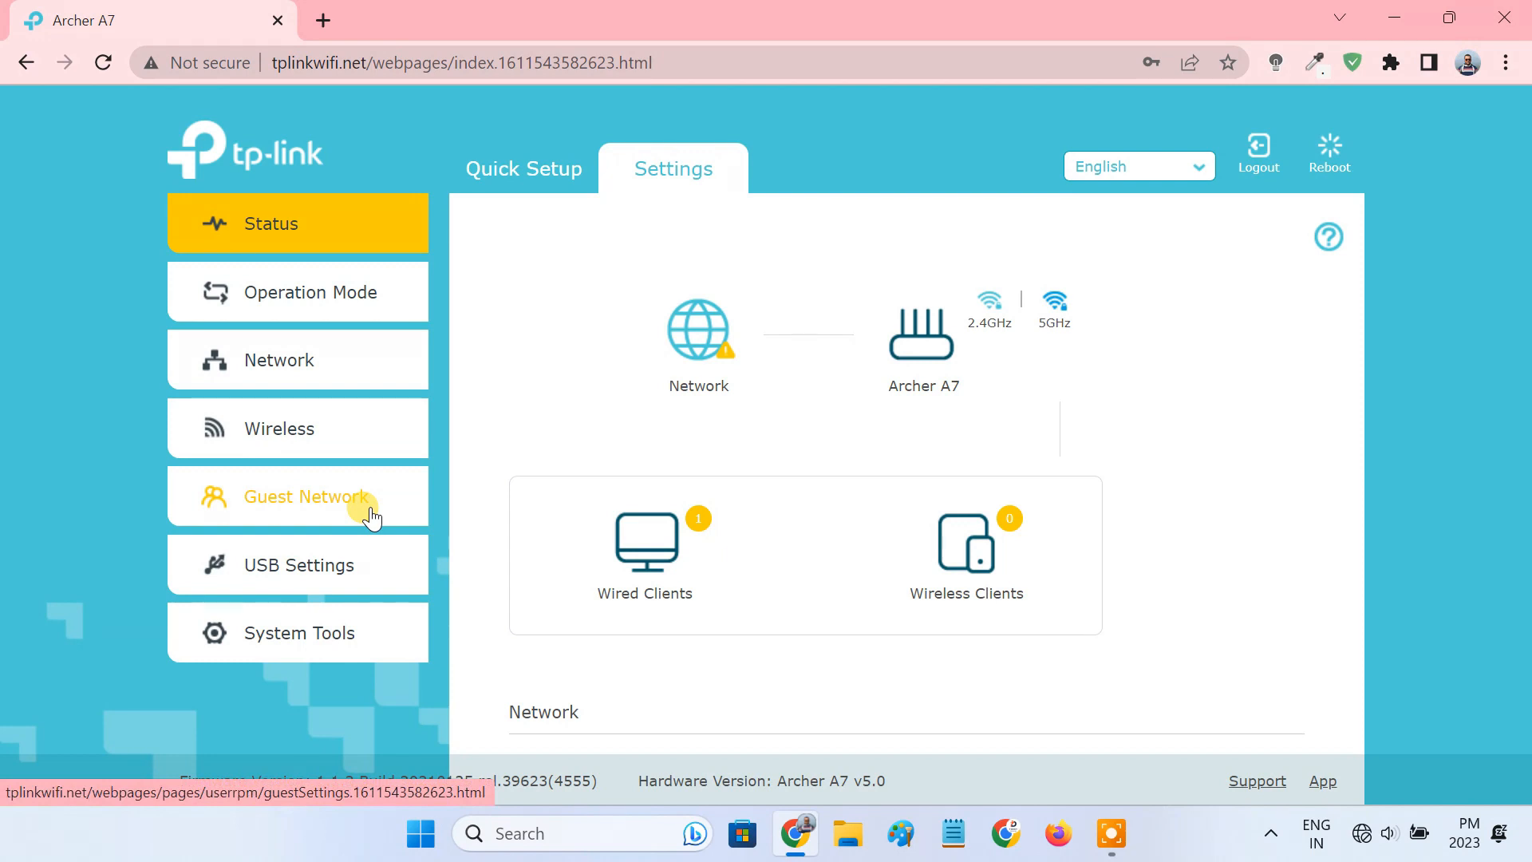
{"action": "mouse_move", "coordinate": [586, 395]}
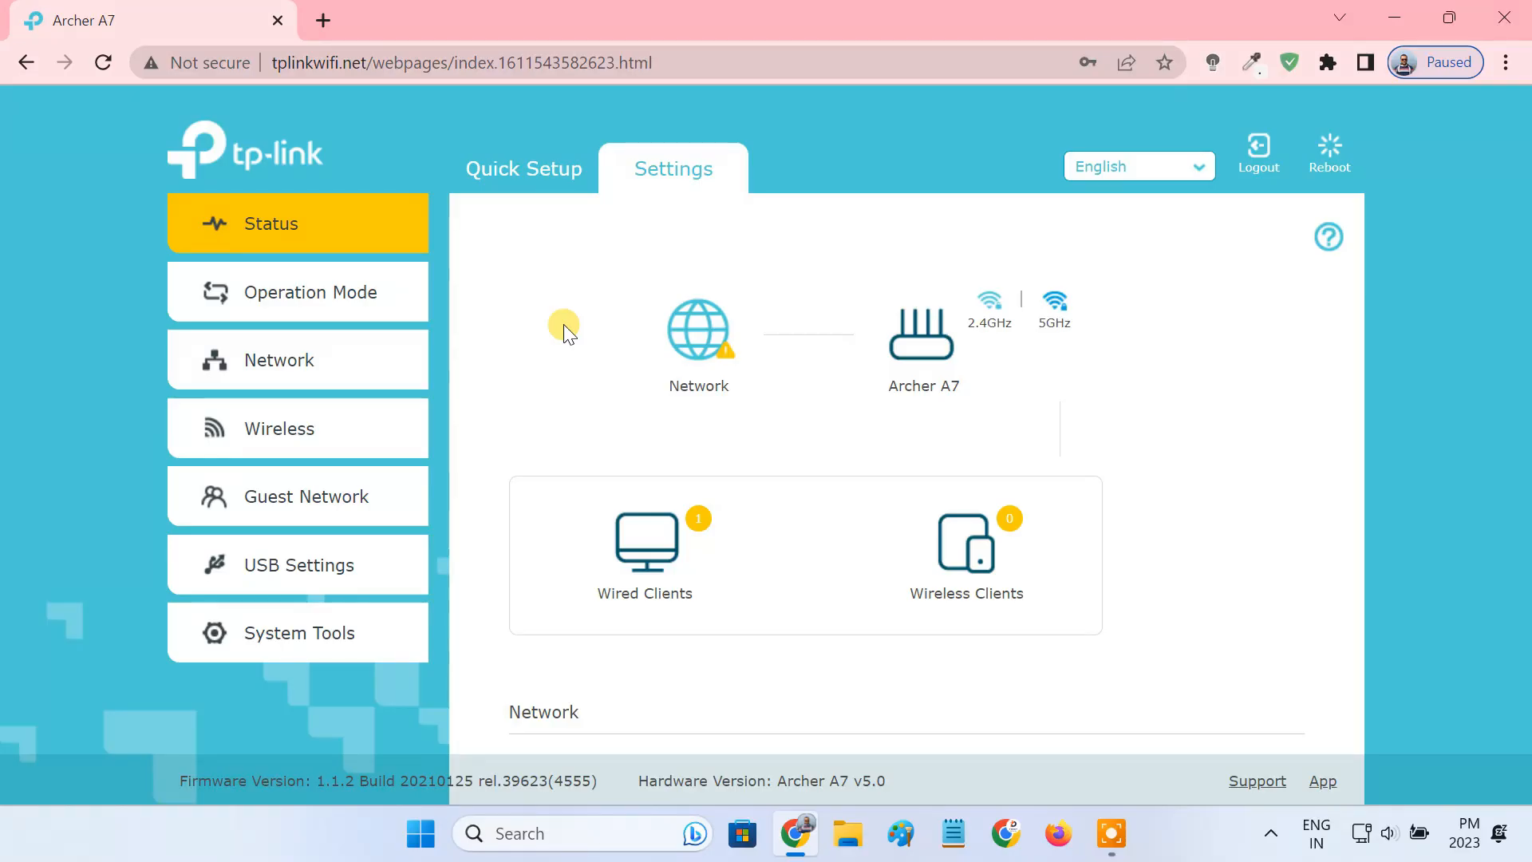
{"action": "mouse_move", "coordinate": [1356, 834]}
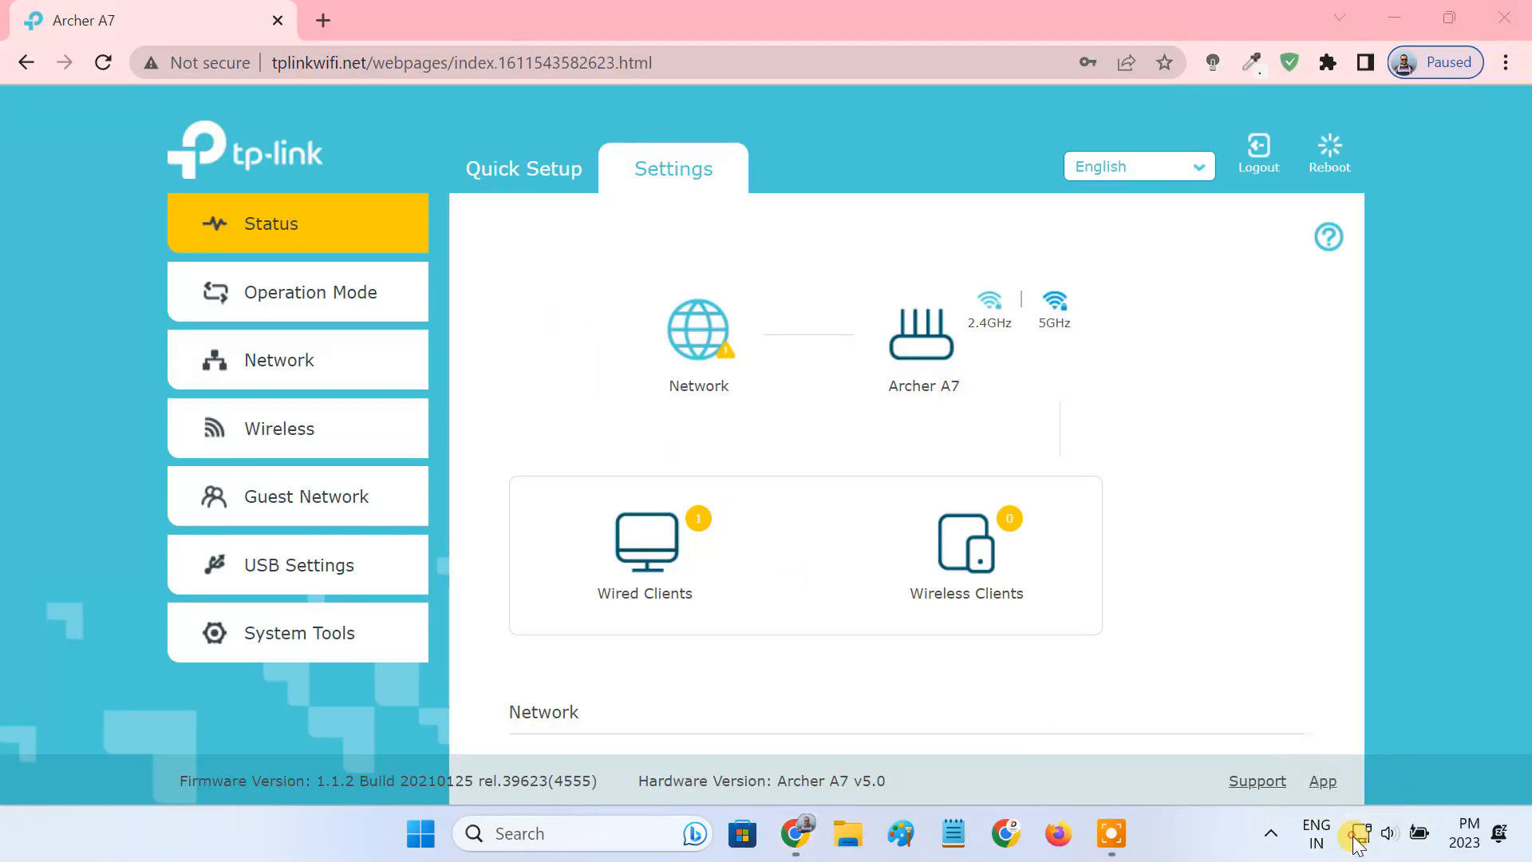
- Connect the laptop to TP-Link_AP from the Wi-Fi flyout, entering the security key
{"action": "left_click", "coordinate": [1356, 833]}
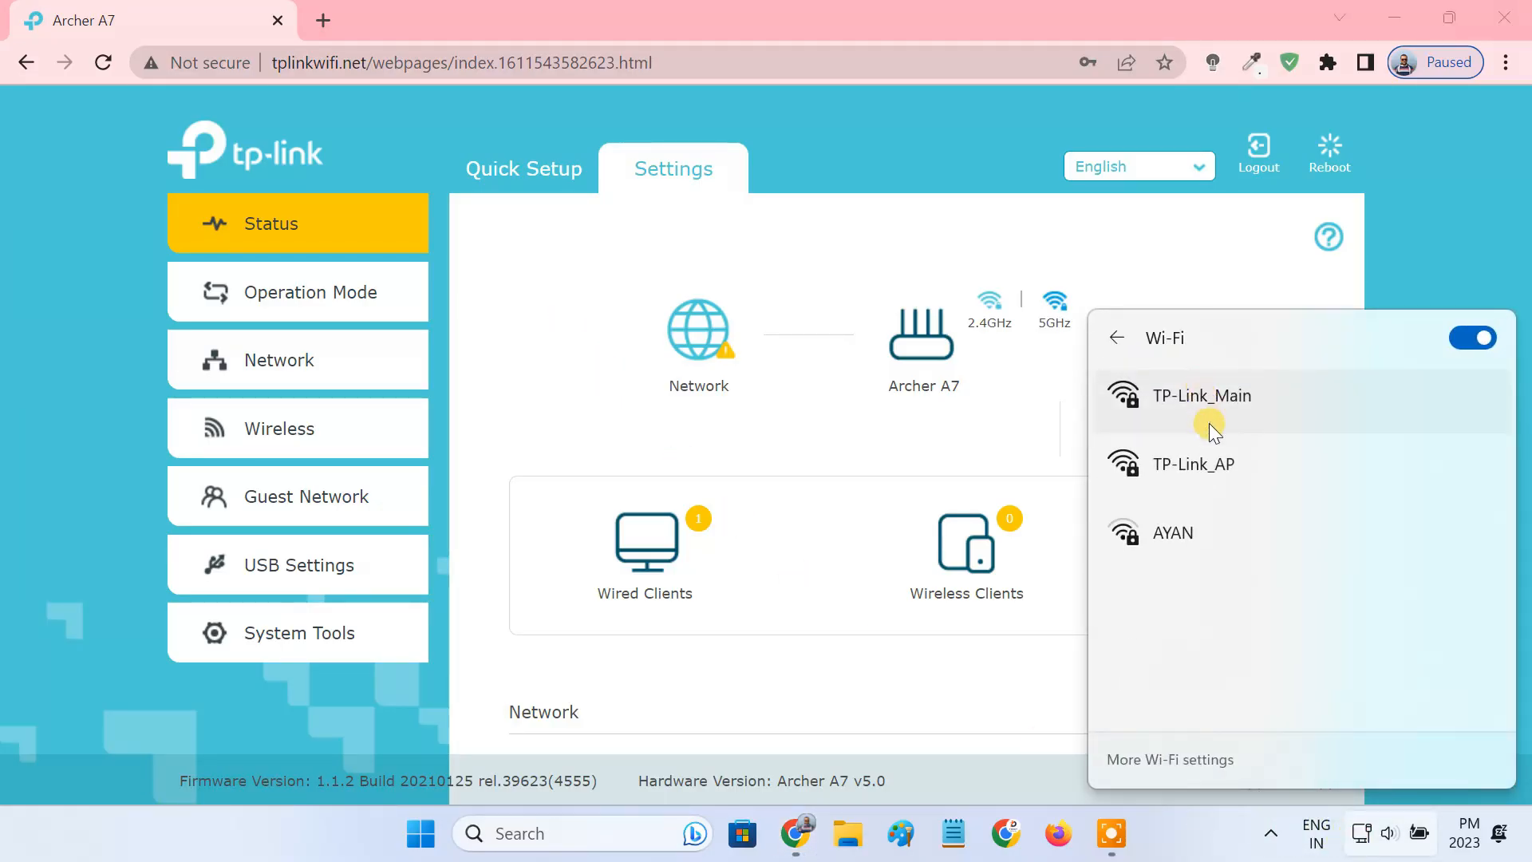
{"action": "left_click", "coordinate": [1192, 463]}
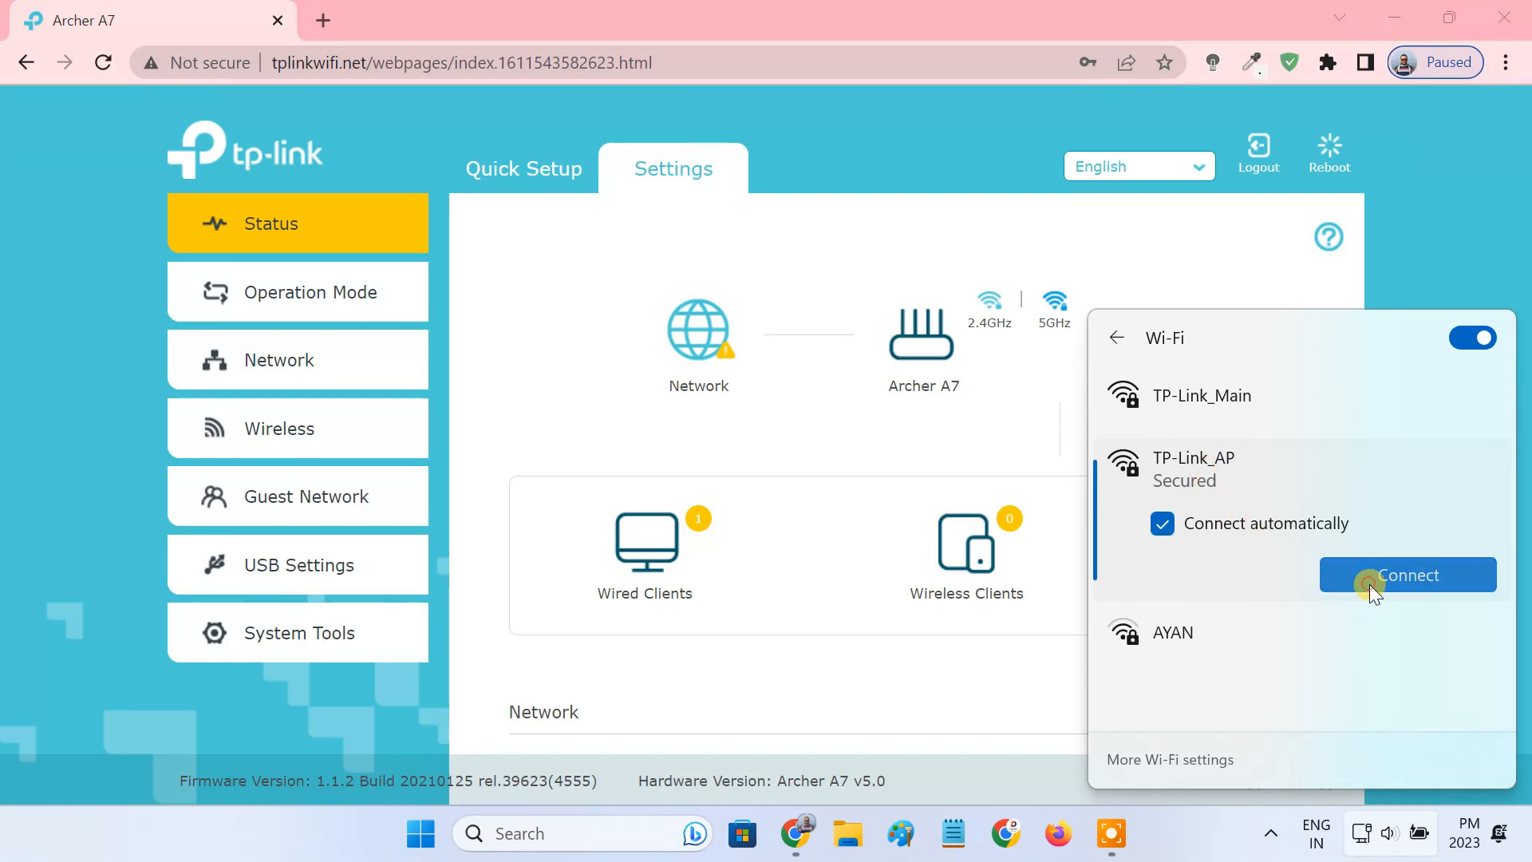
{"action": "left_click", "coordinate": [1407, 574]}
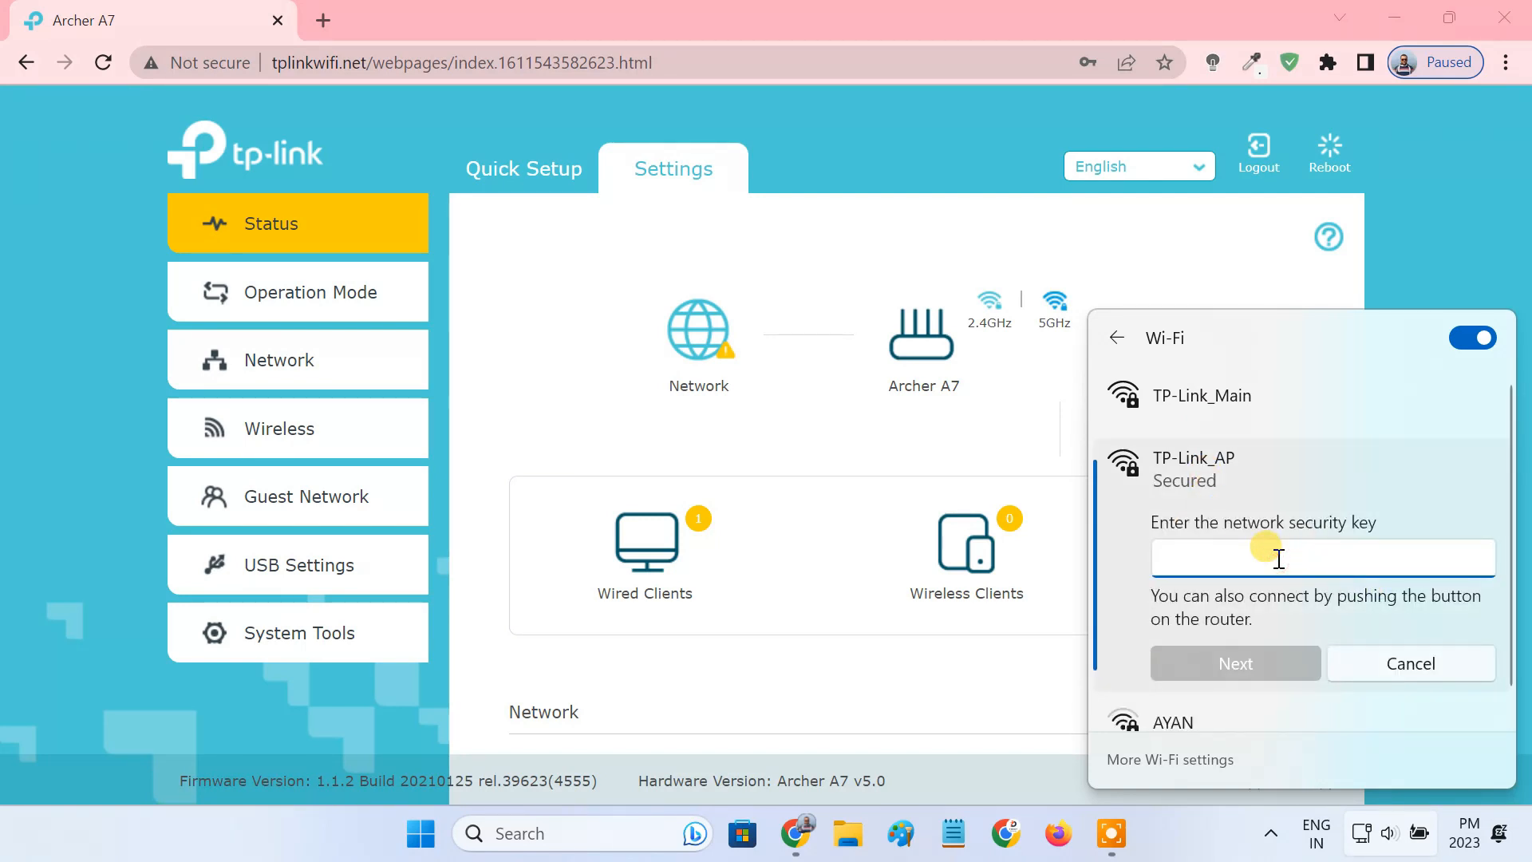
{"action": "type", "text": "password"}
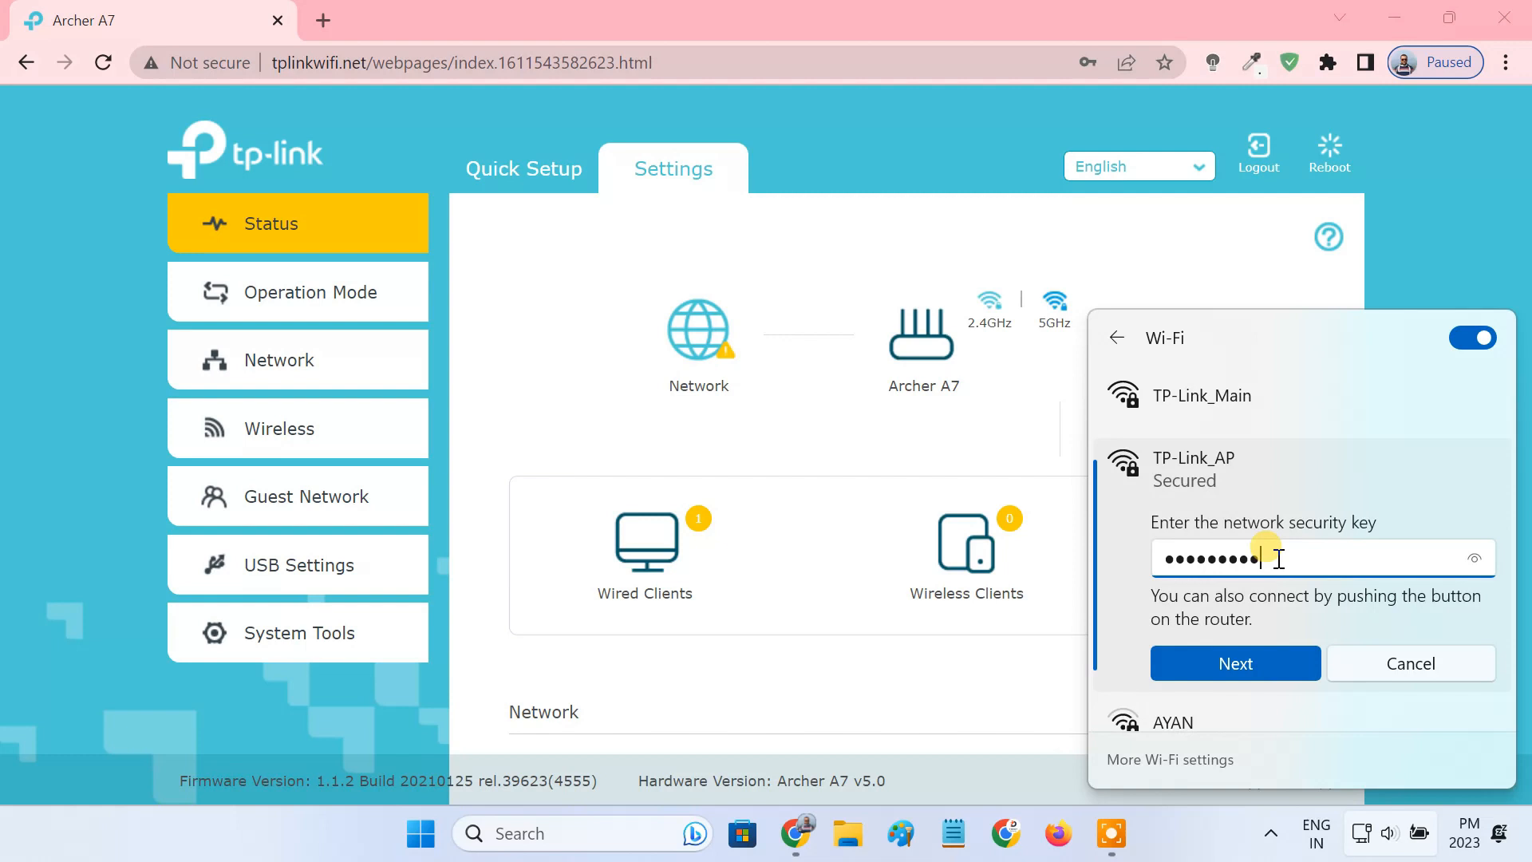
{"action": "left_click", "coordinate": [1235, 664]}
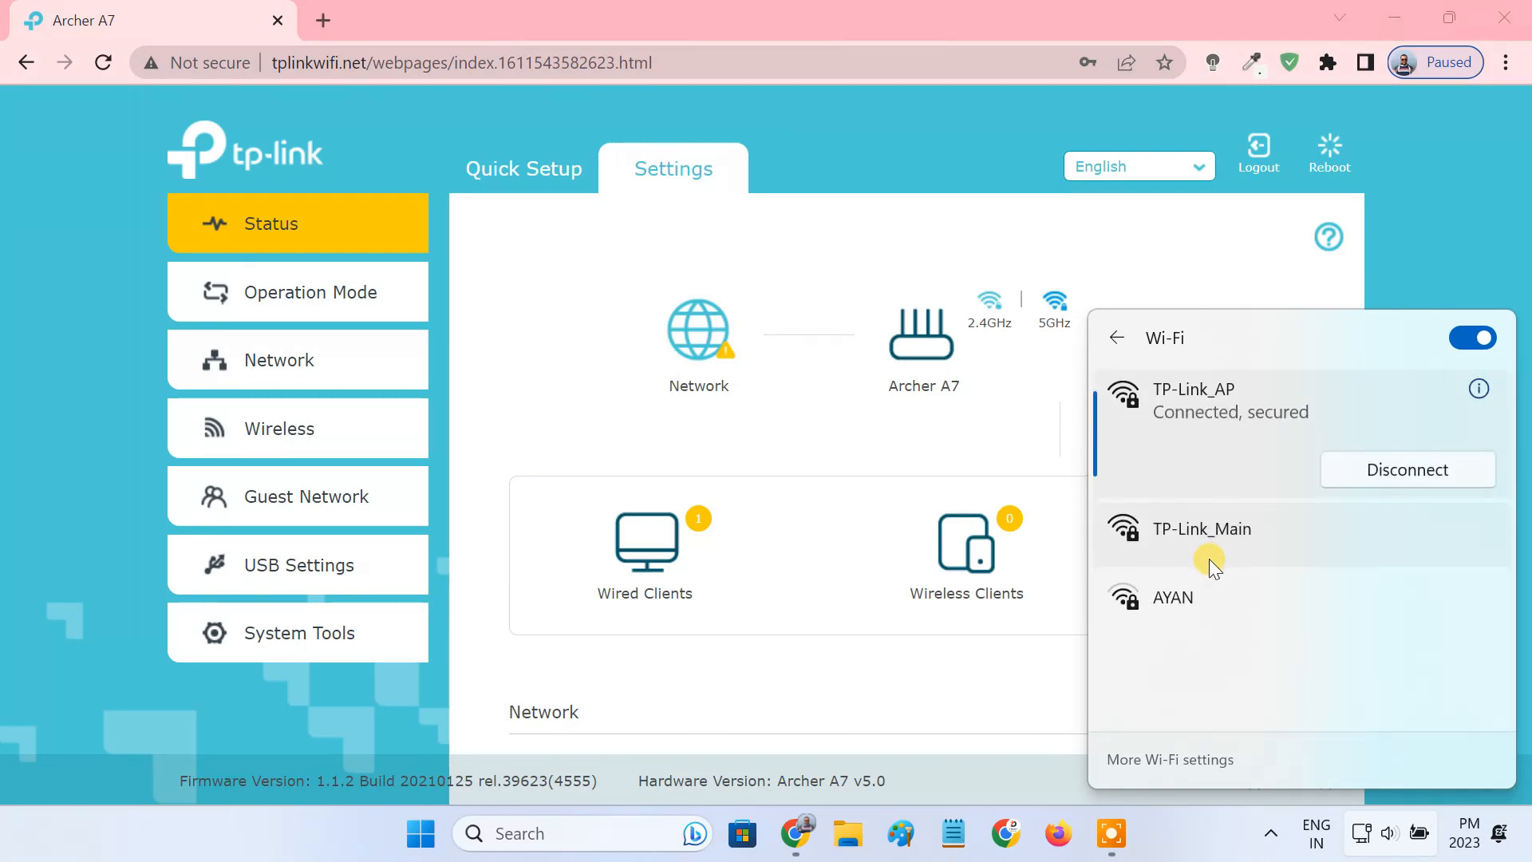
{"action": "left_click", "coordinate": [386, 95]}
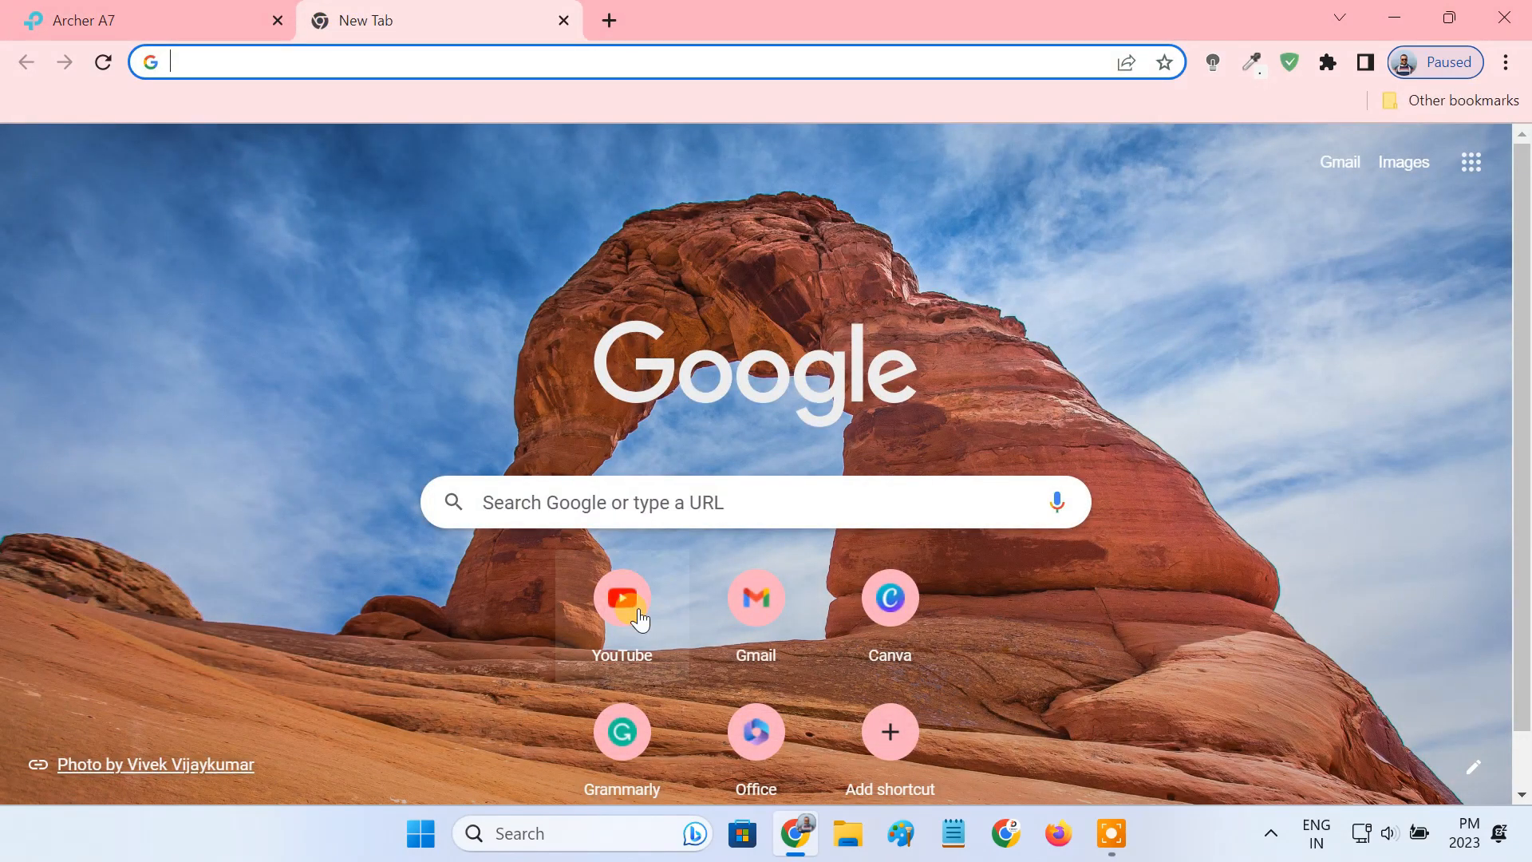
- Load YouTube from the new tab shortcut to test the internet connection
{"action": "left_click", "coordinate": [620, 596]}
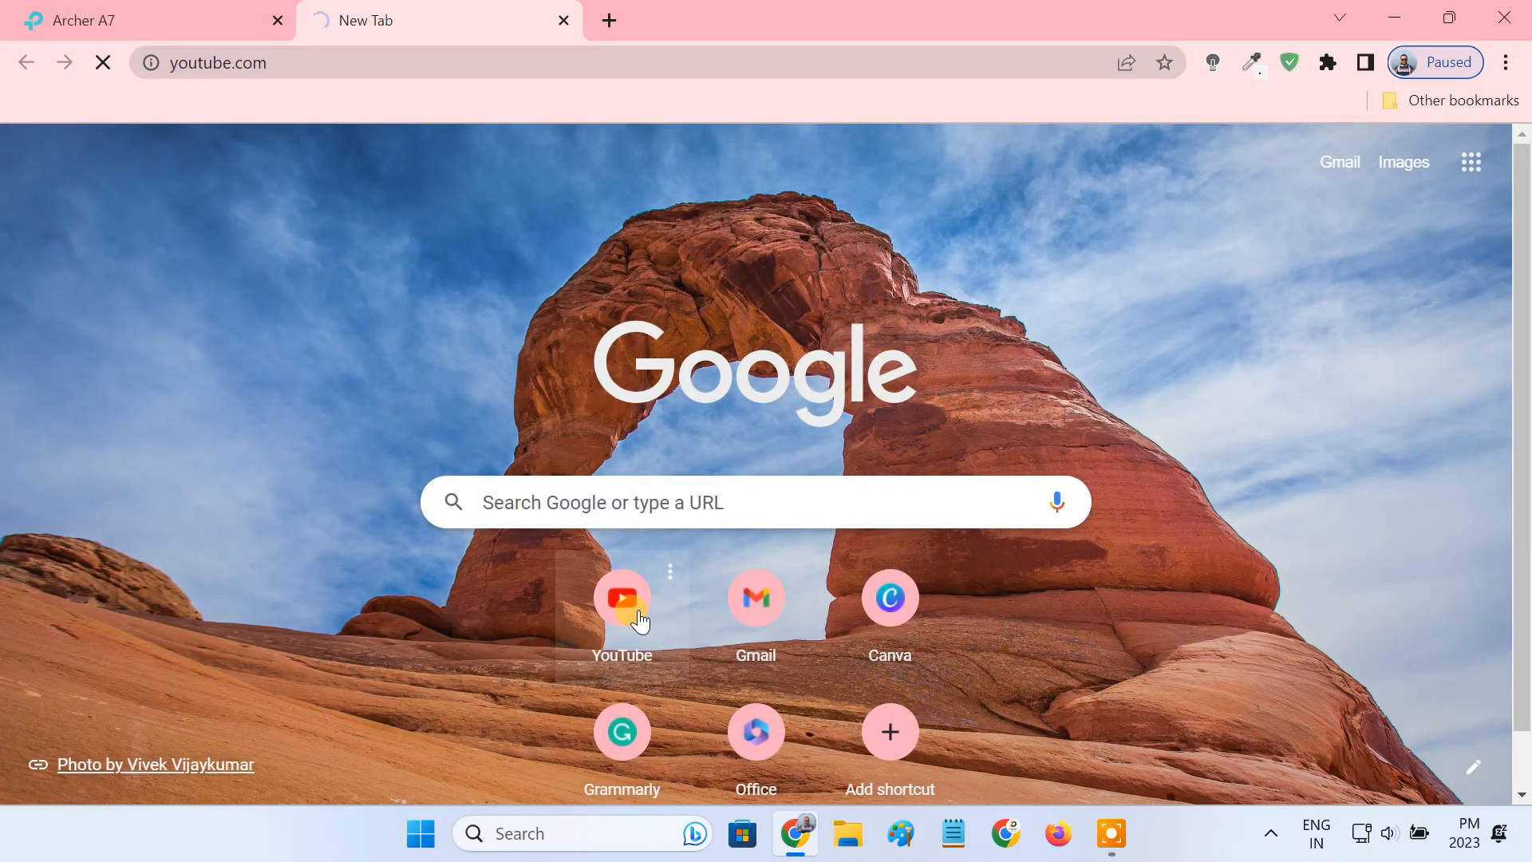
{"action": "left_click", "coordinate": [621, 596]}
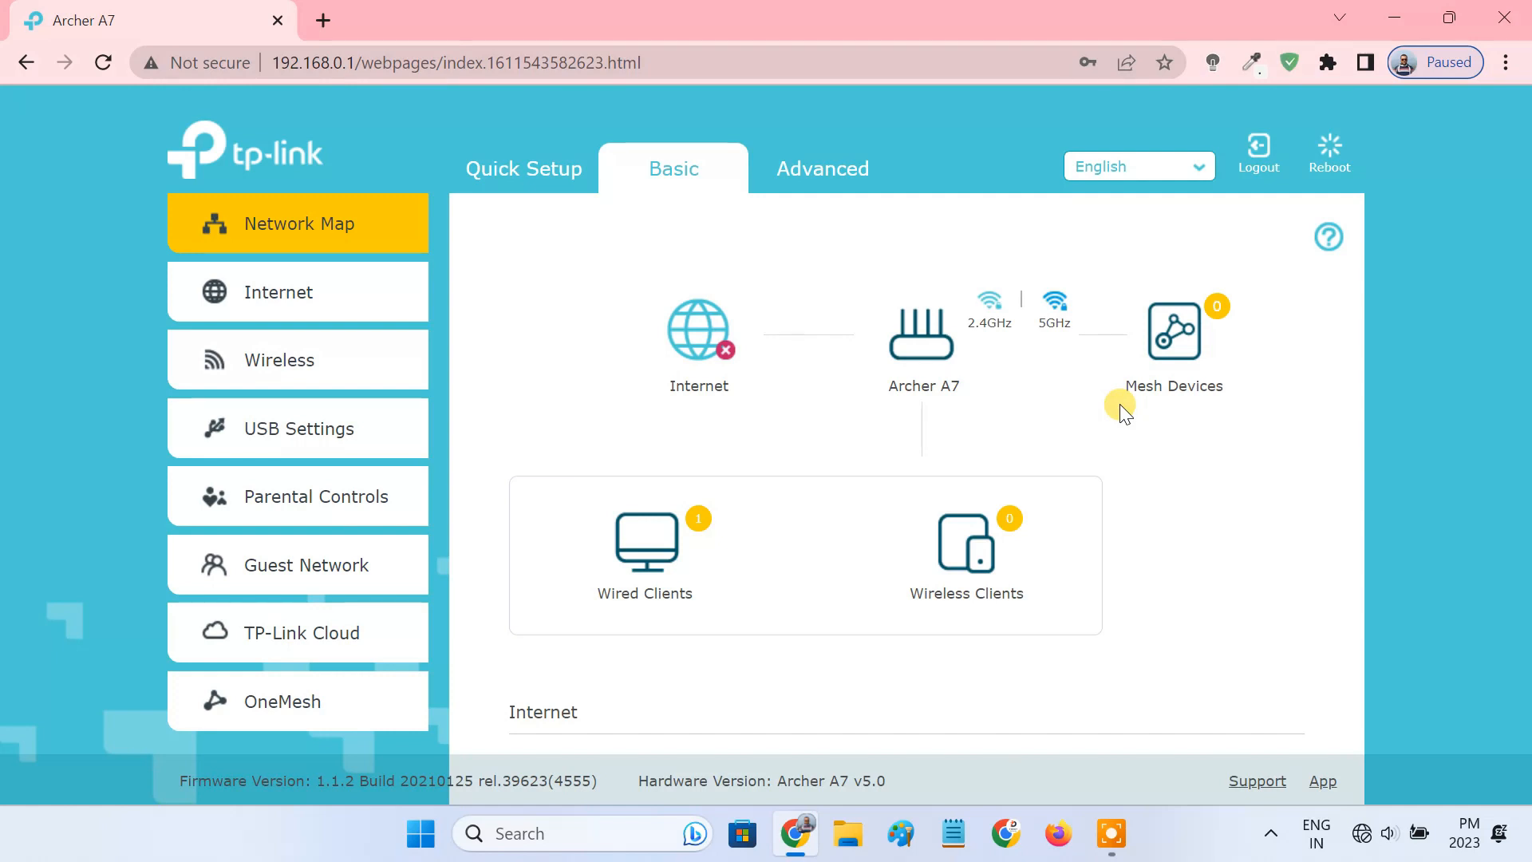
- Navigate to the LAN settings page under Advanced > Network
{"action": "left_click", "coordinate": [822, 167]}
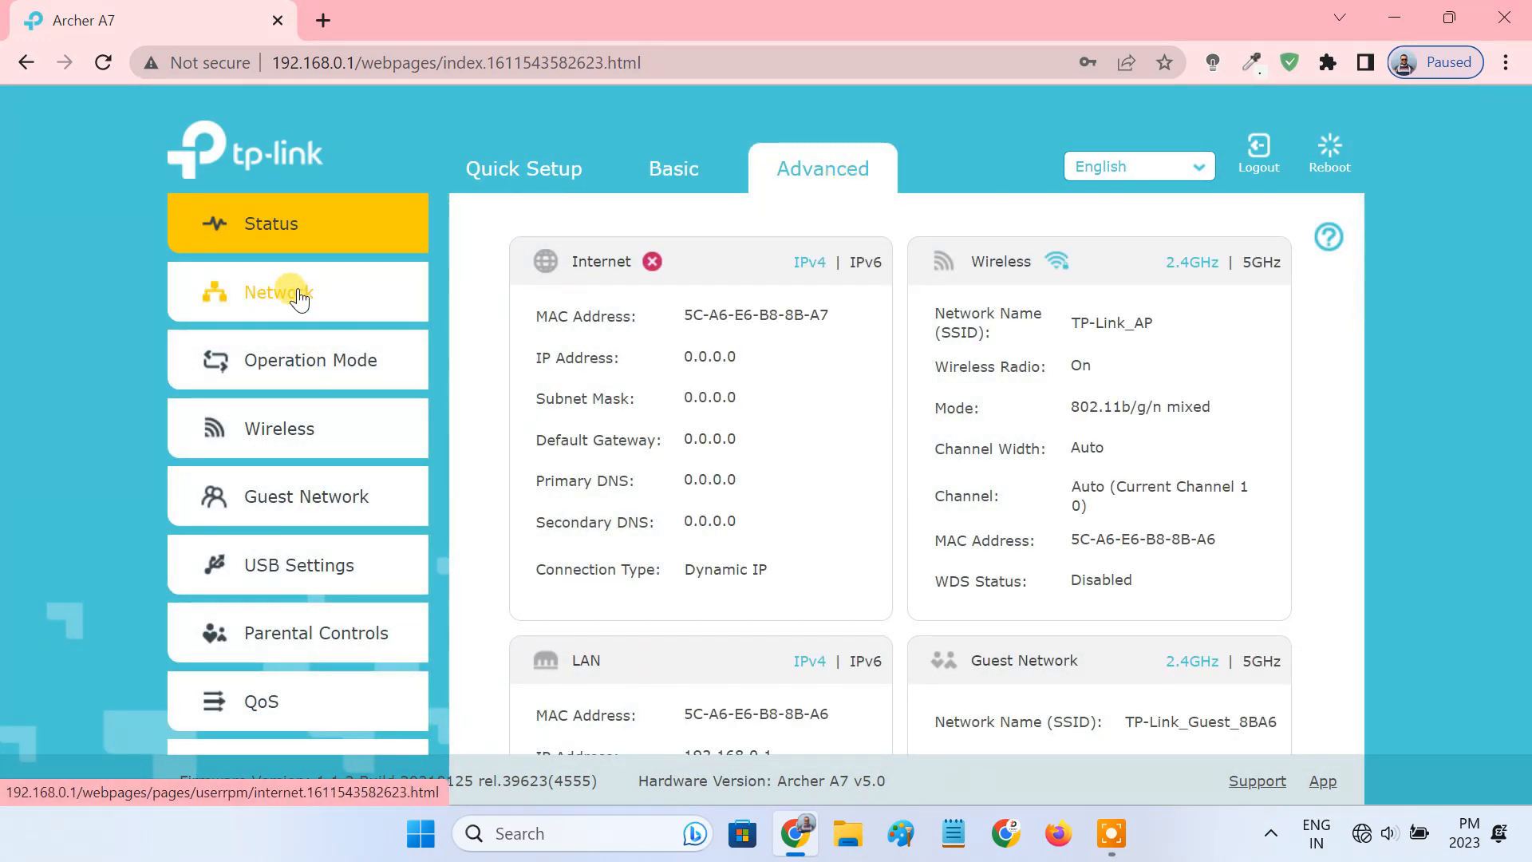
{"action": "left_click", "coordinate": [277, 290]}
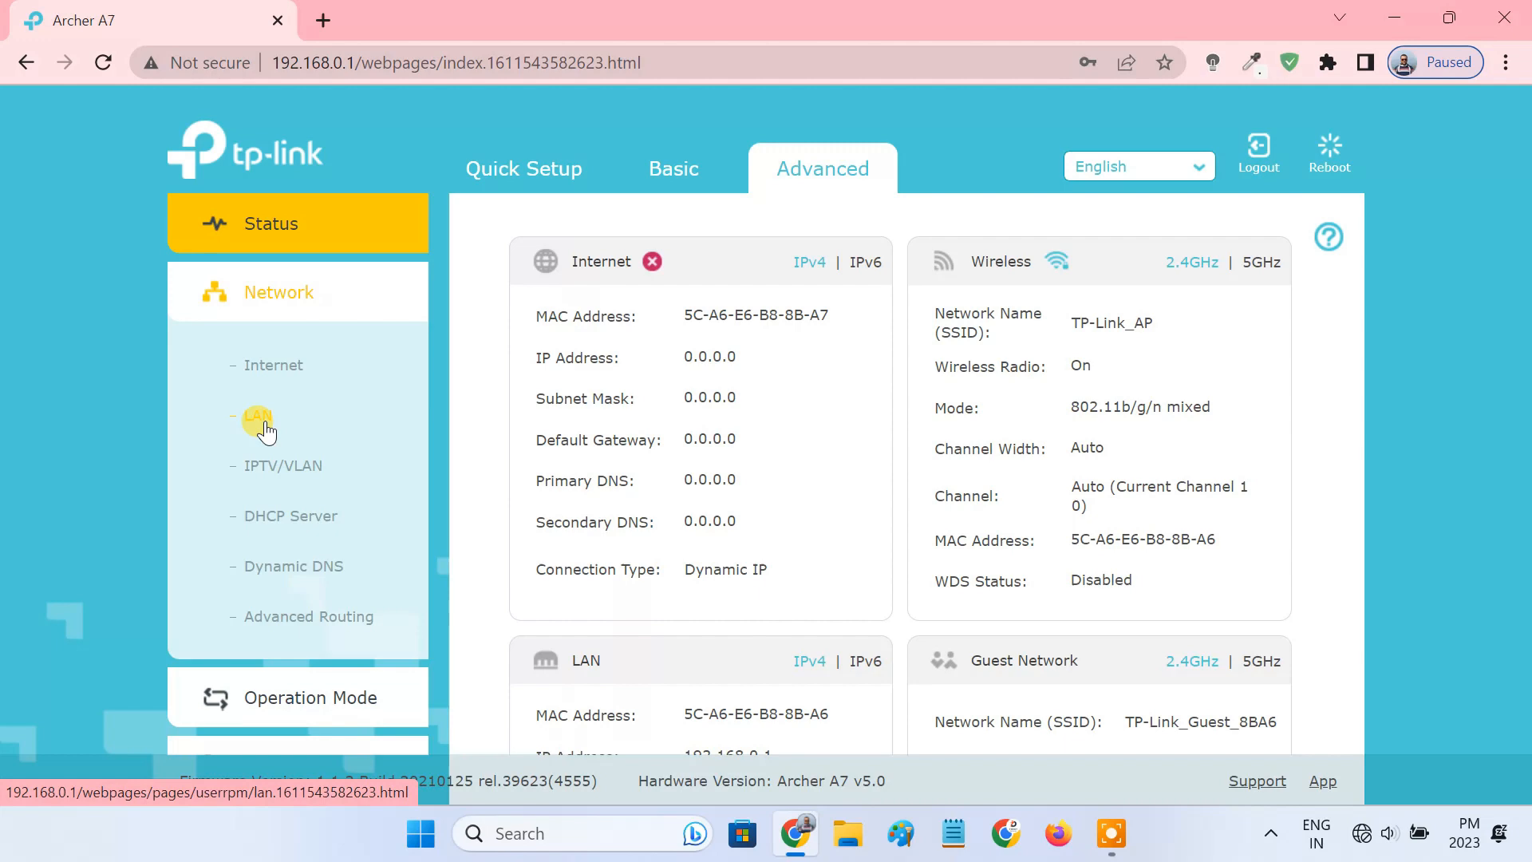
{"action": "left_click", "coordinate": [257, 415]}
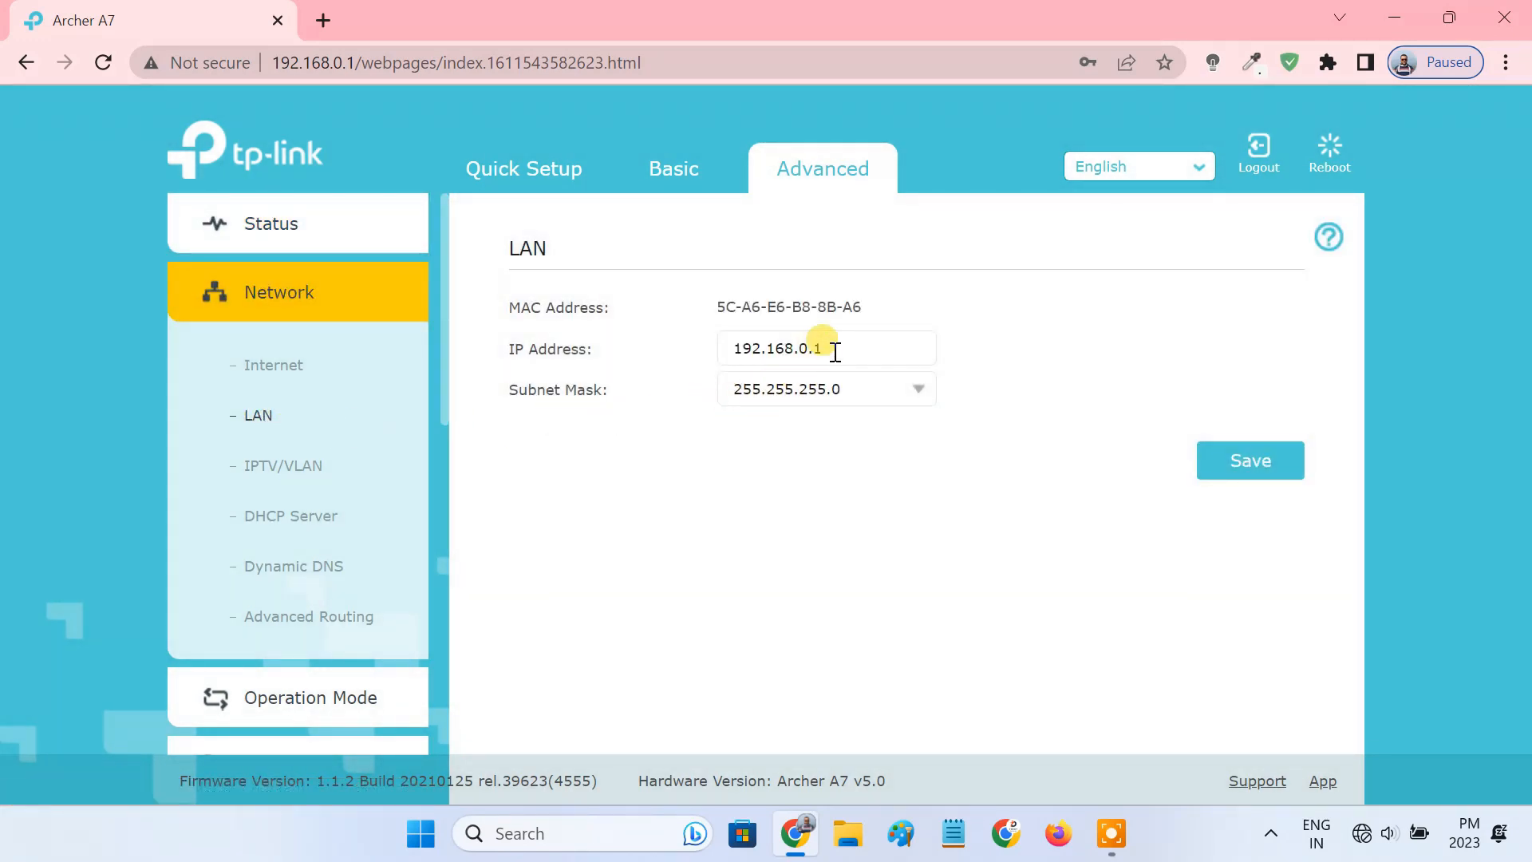
- Change the LAN IP address from 192.168.0.1 to 192.168.0.2 and save it
{"action": "triple_click", "coordinate": [825, 348]}
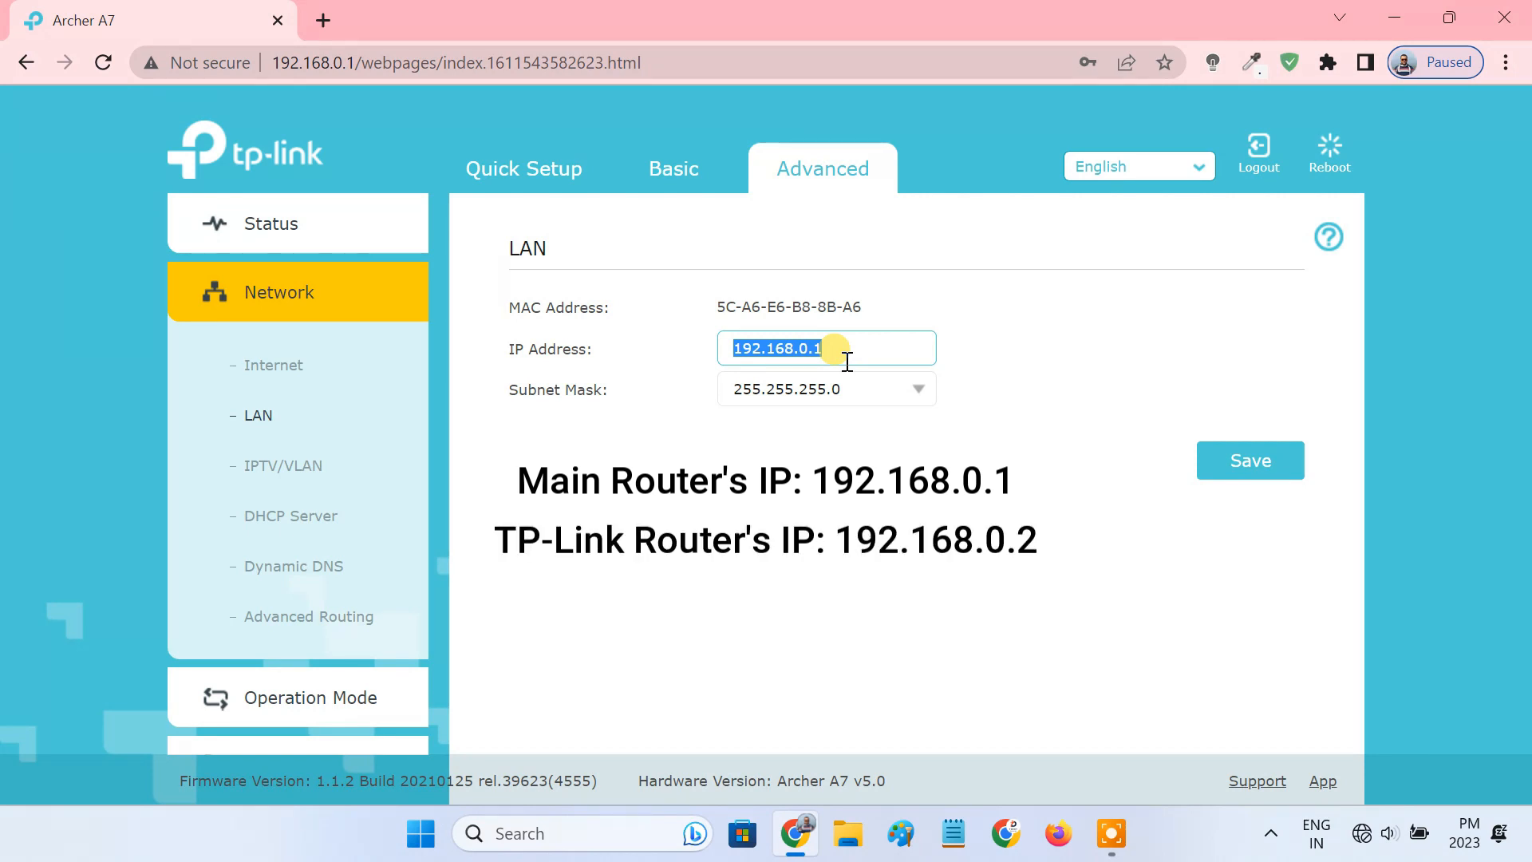
{"action": "left_click", "coordinate": [848, 349]}
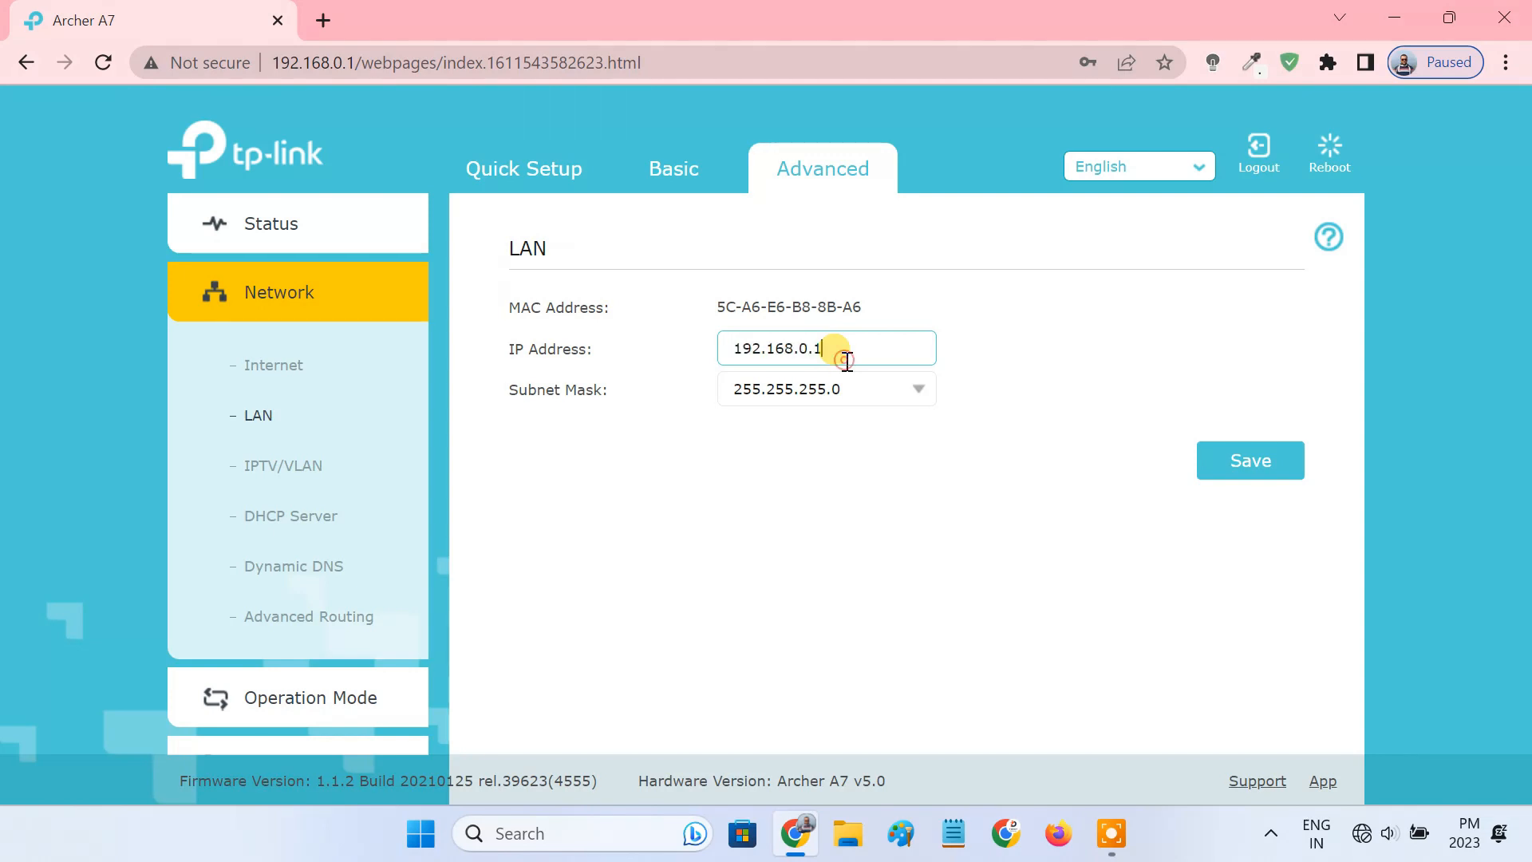
{"action": "type", "text": "2"}
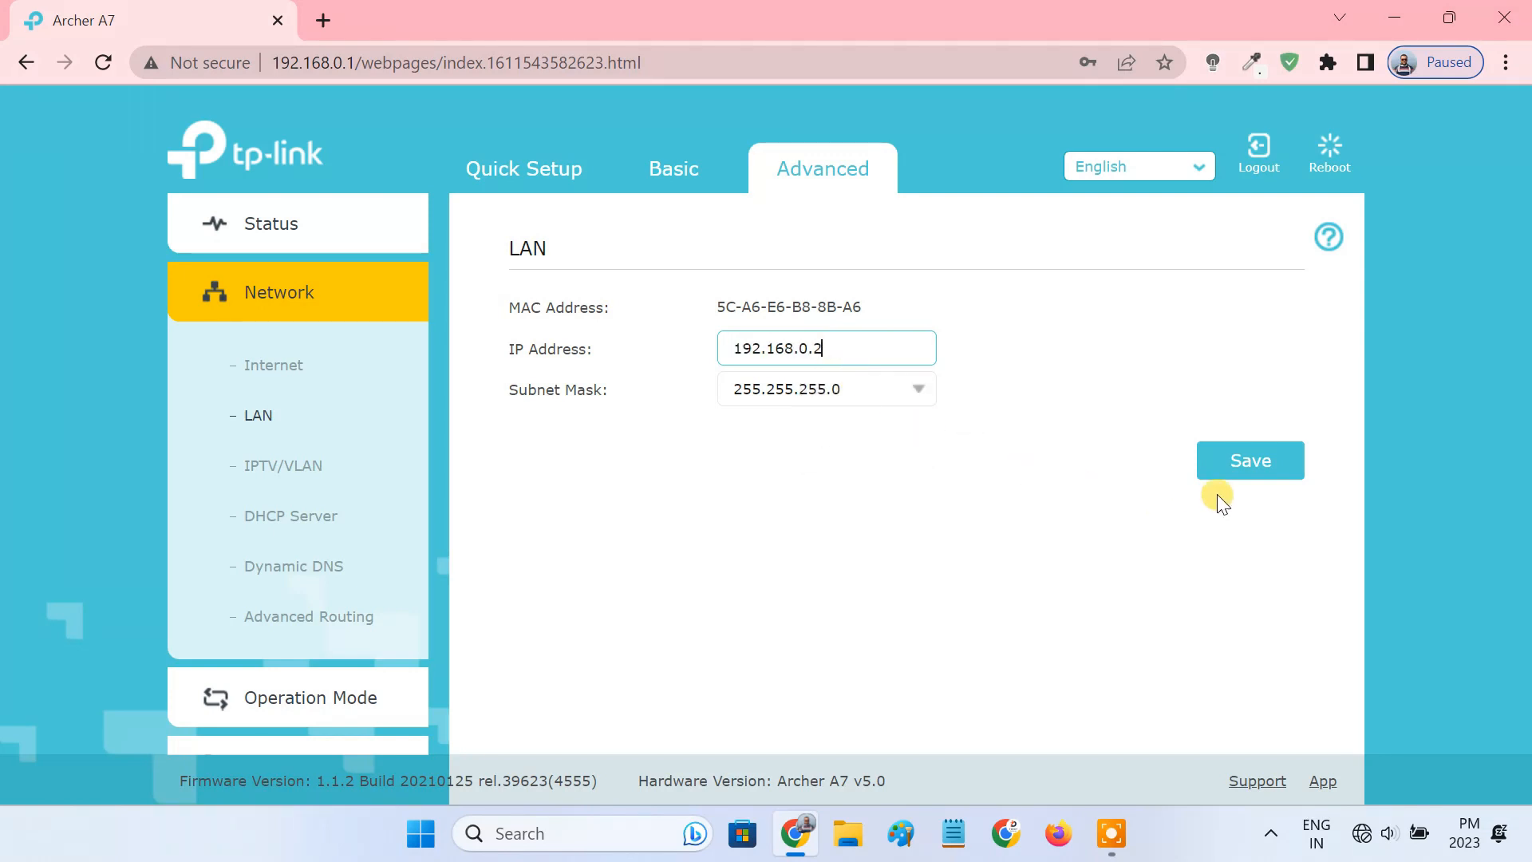
{"action": "left_click", "coordinate": [1249, 460]}
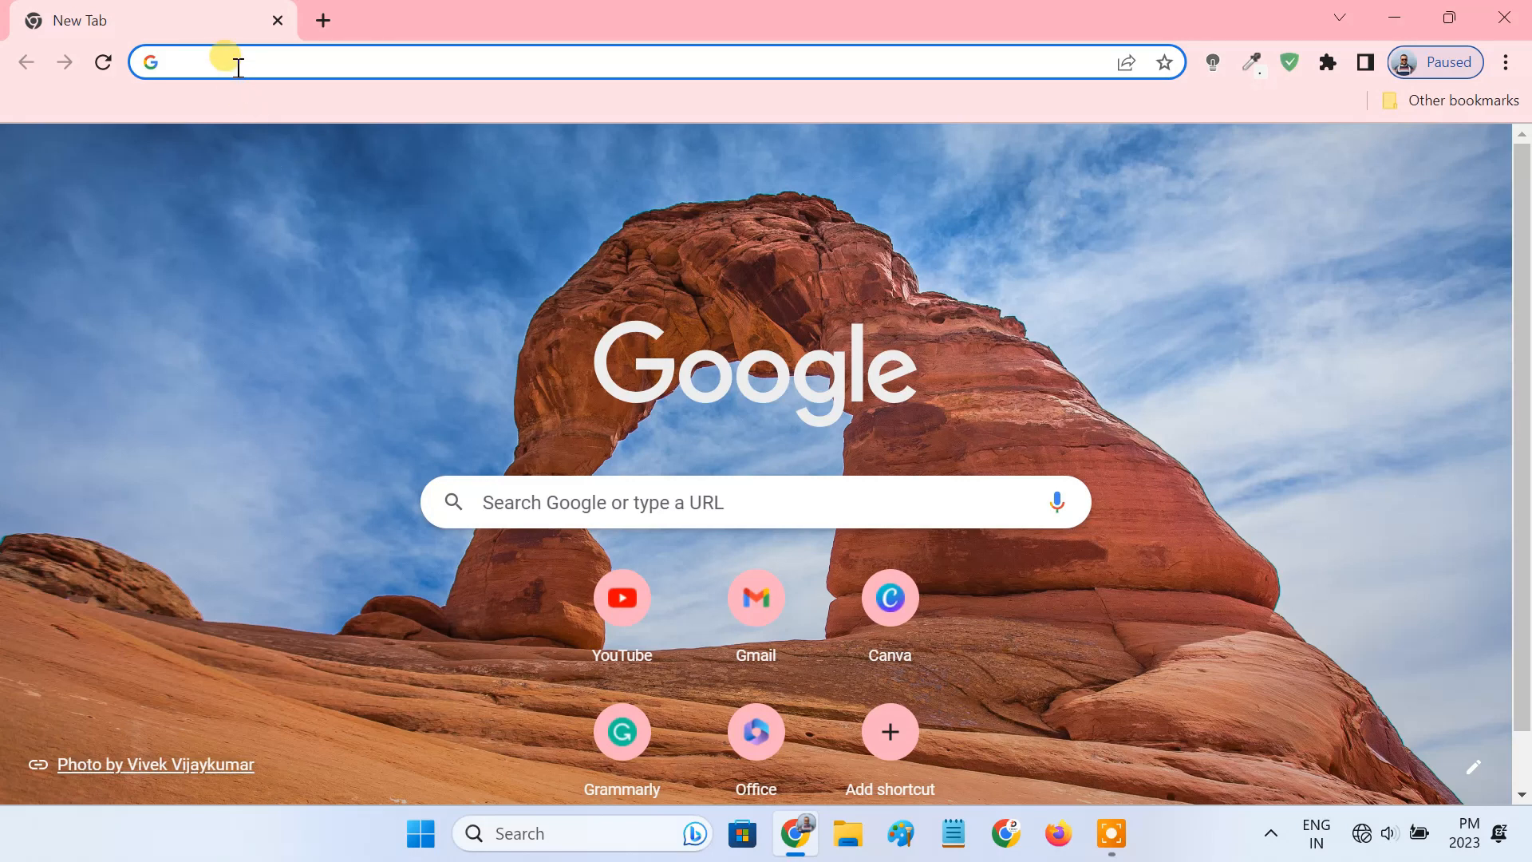
- Browse to the router at 192.168.0.2 and log in with the admin password
{"action": "type", "text": "192.168.0.1"}
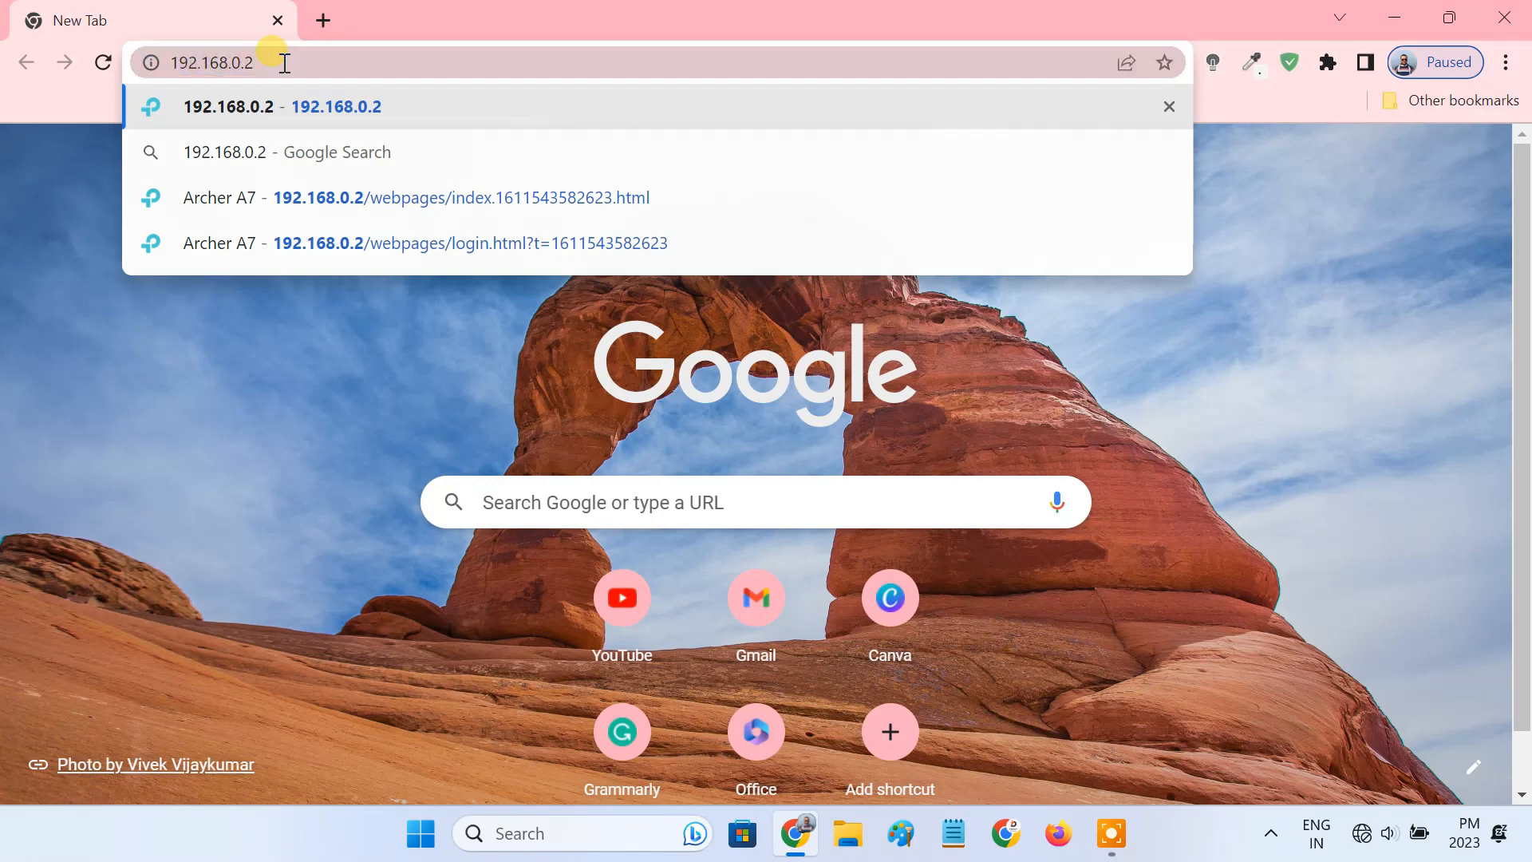
{"action": "left_click", "coordinate": [469, 243]}
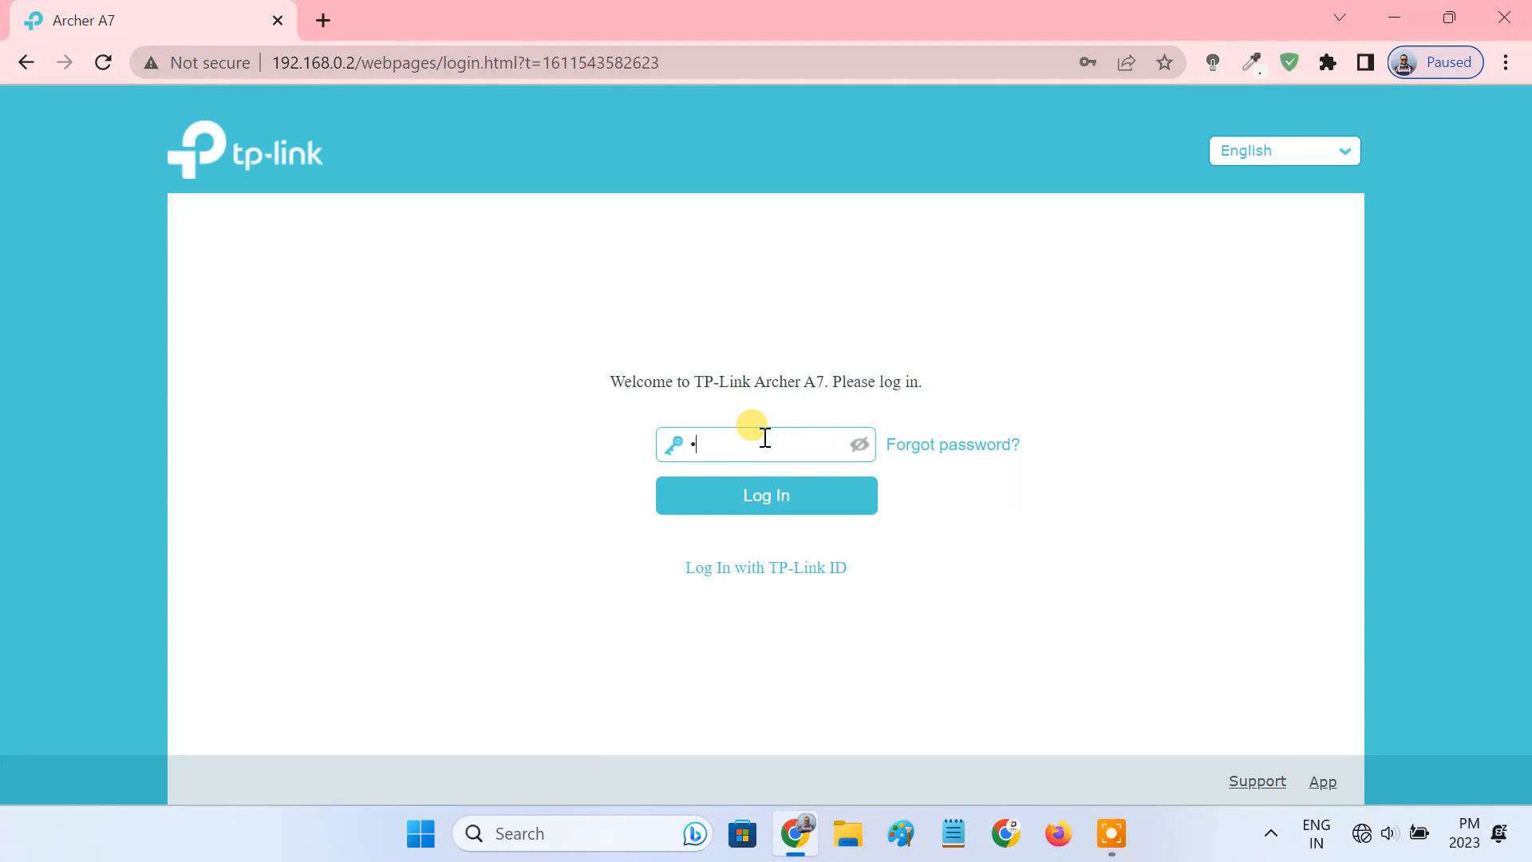
{"action": "left_click", "coordinate": [766, 494]}
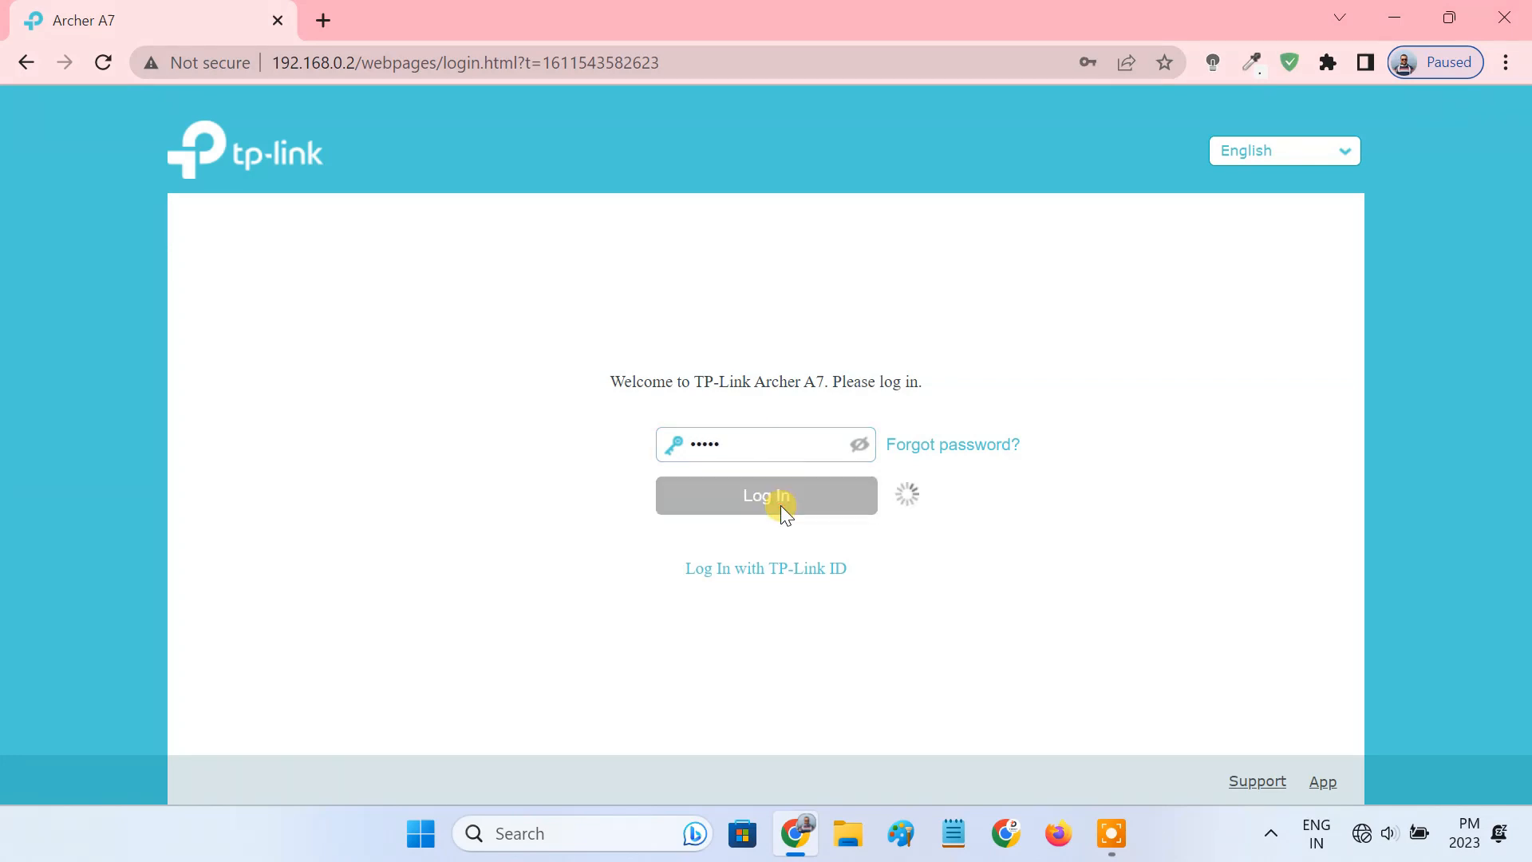
{"action": "left_click", "coordinate": [765, 495]}
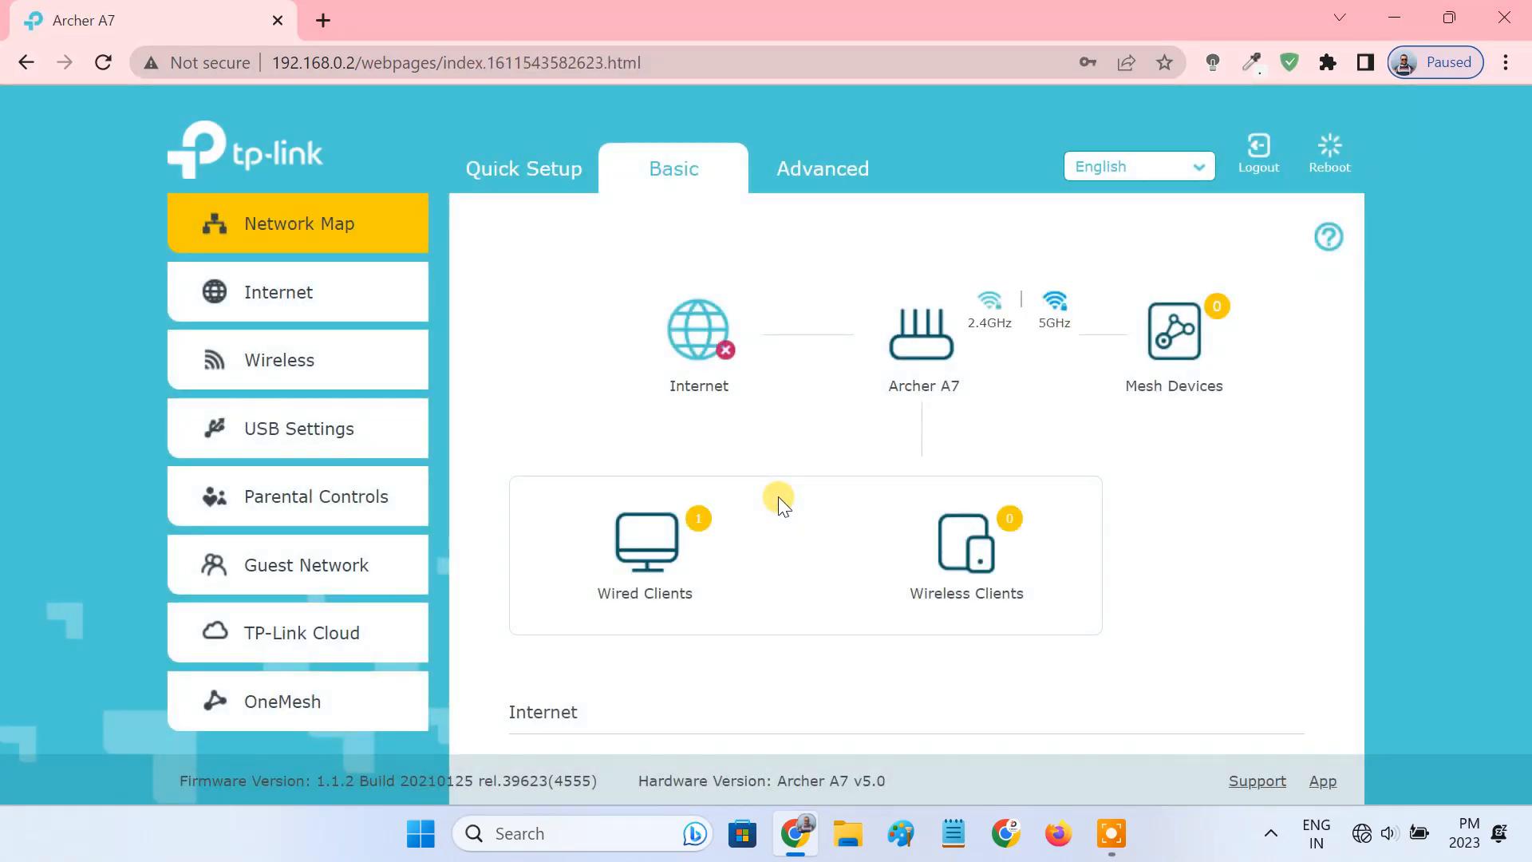
- Navigate to the DHCP Server settings under Advanced > Network
{"action": "left_click", "coordinate": [822, 168]}
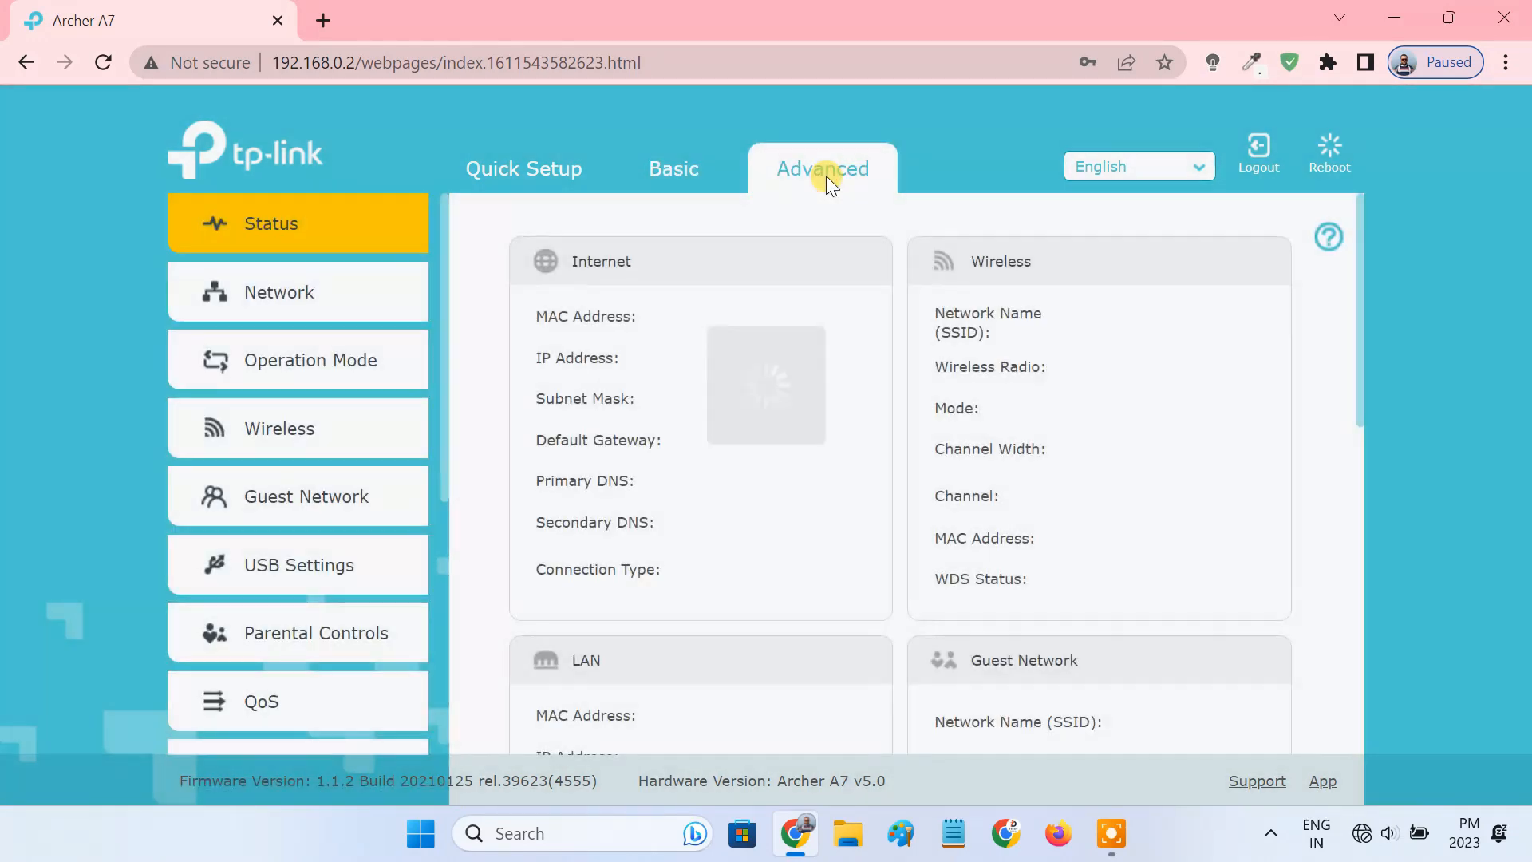
{"action": "left_click", "coordinate": [279, 291]}
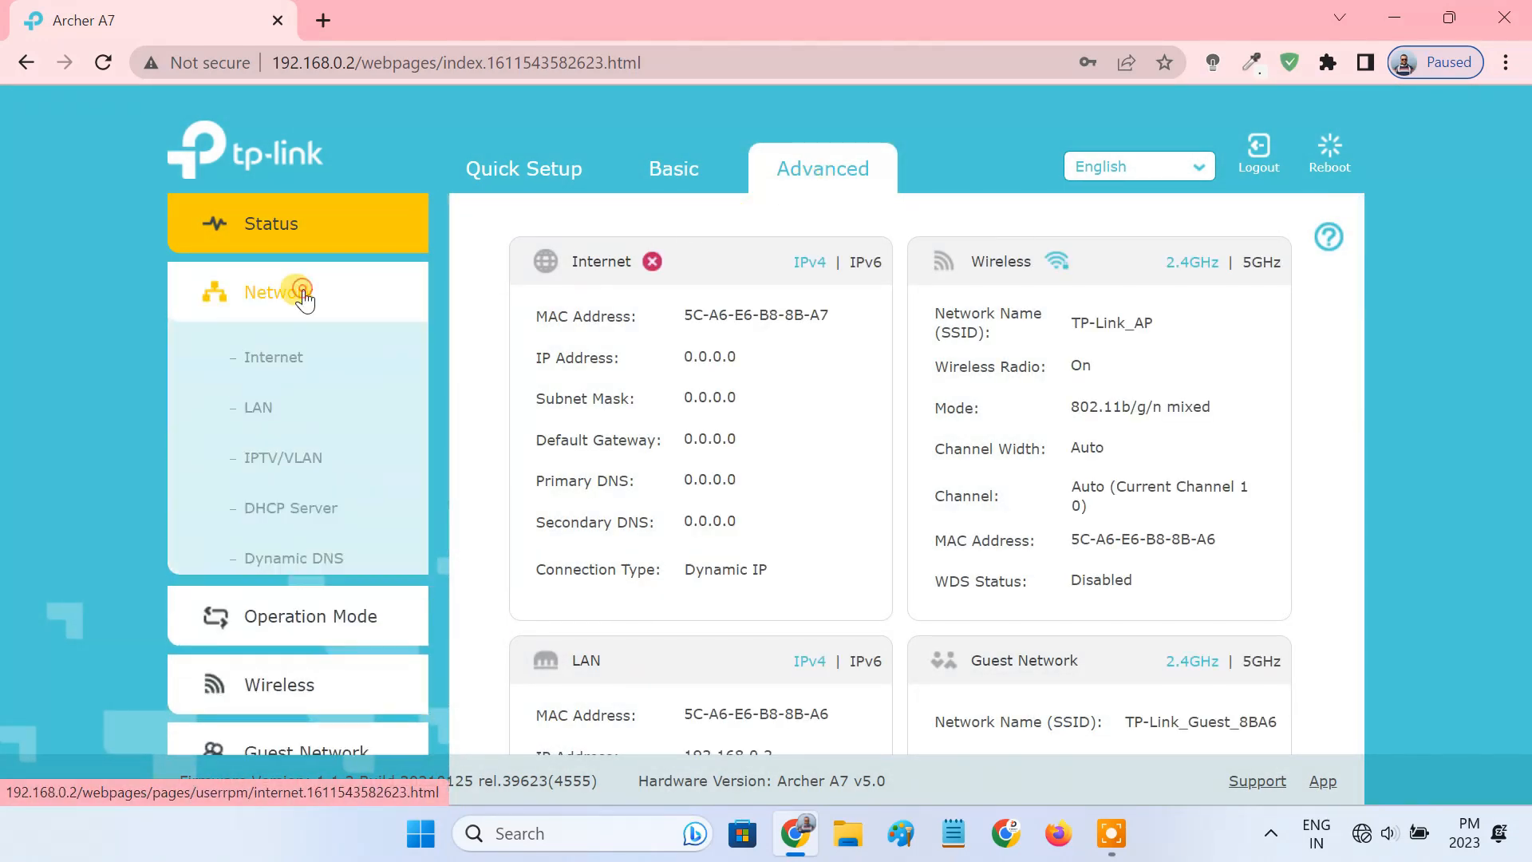
{"action": "left_click", "coordinate": [289, 515]}
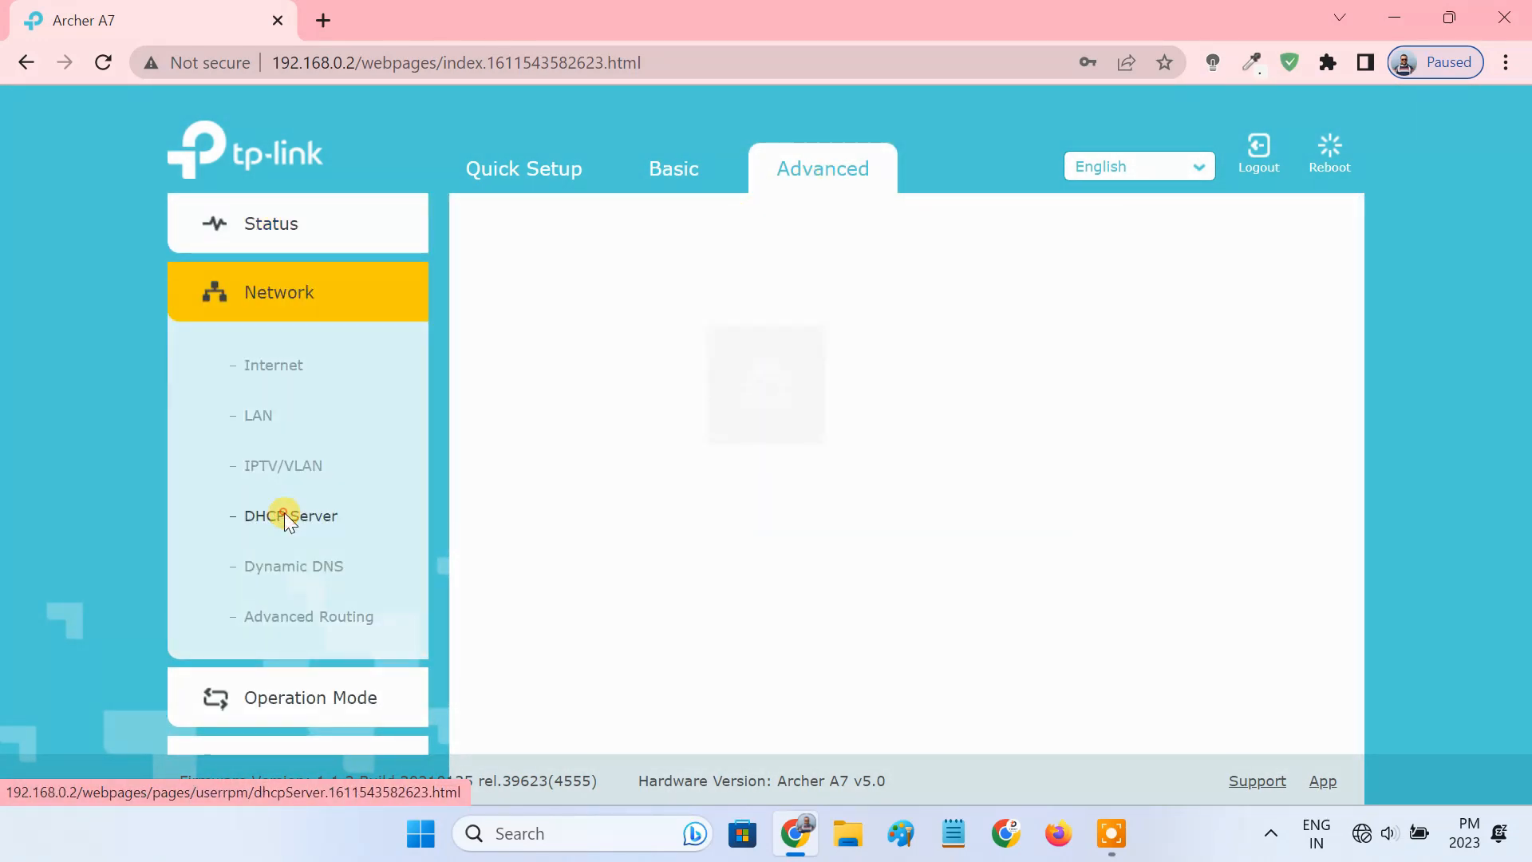
{"action": "left_click", "coordinate": [289, 516]}
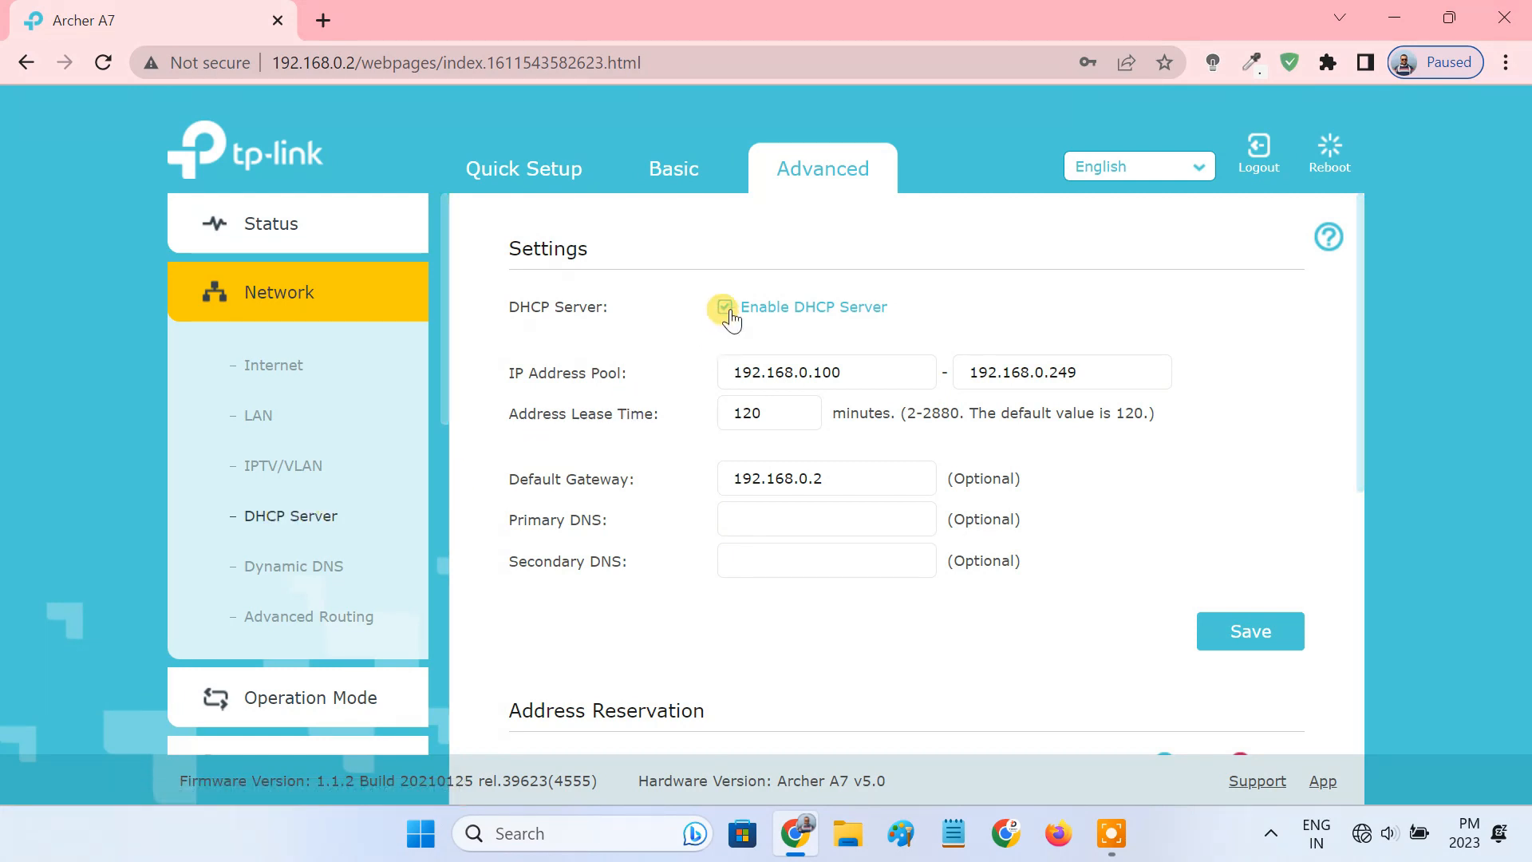
- Disable the DHCP server, save, and request a router reboot
{"action": "left_click", "coordinate": [723, 306]}
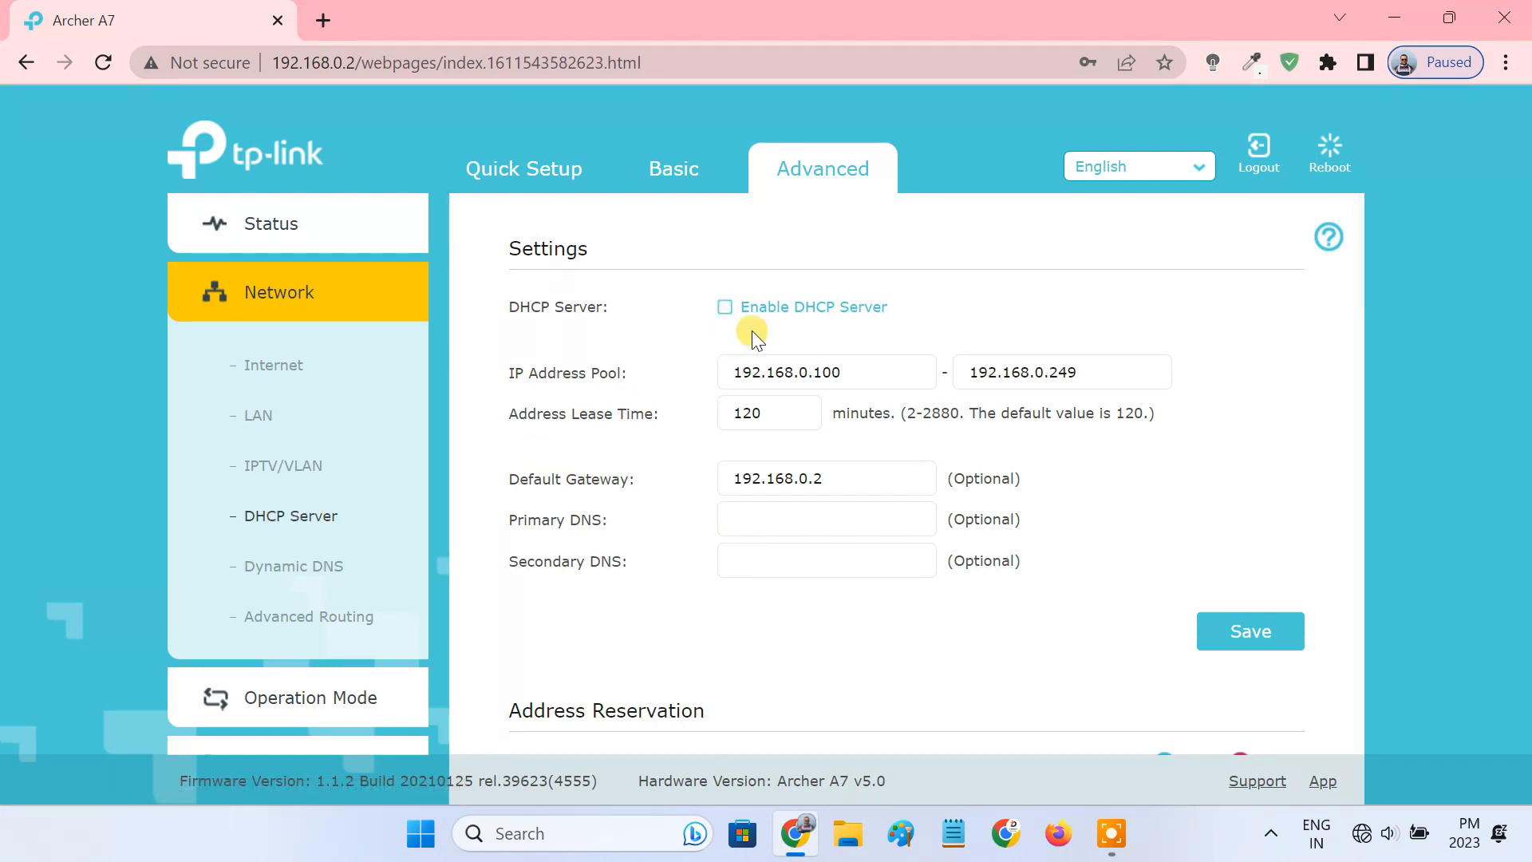
{"action": "left_click", "coordinate": [1249, 632]}
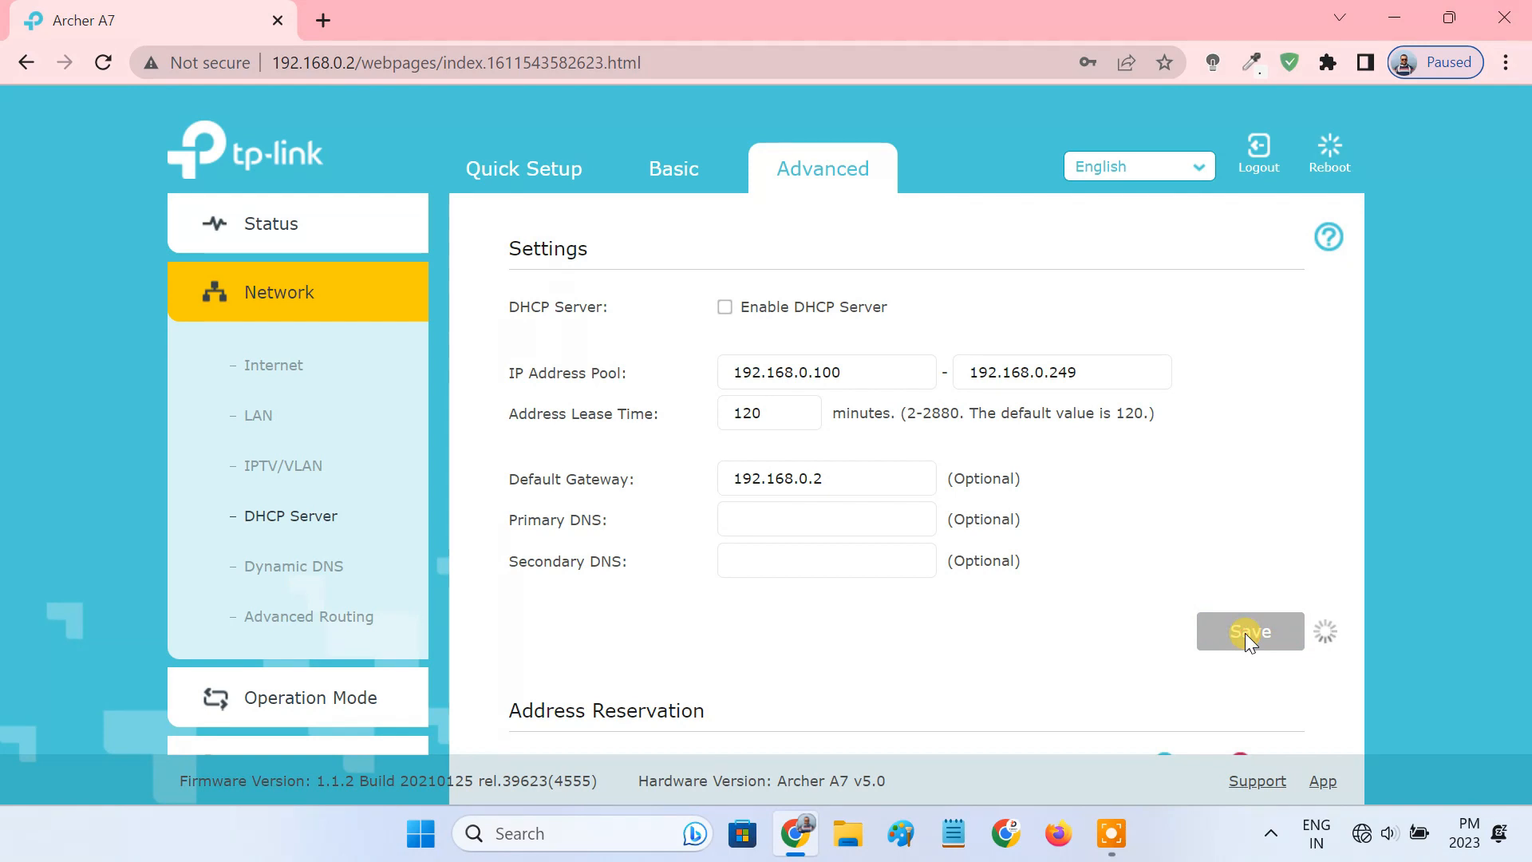
{"action": "left_click", "coordinate": [1251, 630]}
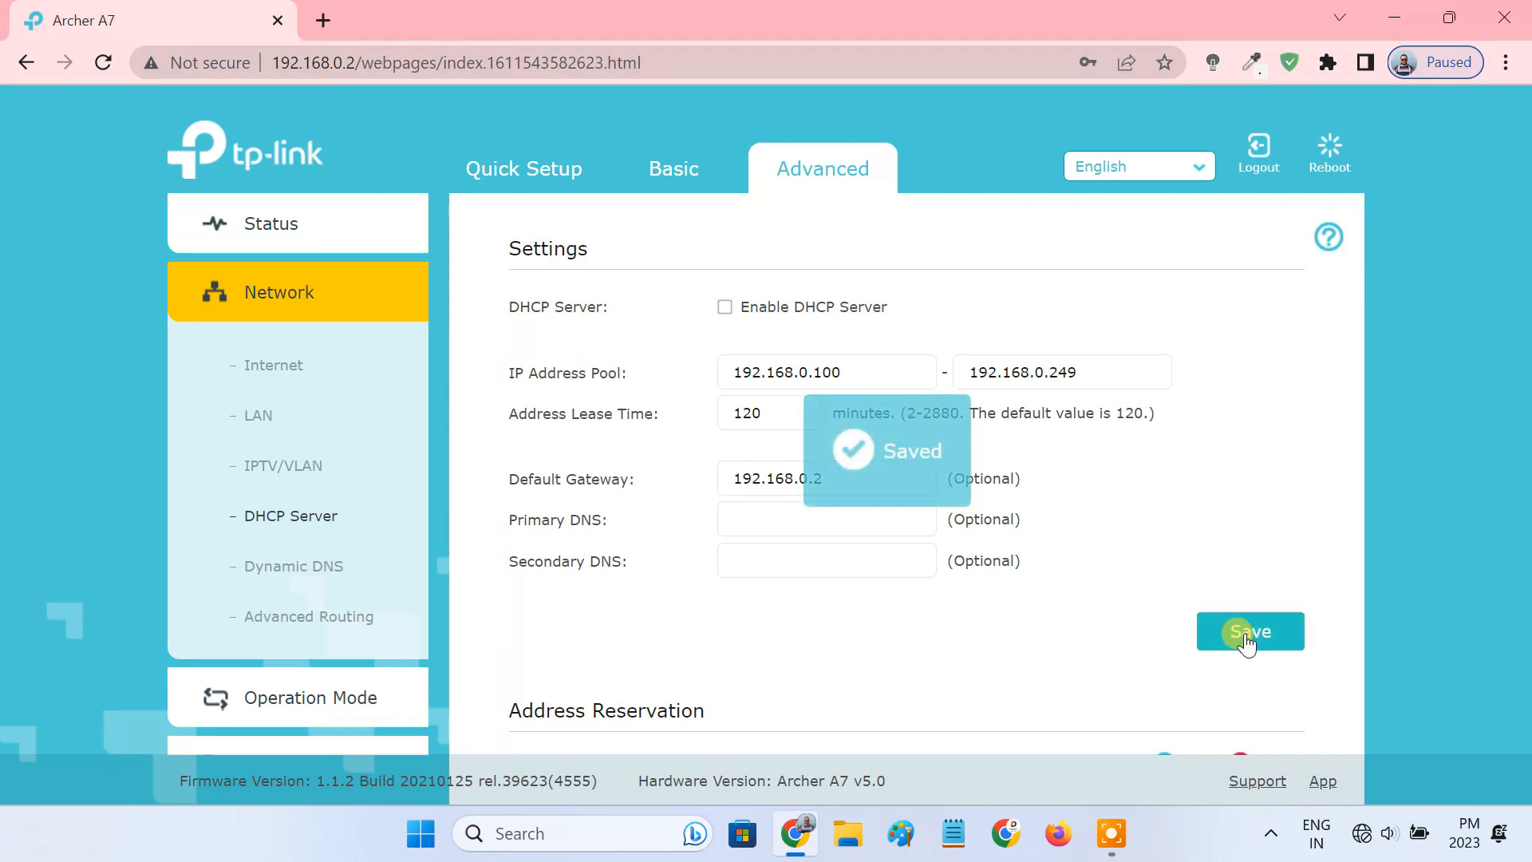
{"action": "left_click", "coordinate": [1329, 152]}
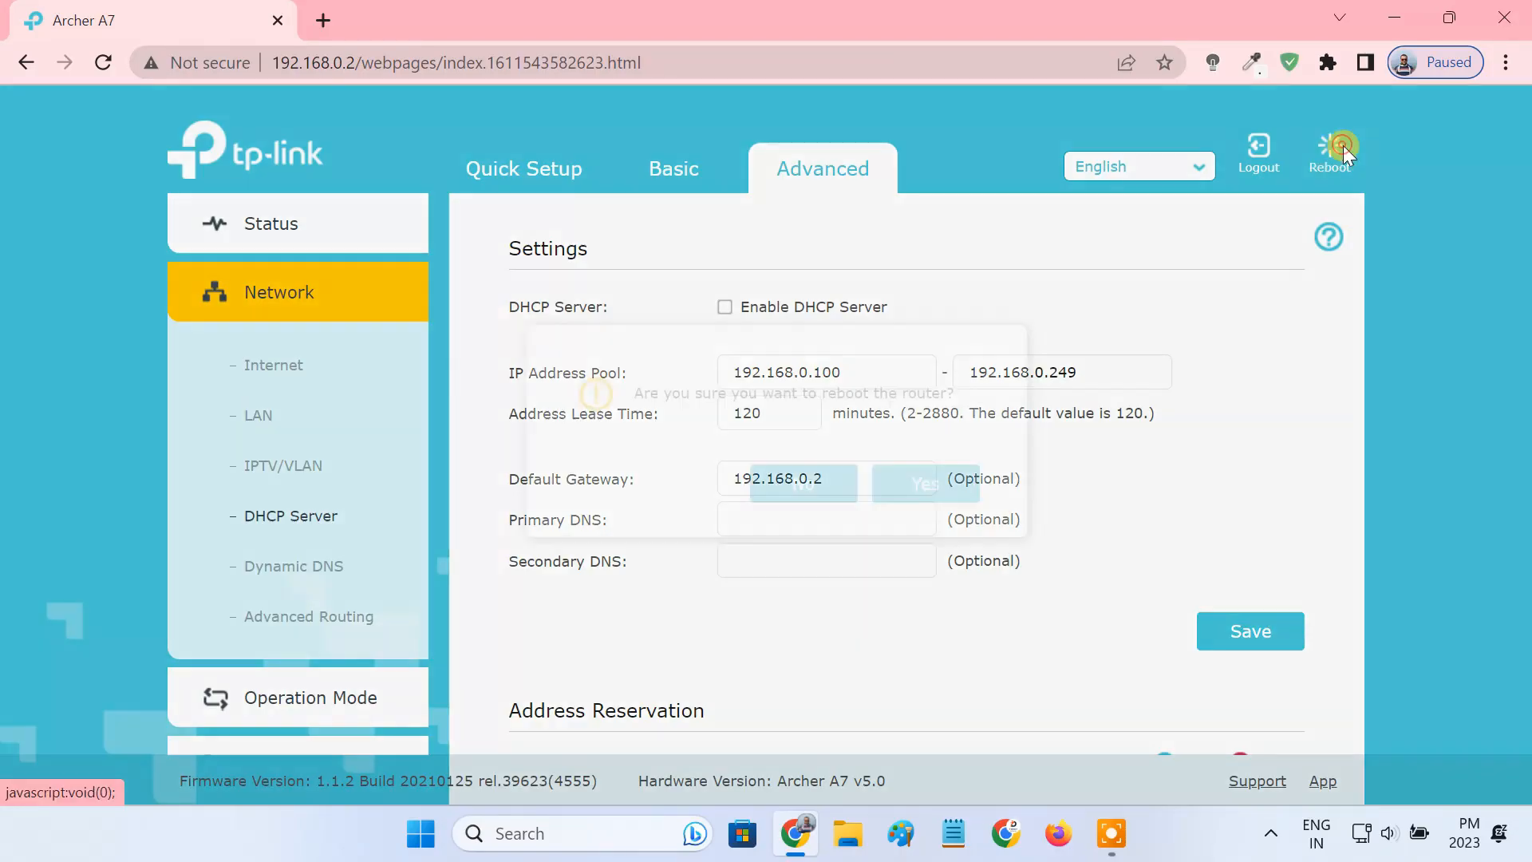
- Confirm Yes to reboot the Archer A7
{"action": "left_click", "coordinate": [921, 483]}
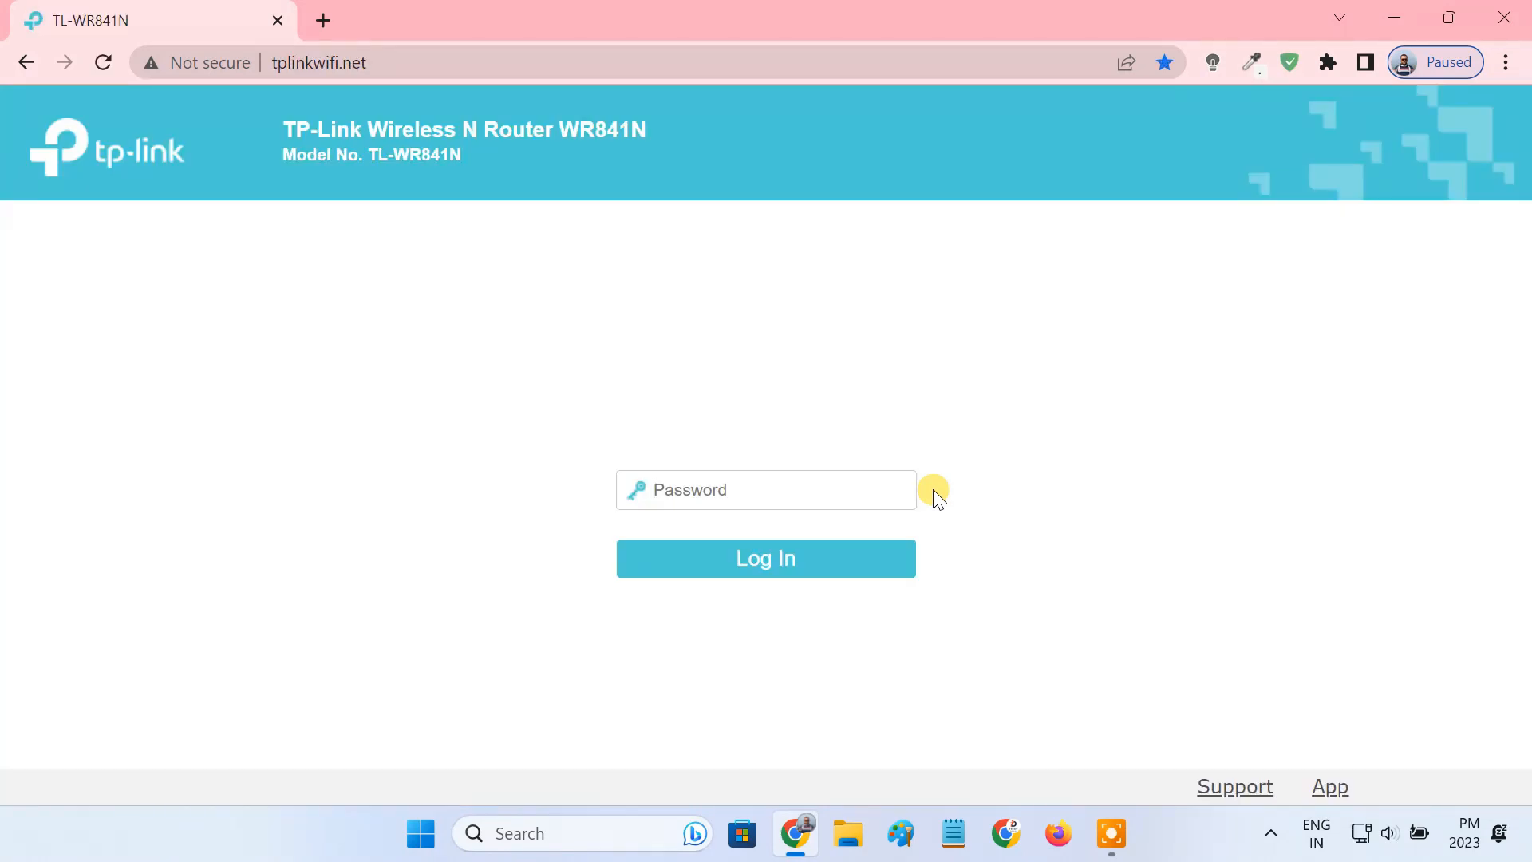
- Reconnect the laptop to TP-Link_AP from Wi-Fi quick settings and start a new browser tab
{"action": "left_click", "coordinate": [1386, 833]}
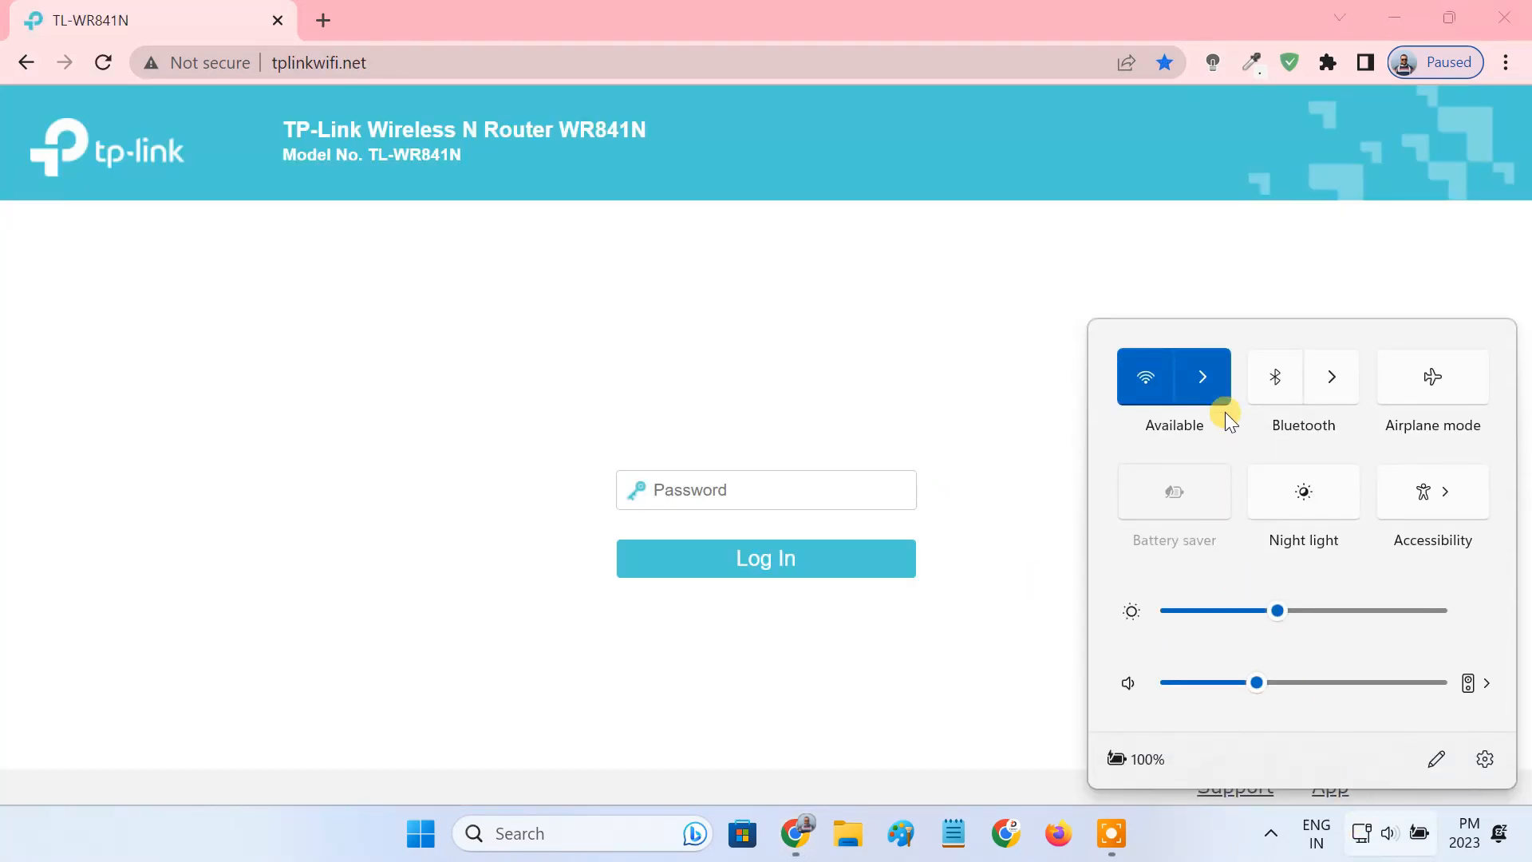
{"action": "left_click", "coordinate": [1201, 376]}
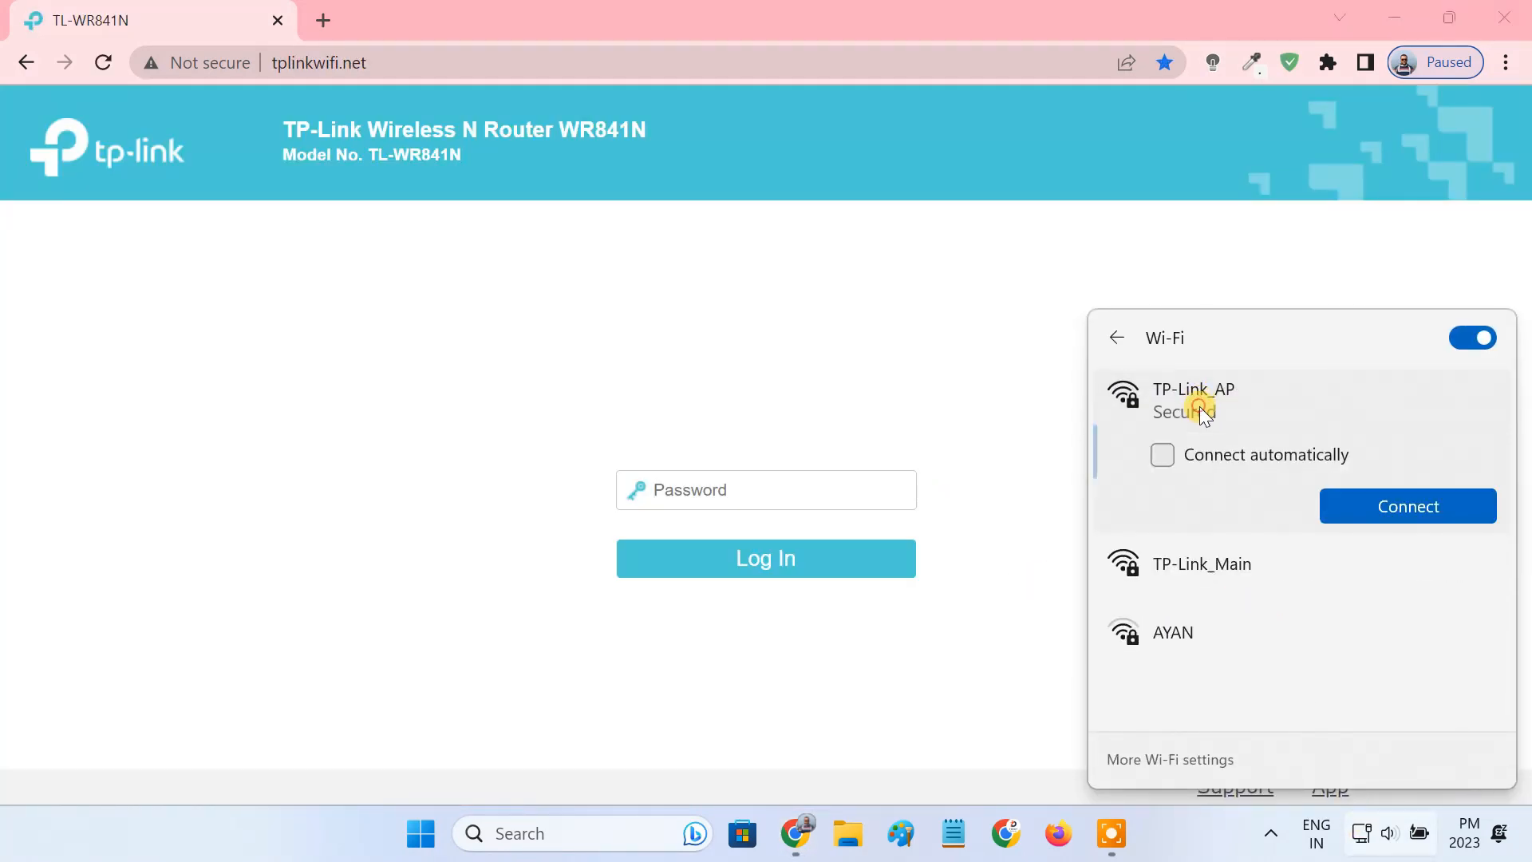
{"action": "left_click", "coordinate": [1407, 506]}
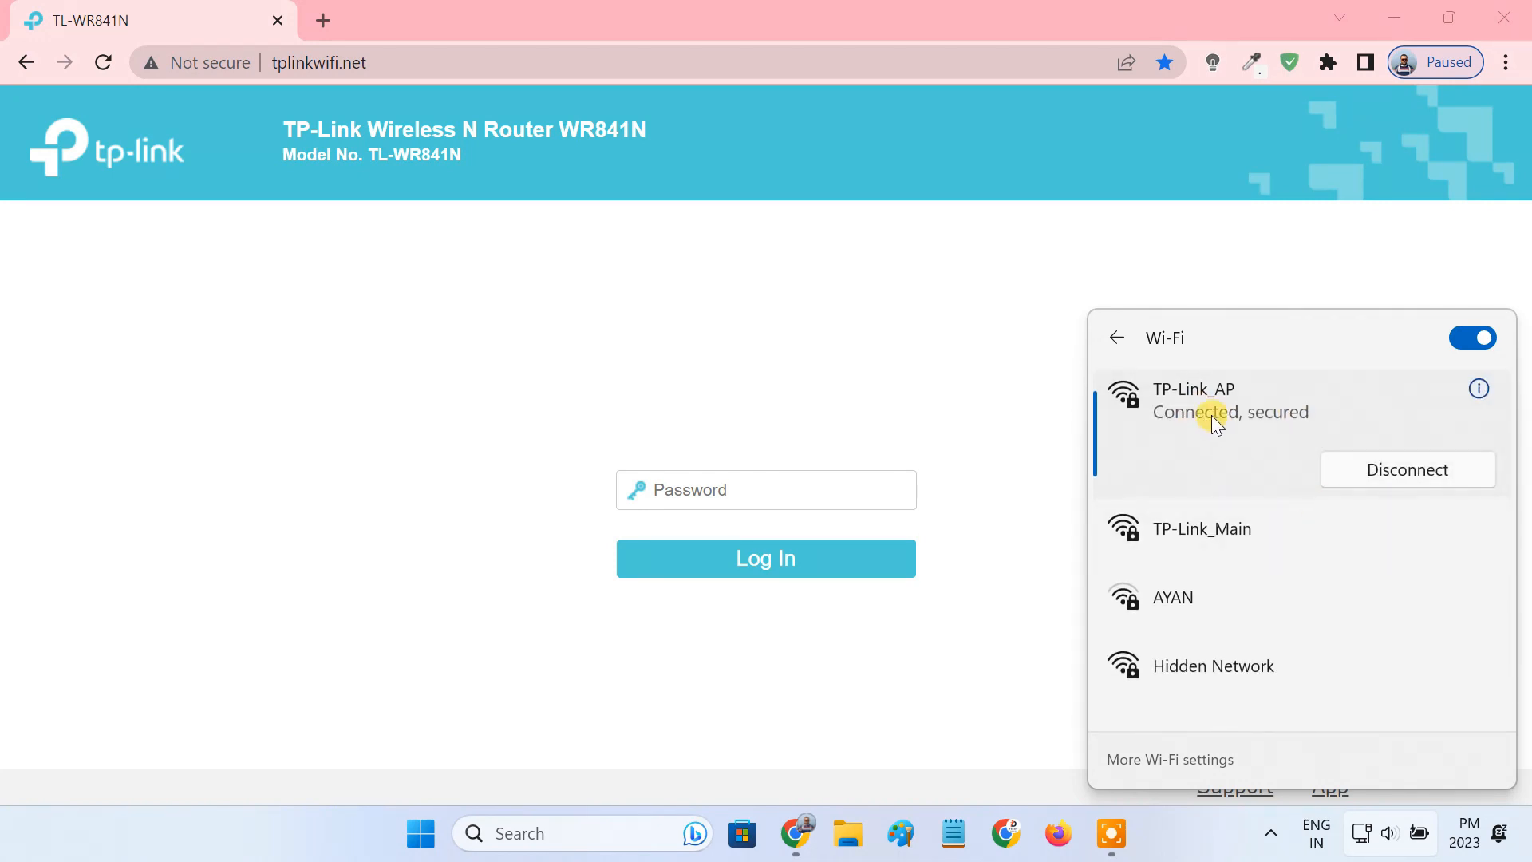
{"action": "left_click", "coordinate": [608, 19]}
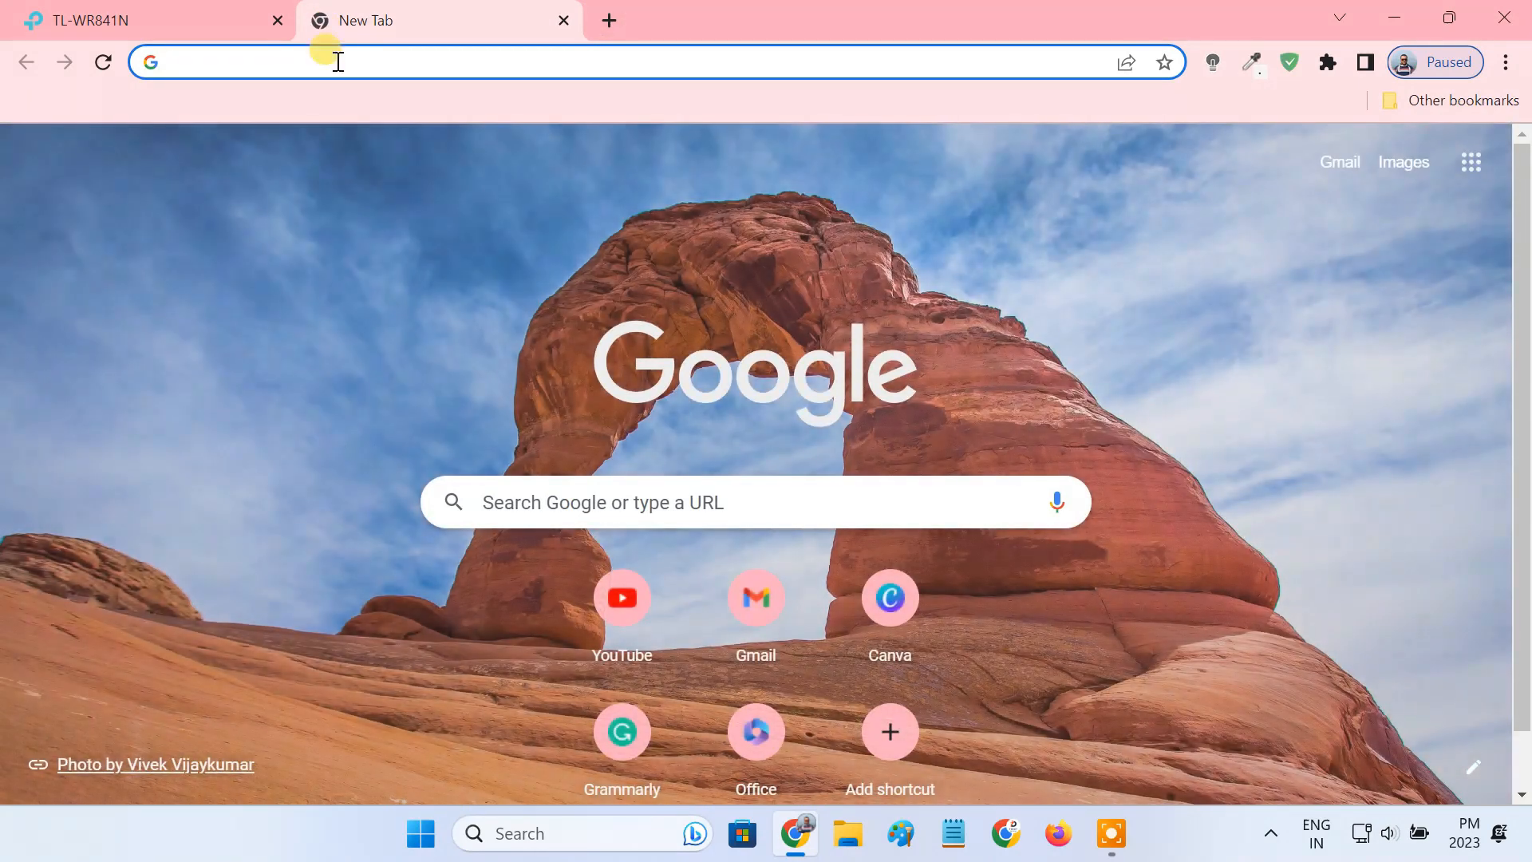